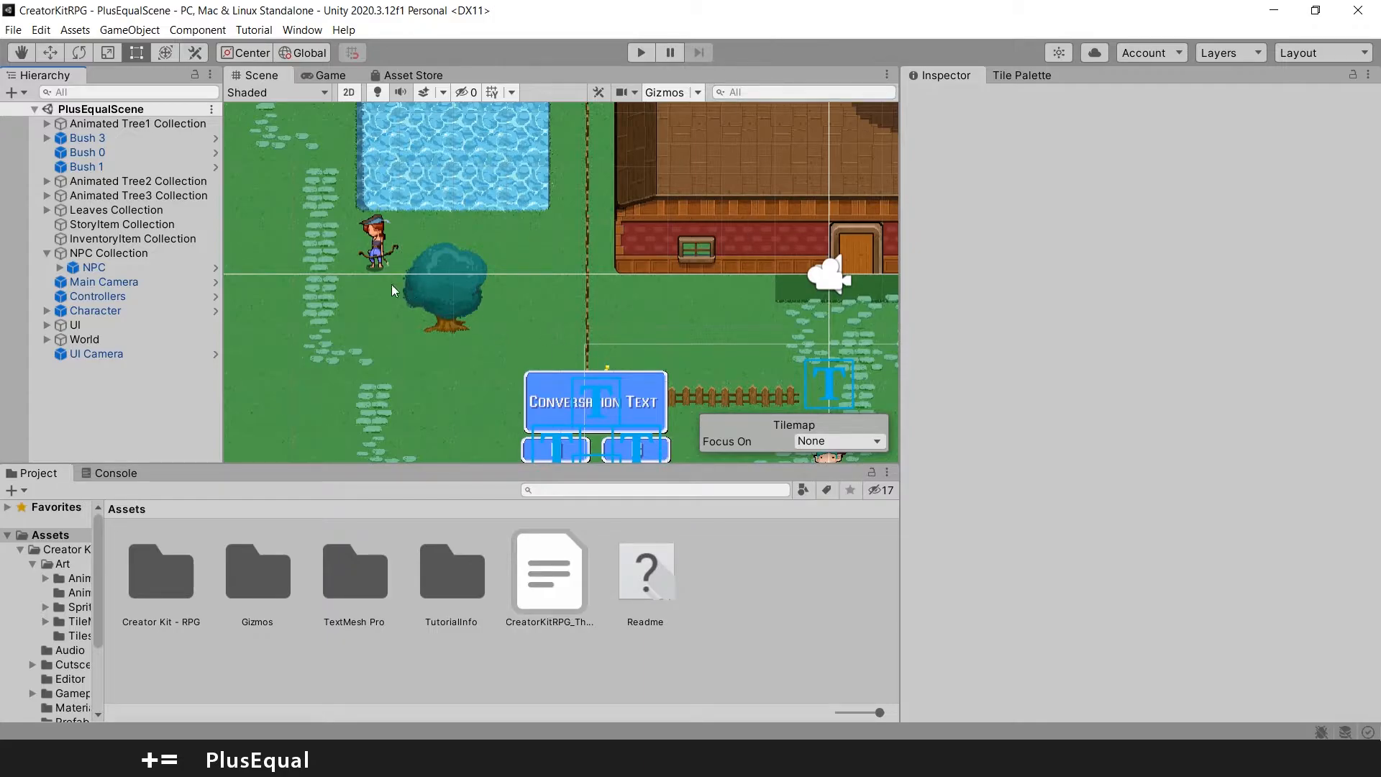
{"action": "mouse_move", "coordinate": [374, 219]}
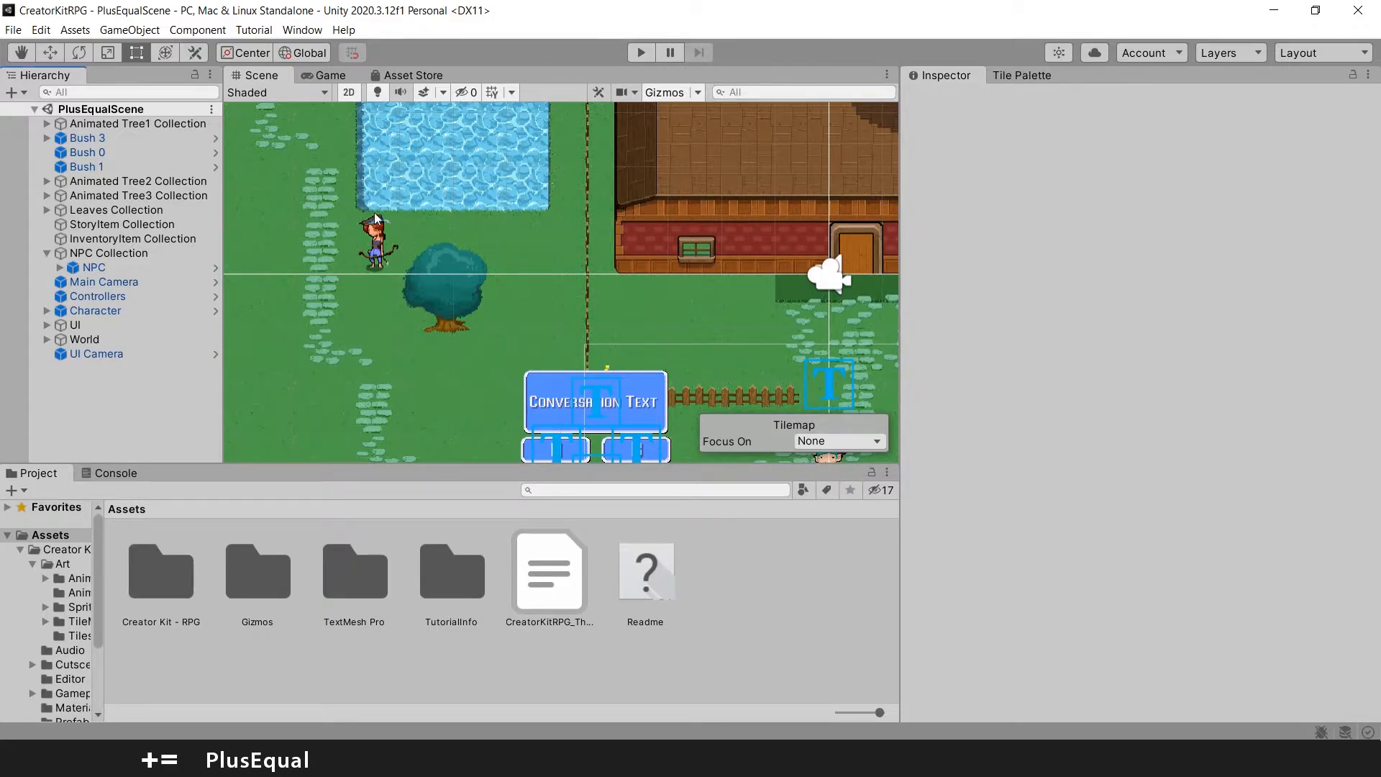
{"action": "mouse_move", "coordinate": [409, 279]}
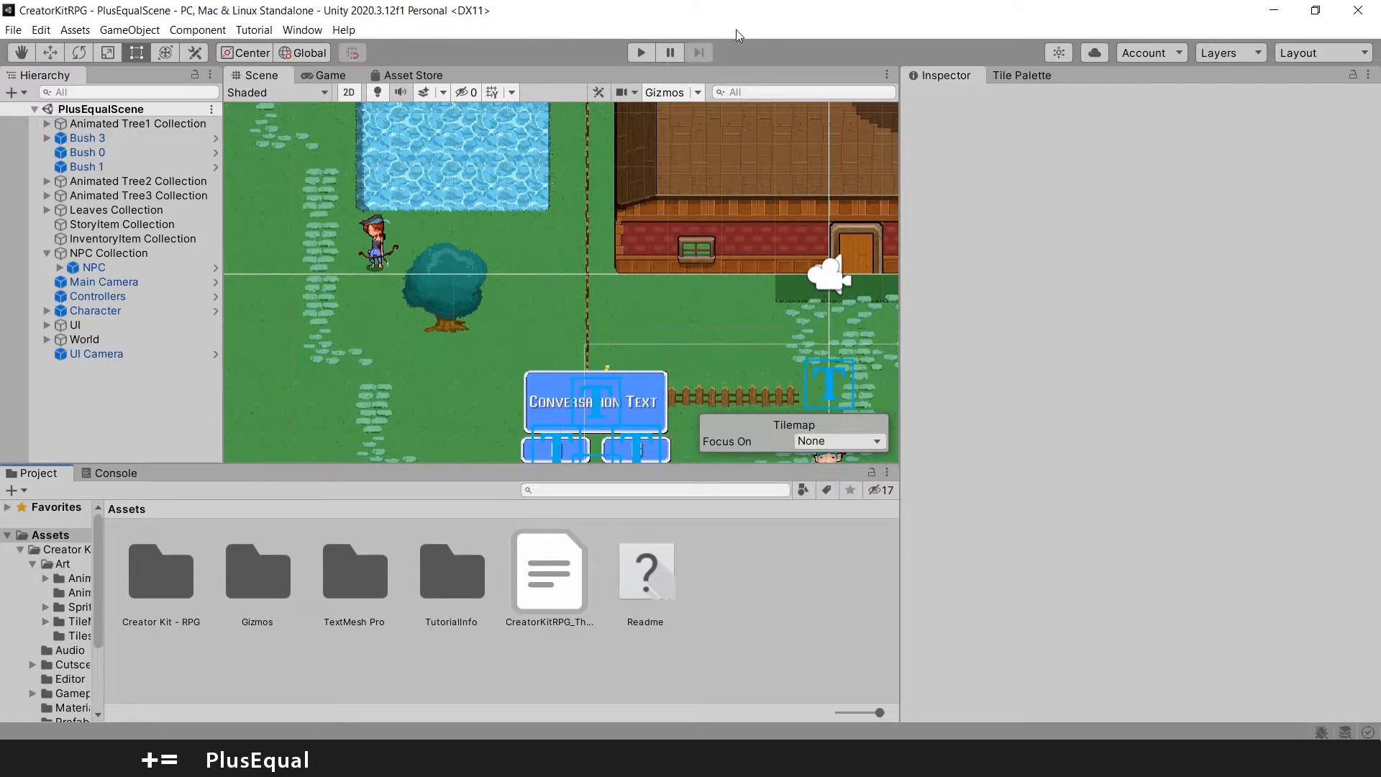
{"action": "mouse_move", "coordinate": [753, 29]}
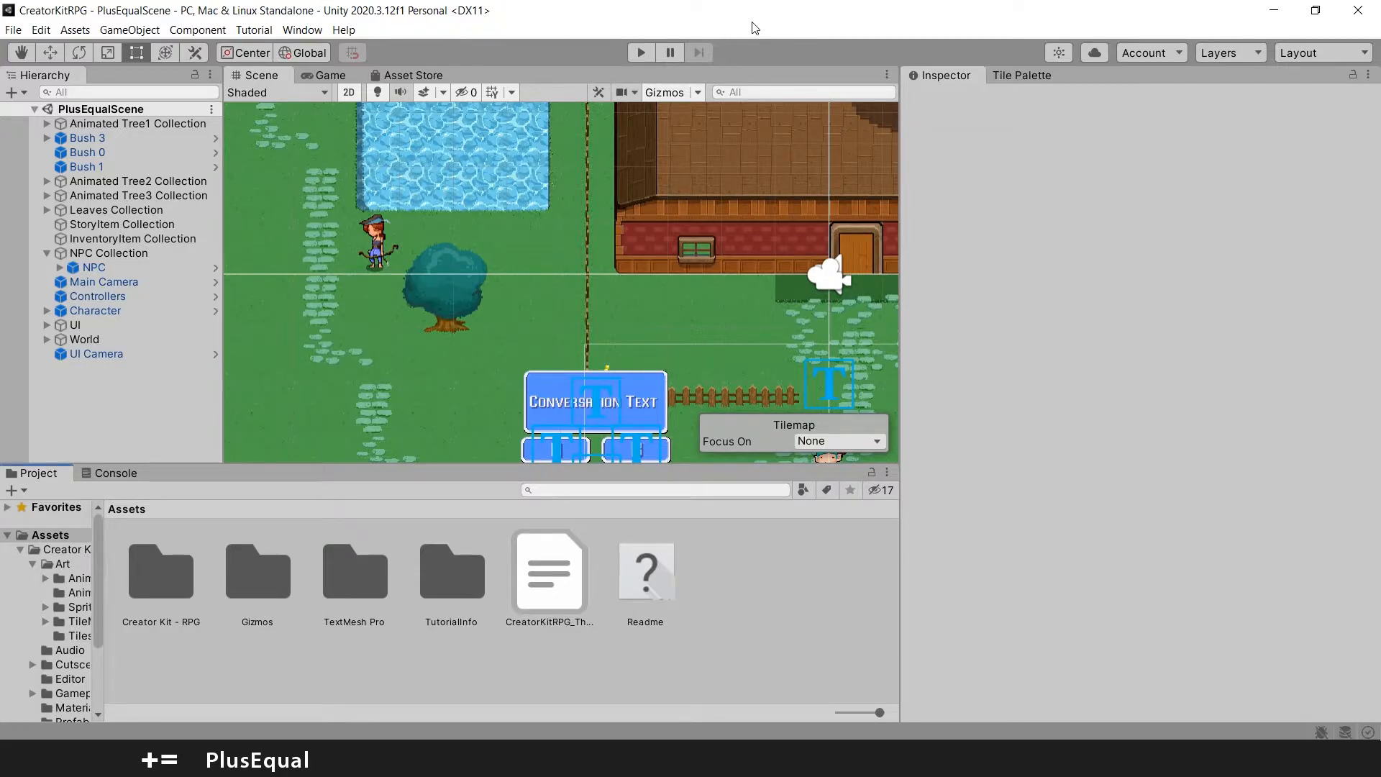
{"action": "mouse_move", "coordinate": [743, 24]}
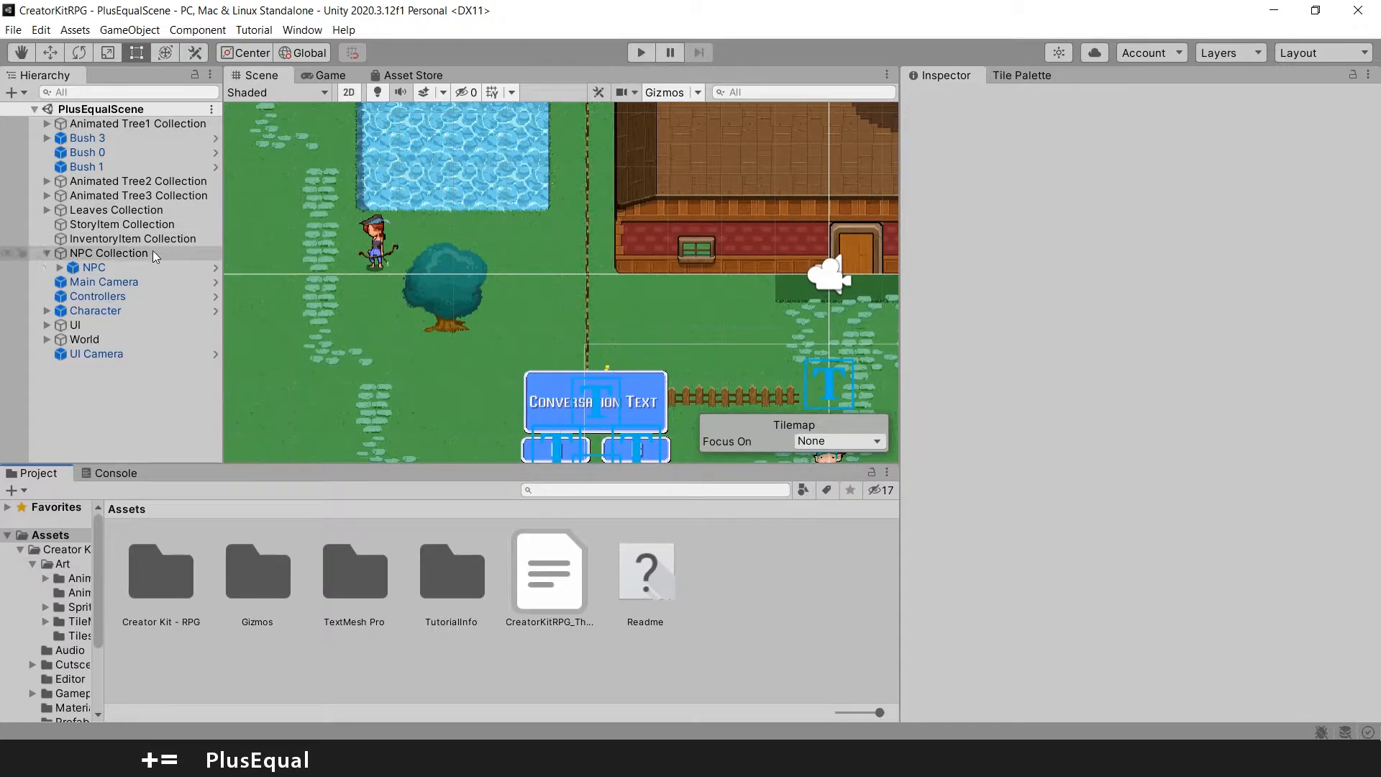
Create an empty child named Quest under the NPC and search components for 'quest'
{"action": "right_click", "coordinate": [92, 267]}
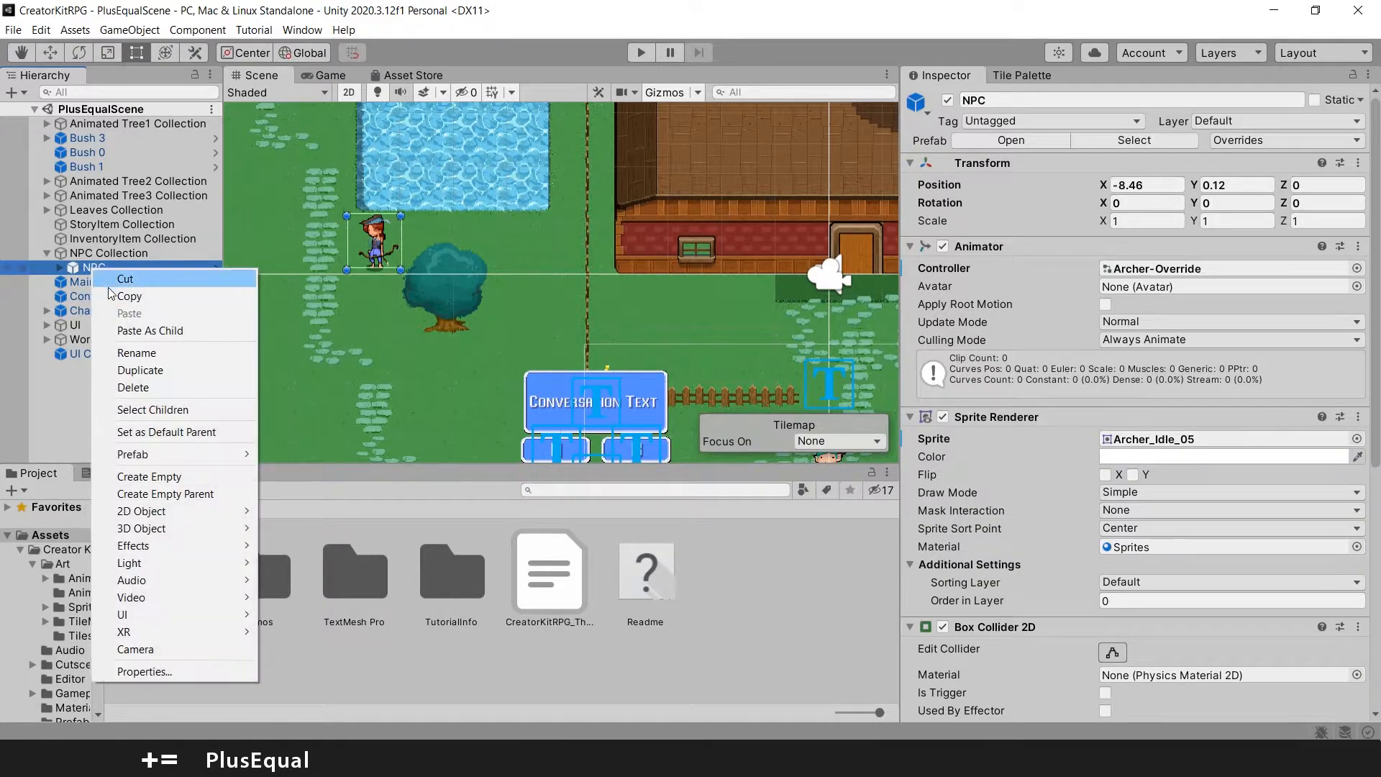
{"action": "mouse_move", "coordinate": [150, 476]}
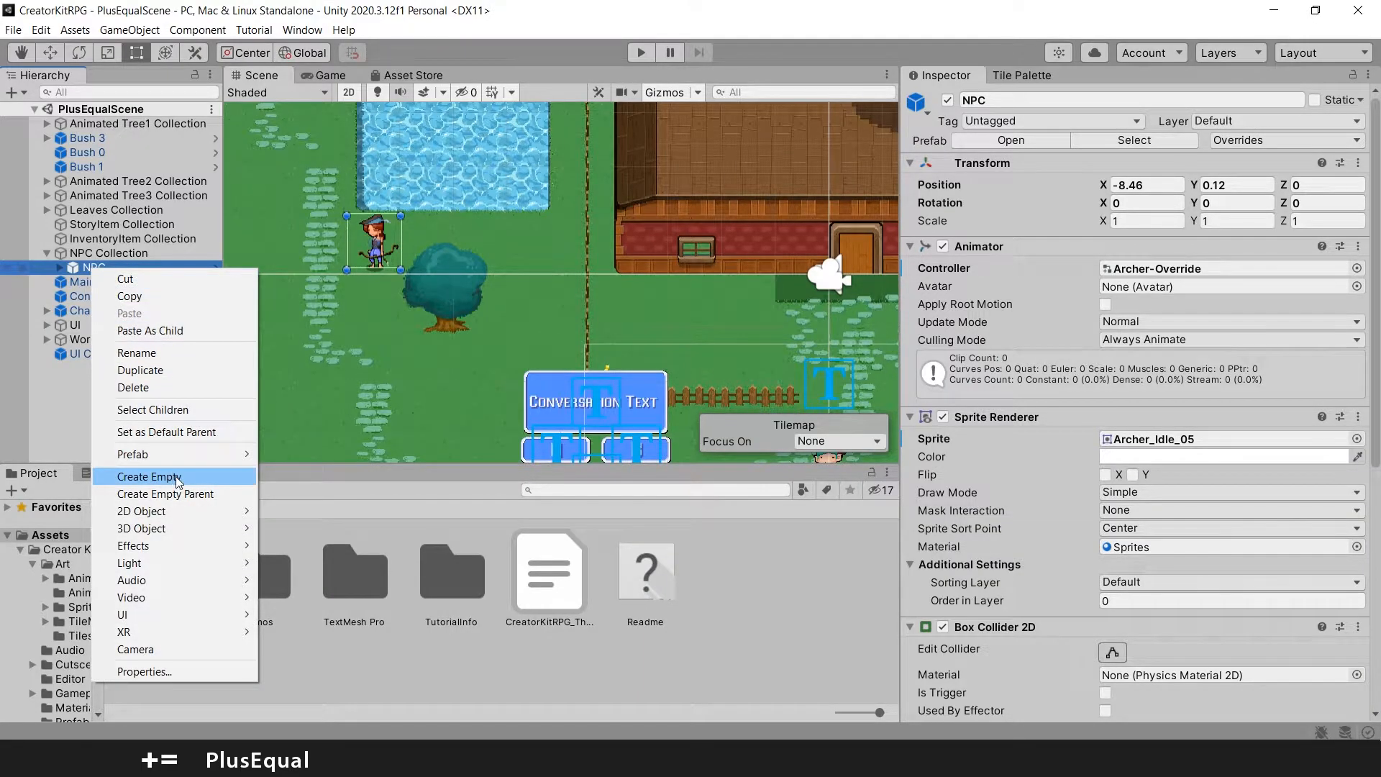
{"action": "left_click", "coordinate": [150, 476]}
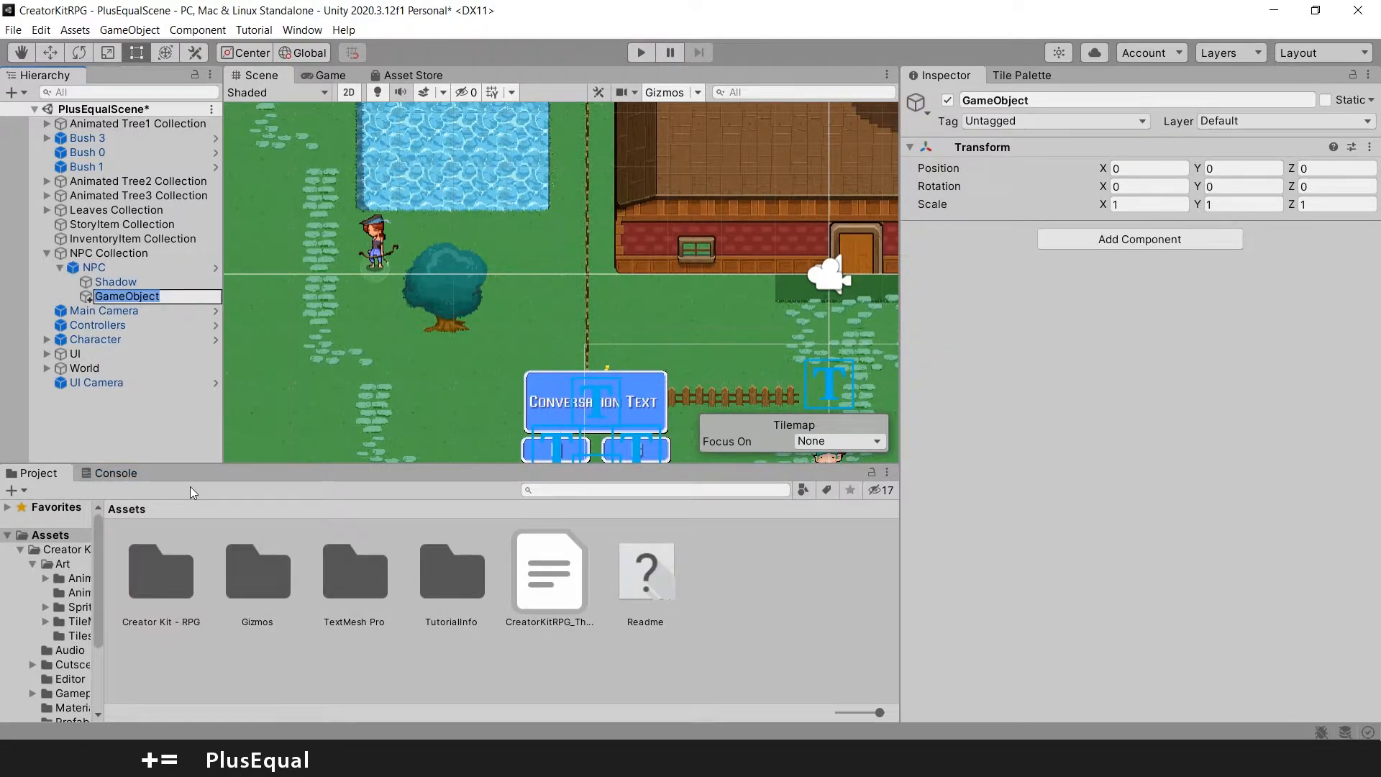
{"action": "type", "text": "Quest"}
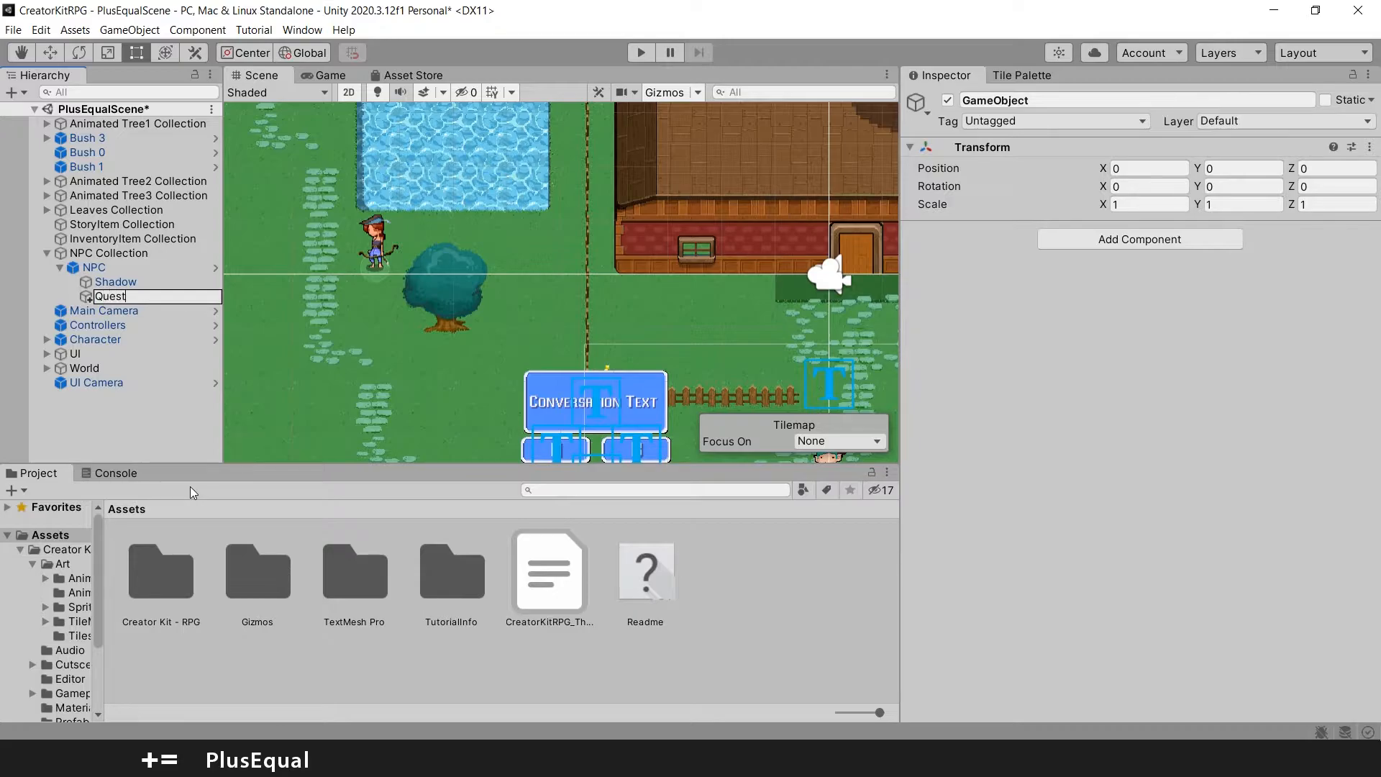
{"action": "key", "text": "Return"}
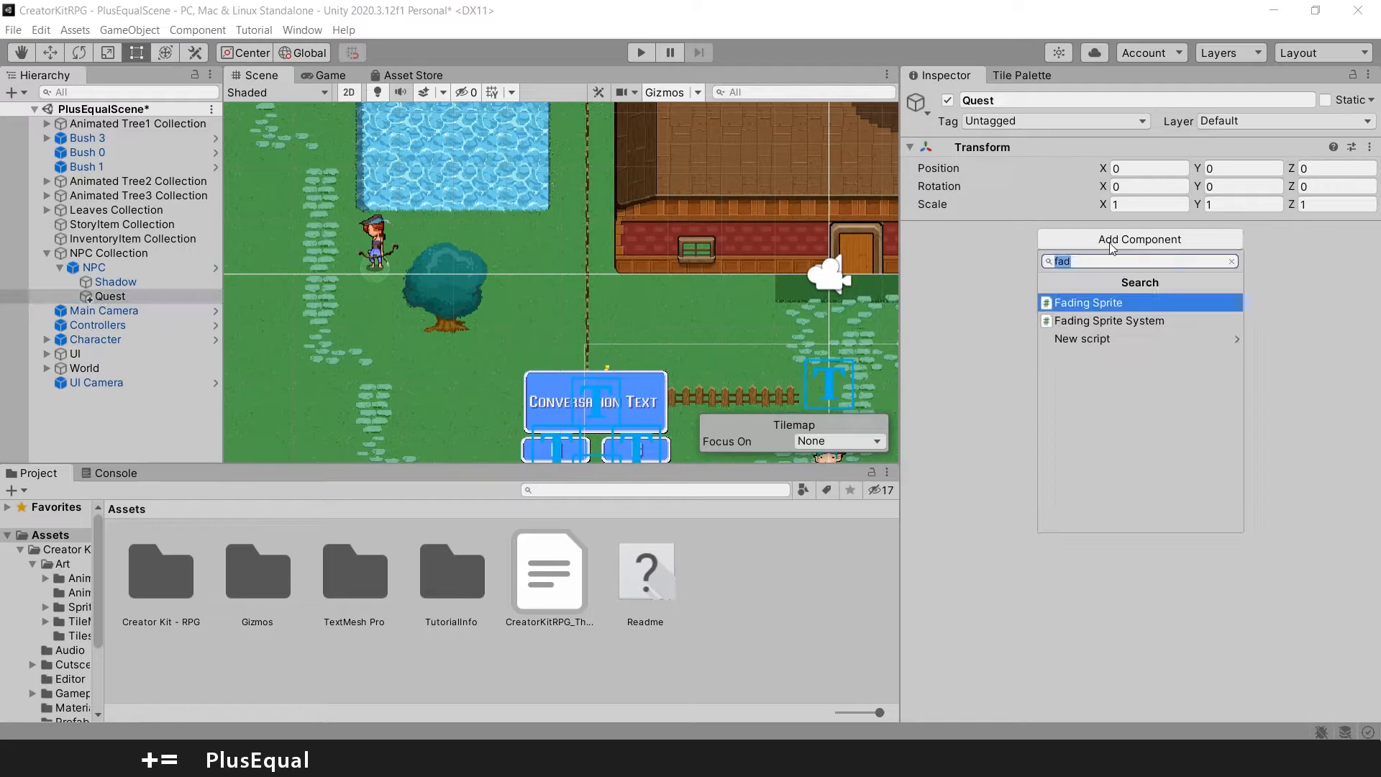
{"action": "type", "text": "quest"}
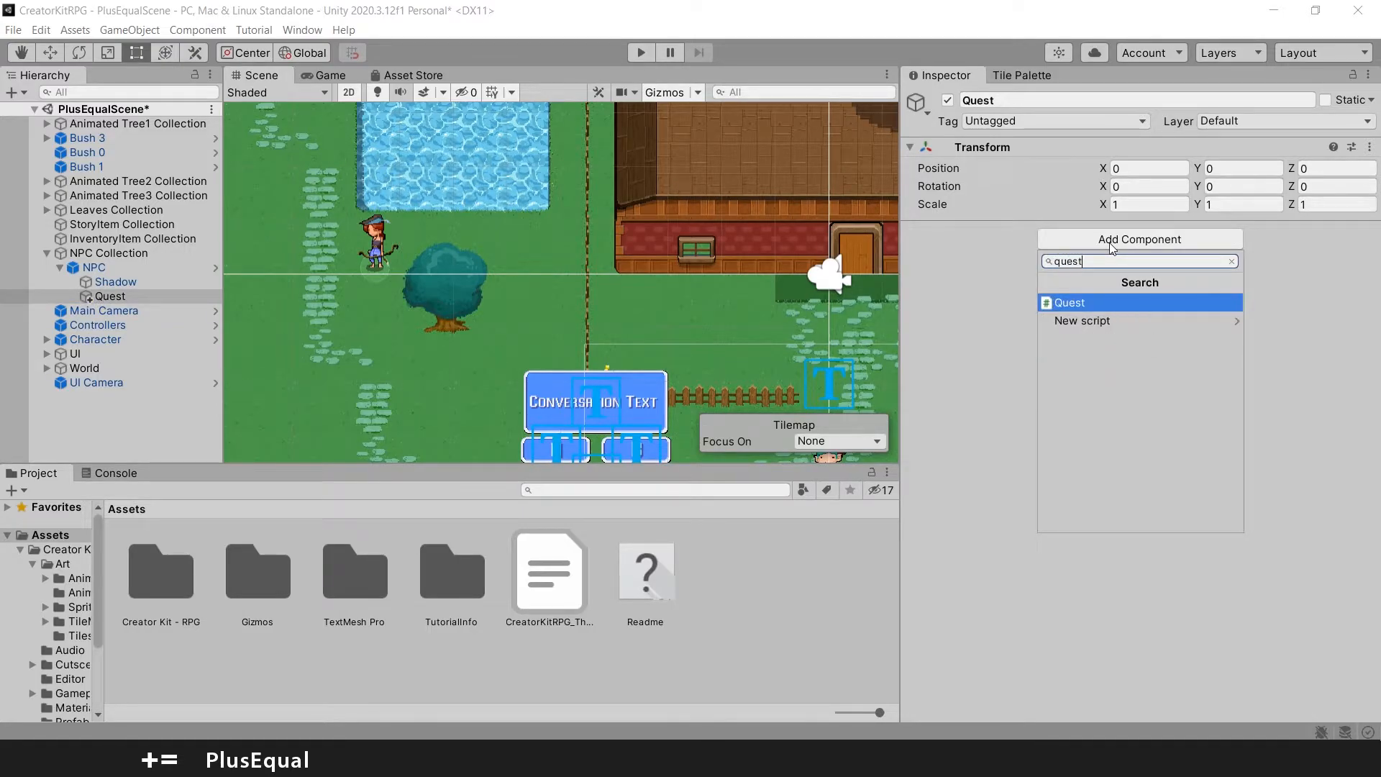
{"action": "mouse_move", "coordinate": [1073, 313]}
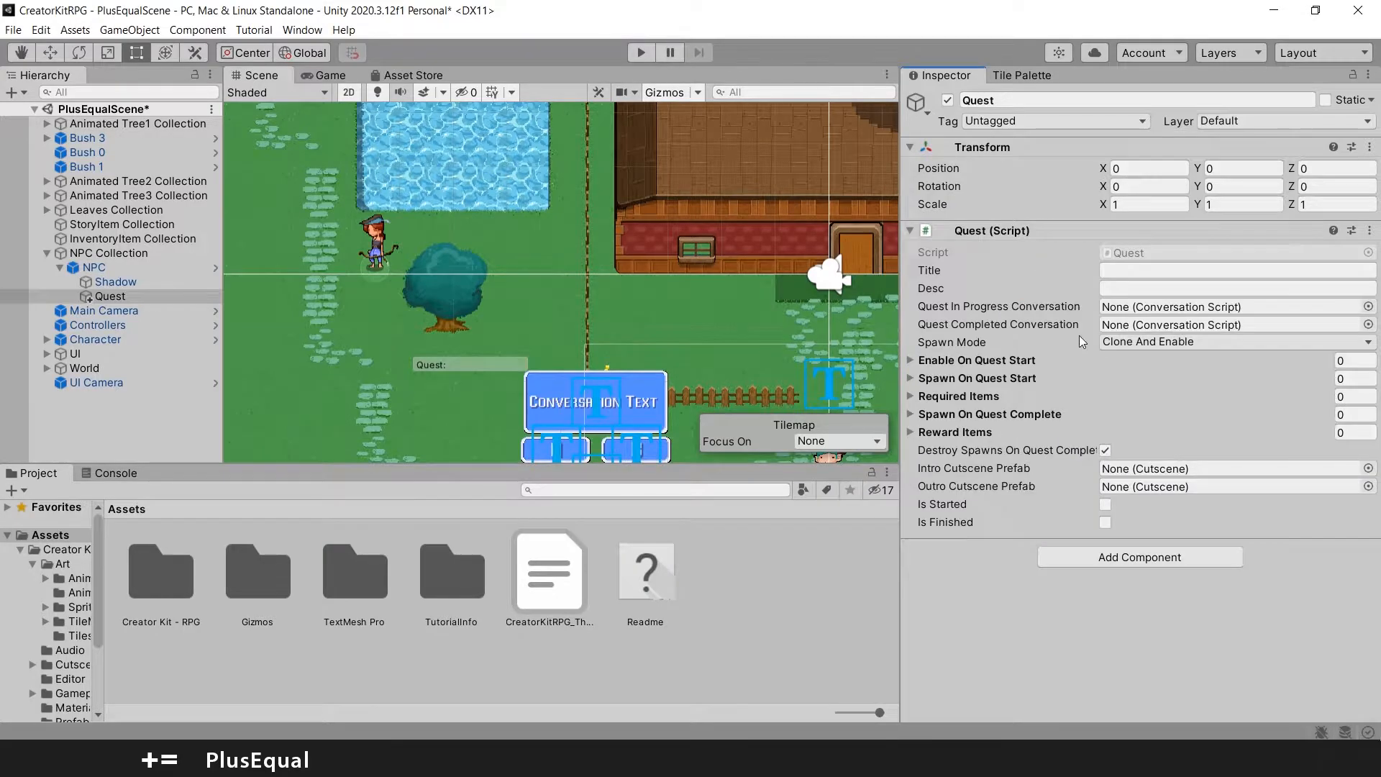
{"action": "mouse_move", "coordinate": [988, 259]}
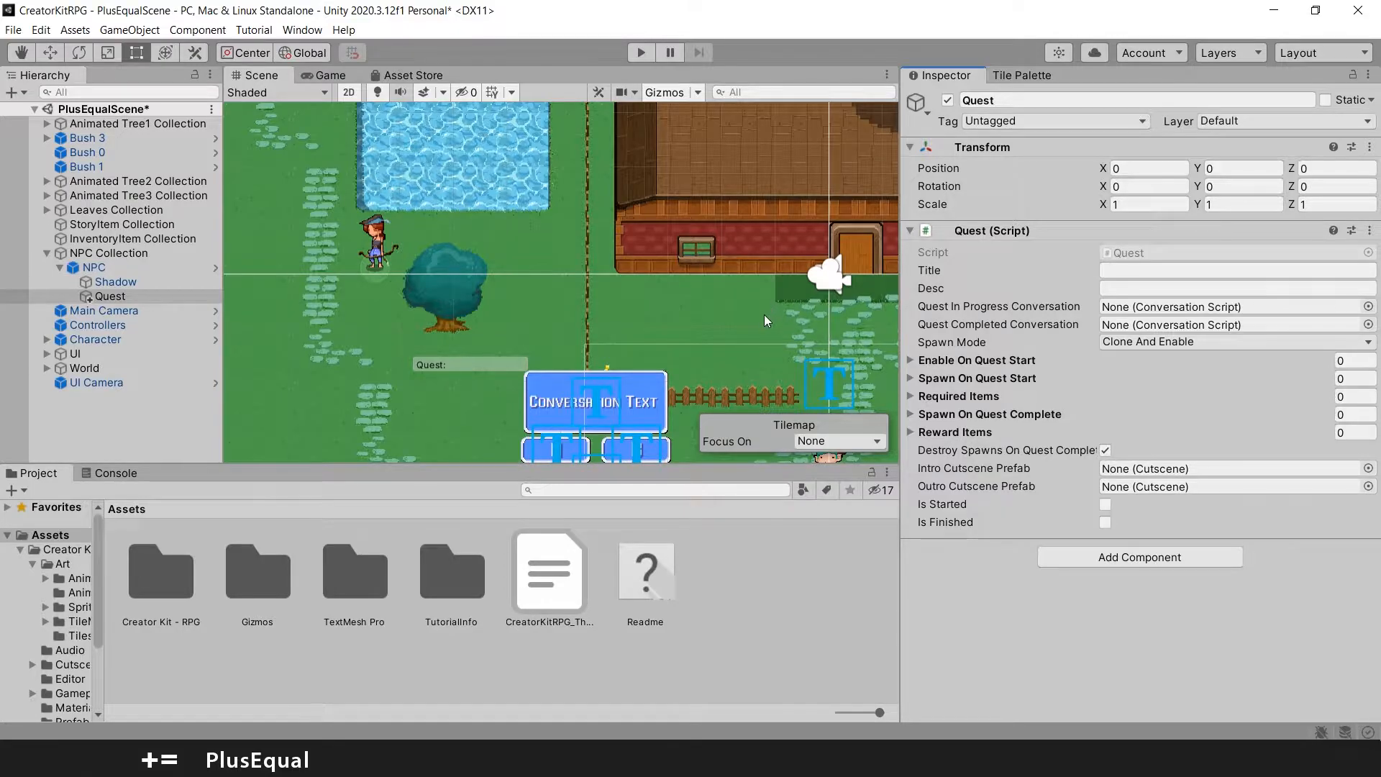
Set the Quest component's Title to 'Newton Favourite Fruit'
{"action": "left_click", "coordinate": [1233, 271]}
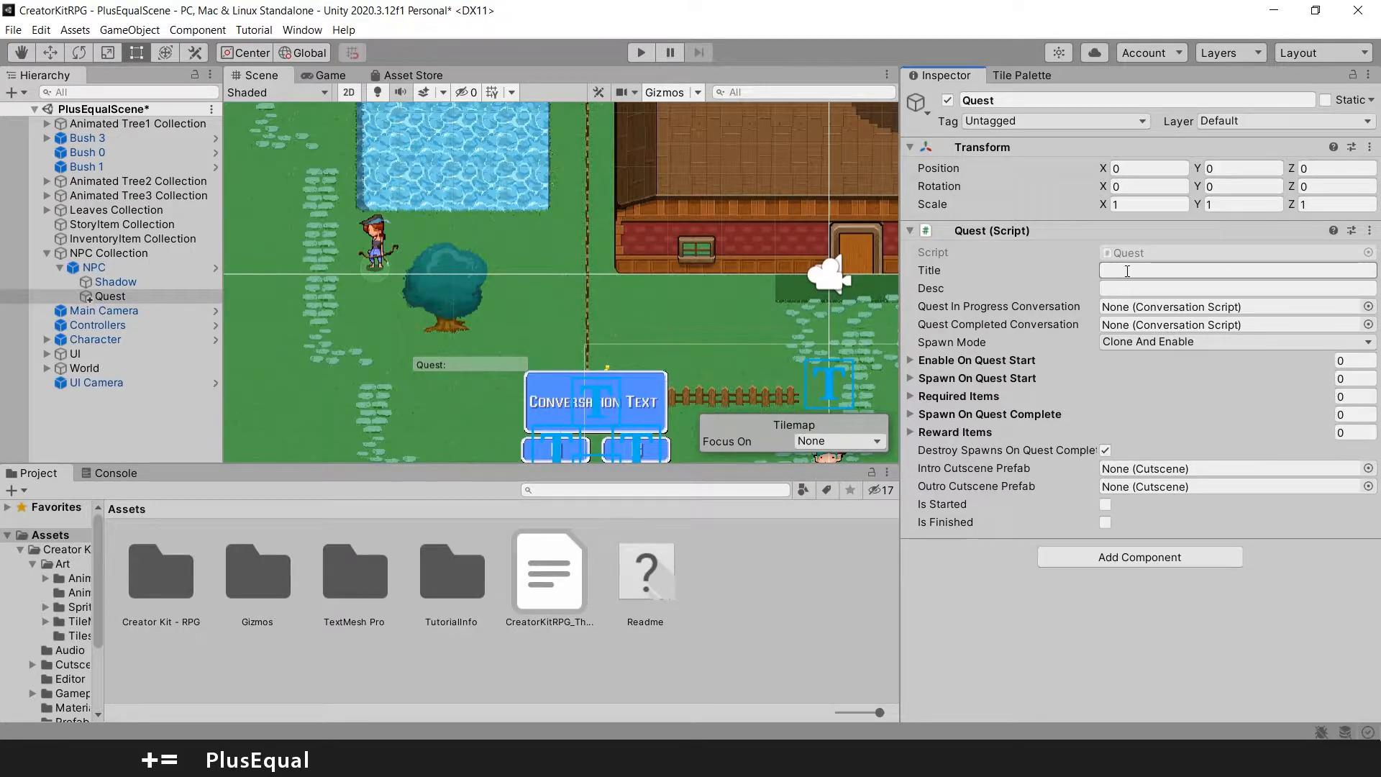
{"action": "left_click", "coordinate": [1233, 271]}
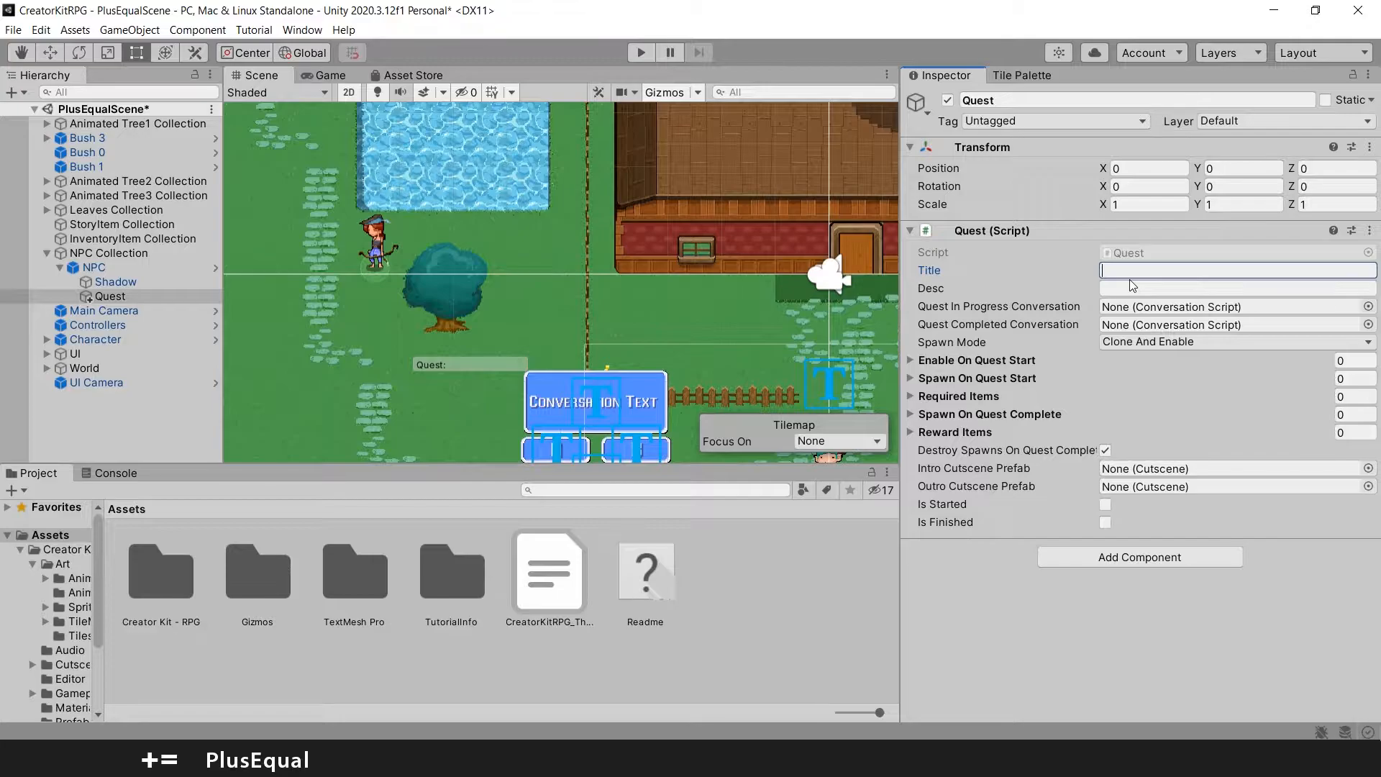
{"action": "type", "text": "N"}
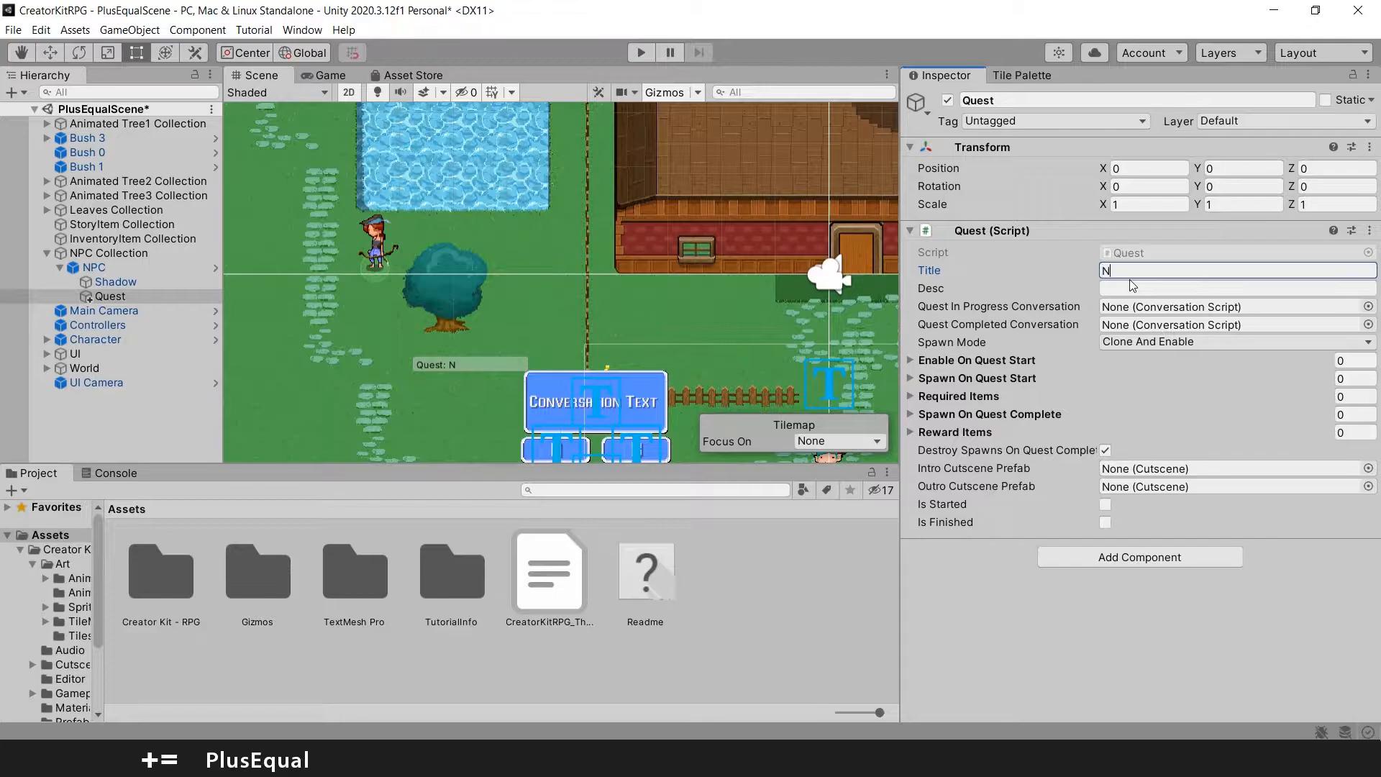
{"action": "type", "text": "ewton"}
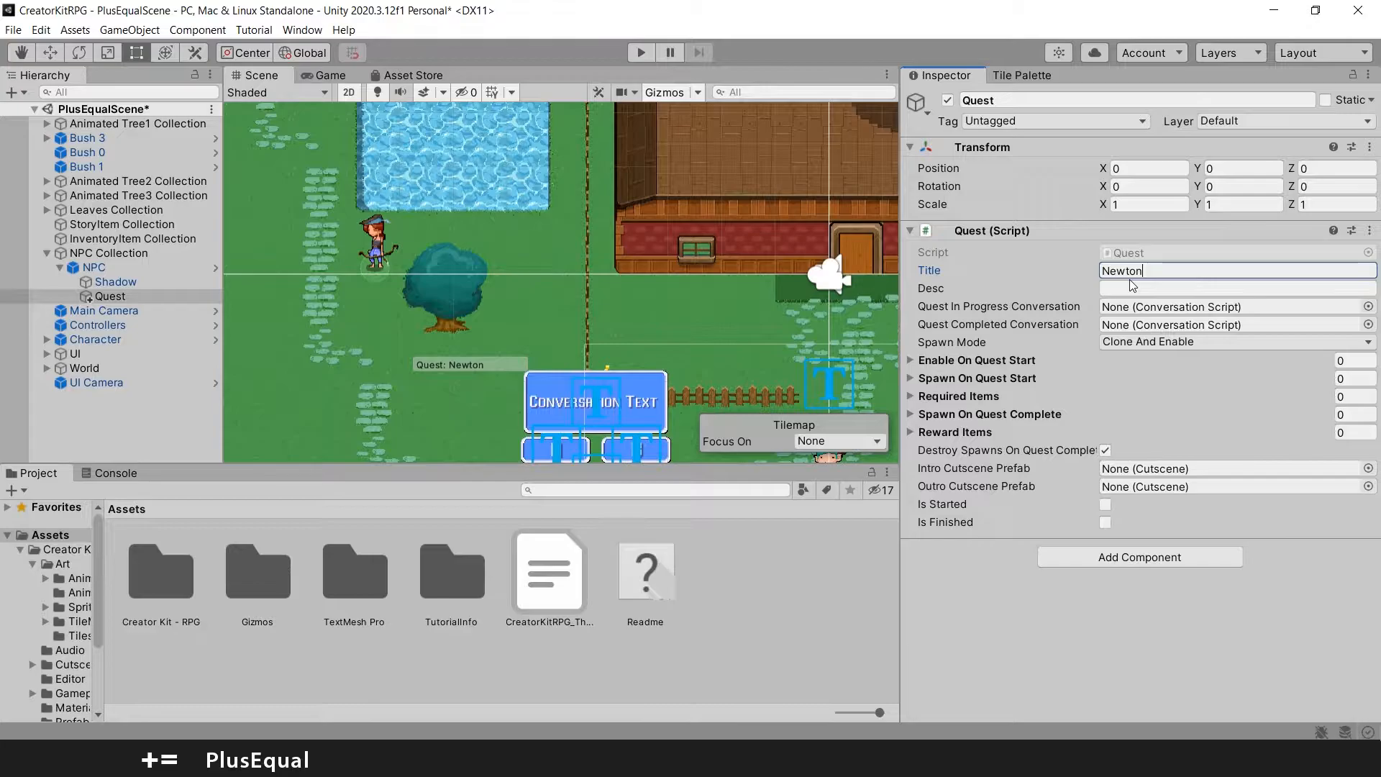
{"action": "type", "text": "Favourite"}
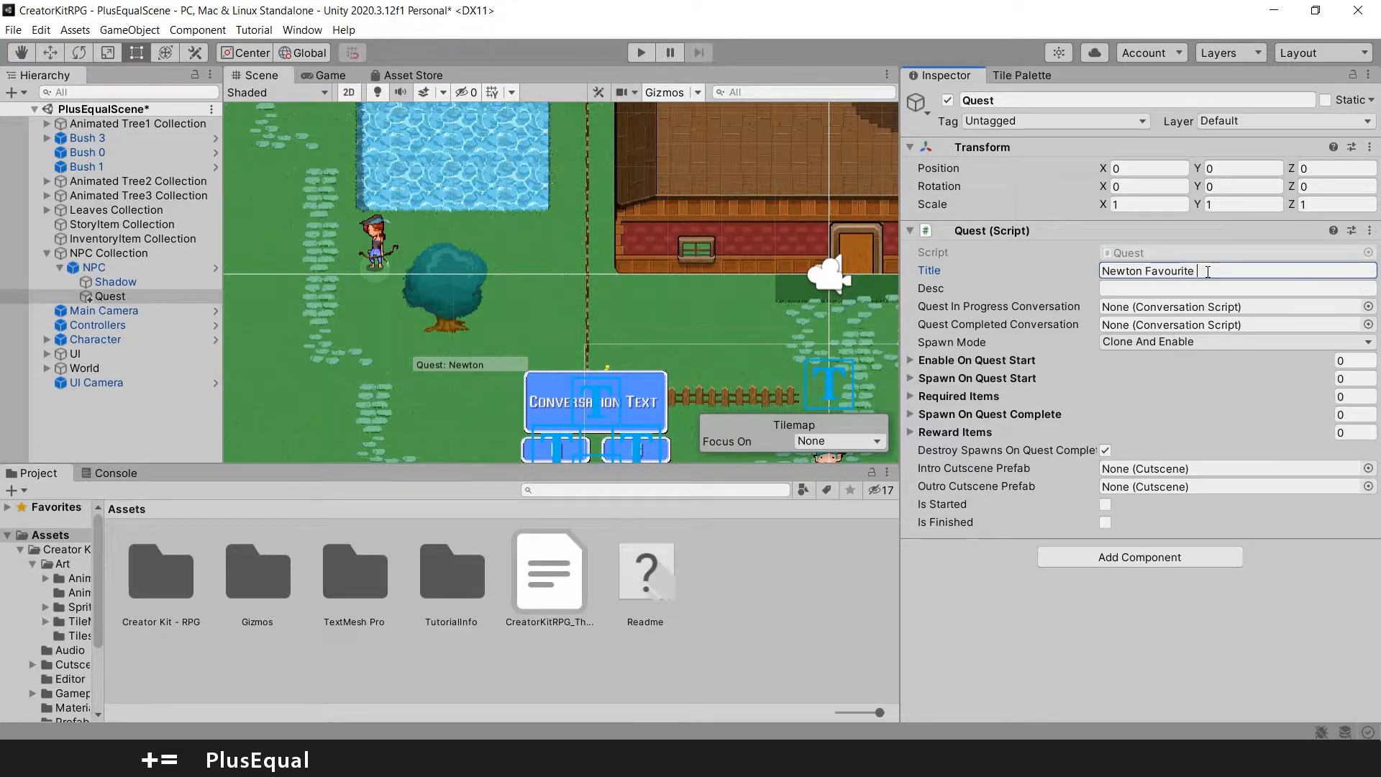
{"action": "type", "text": "Fruit"}
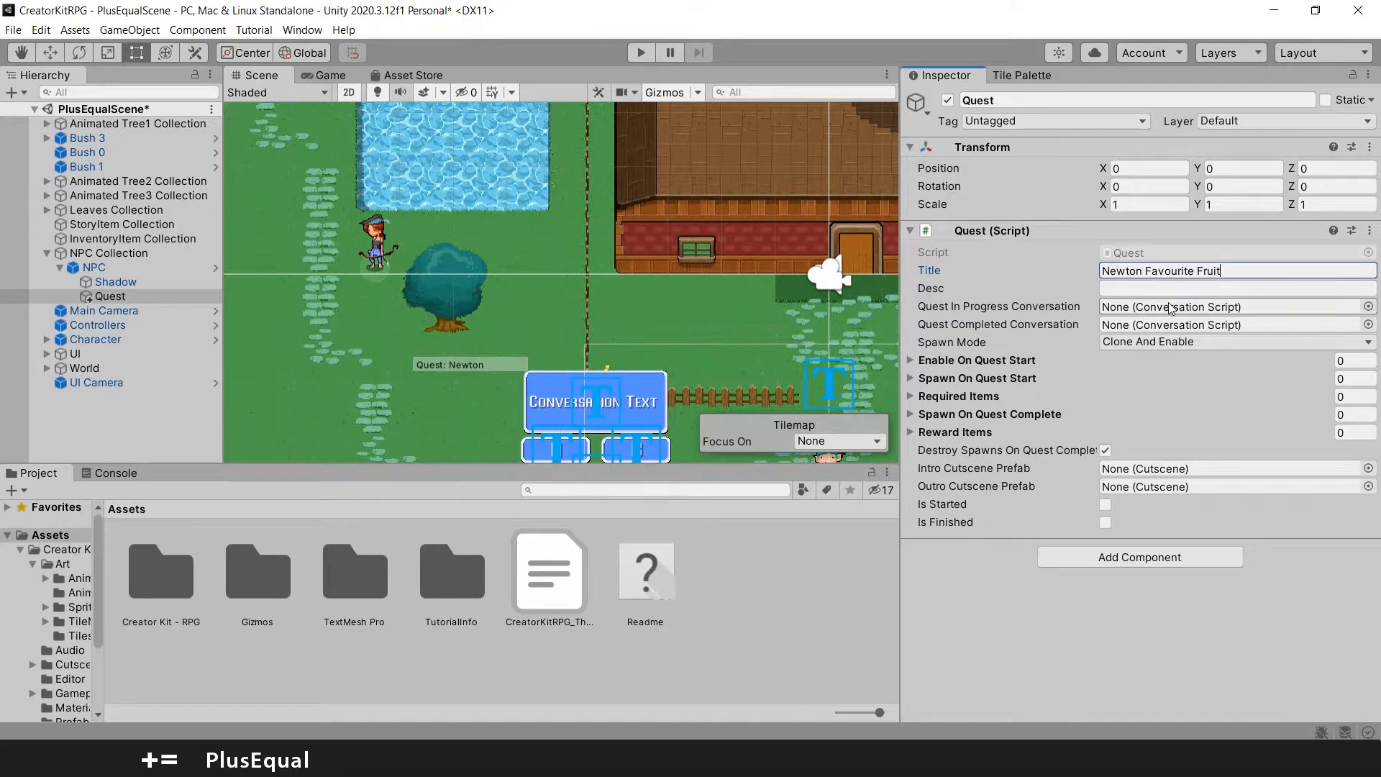
Enter 'Find an apple for the archer.' as the quest description
{"action": "left_click", "coordinate": [1233, 287]}
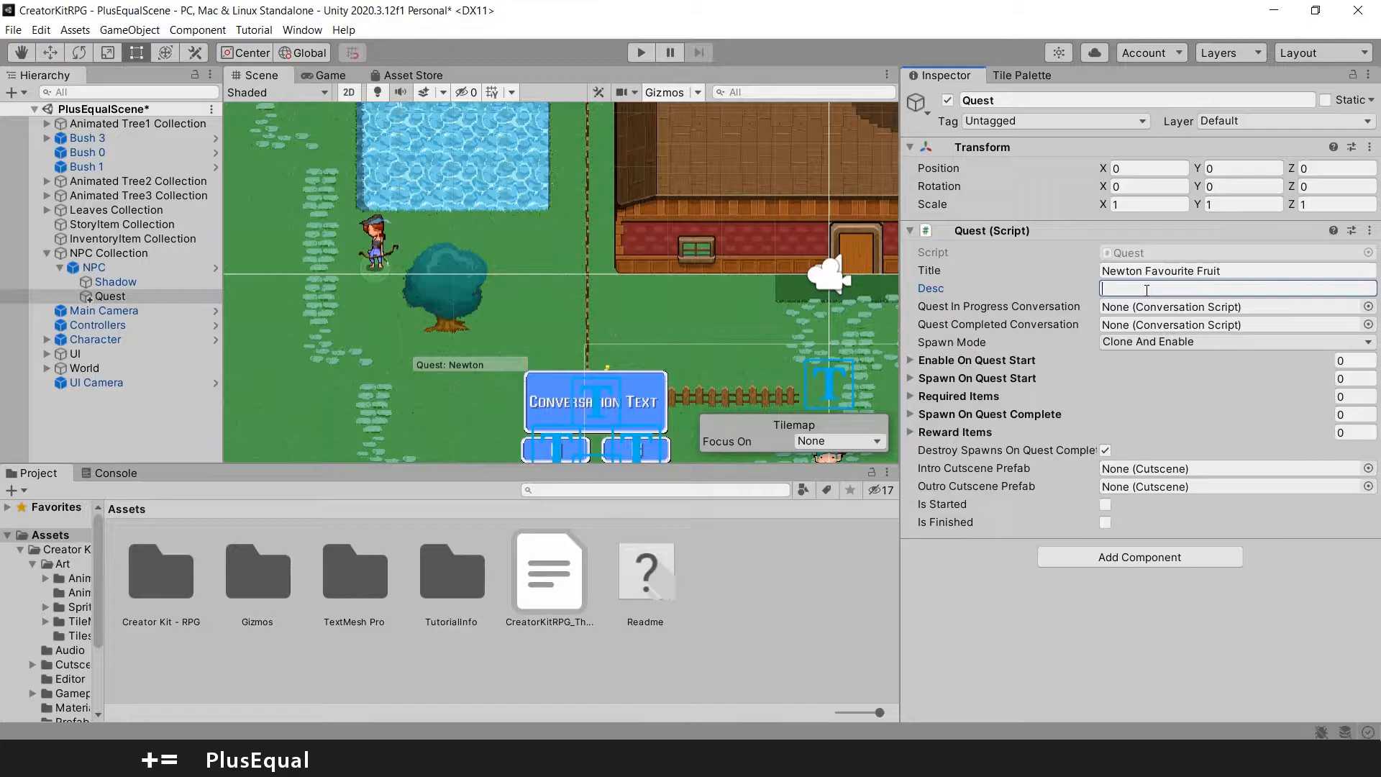
{"action": "type", "text": "Find an"}
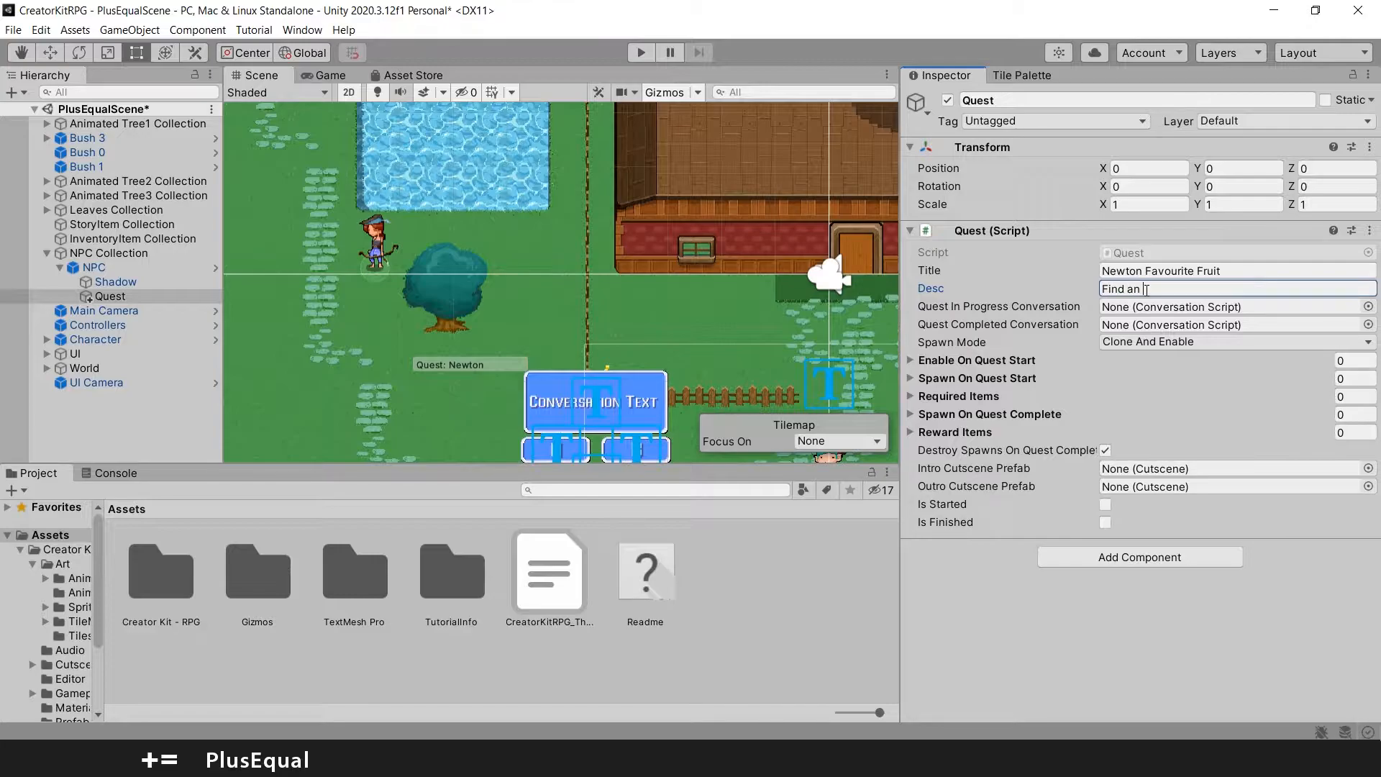
{"action": "type", "text": "apple"}
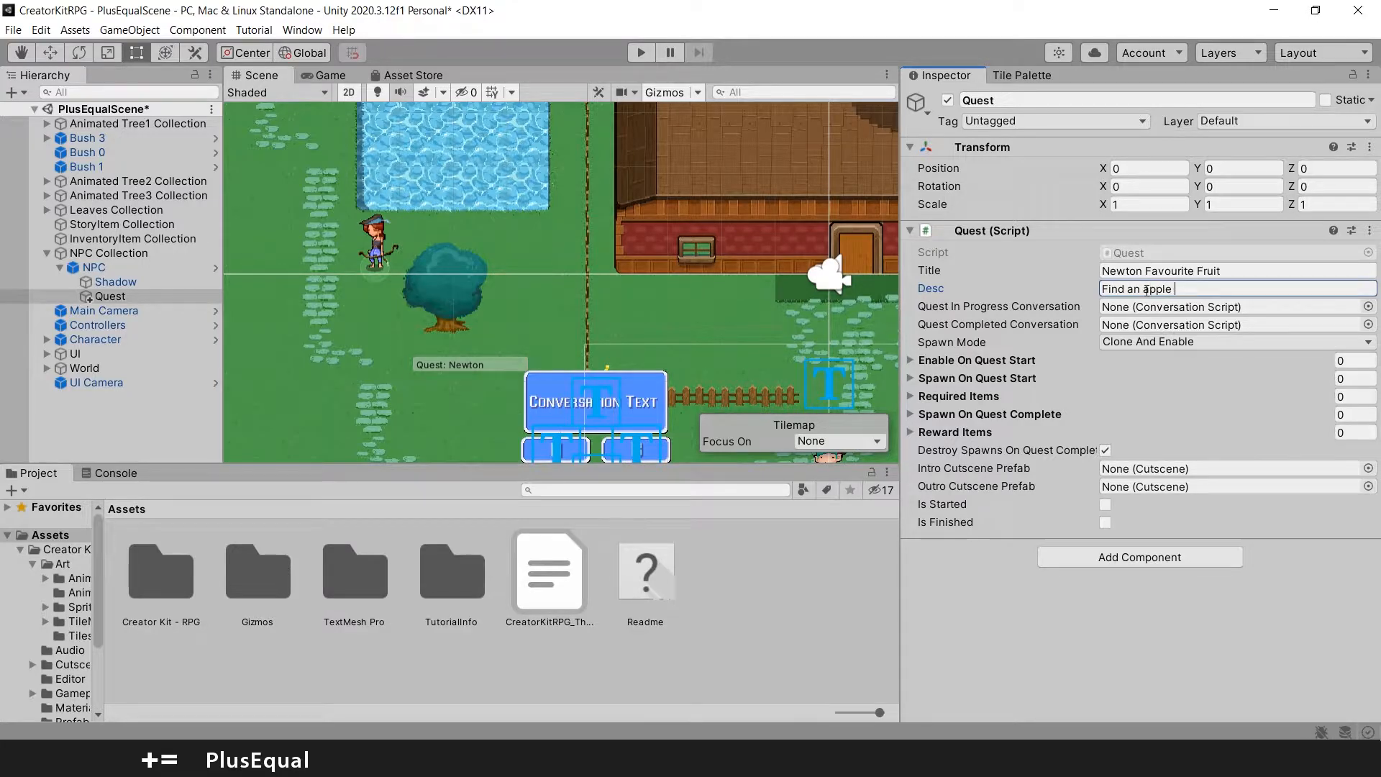
{"action": "type", "text": "for the archer."}
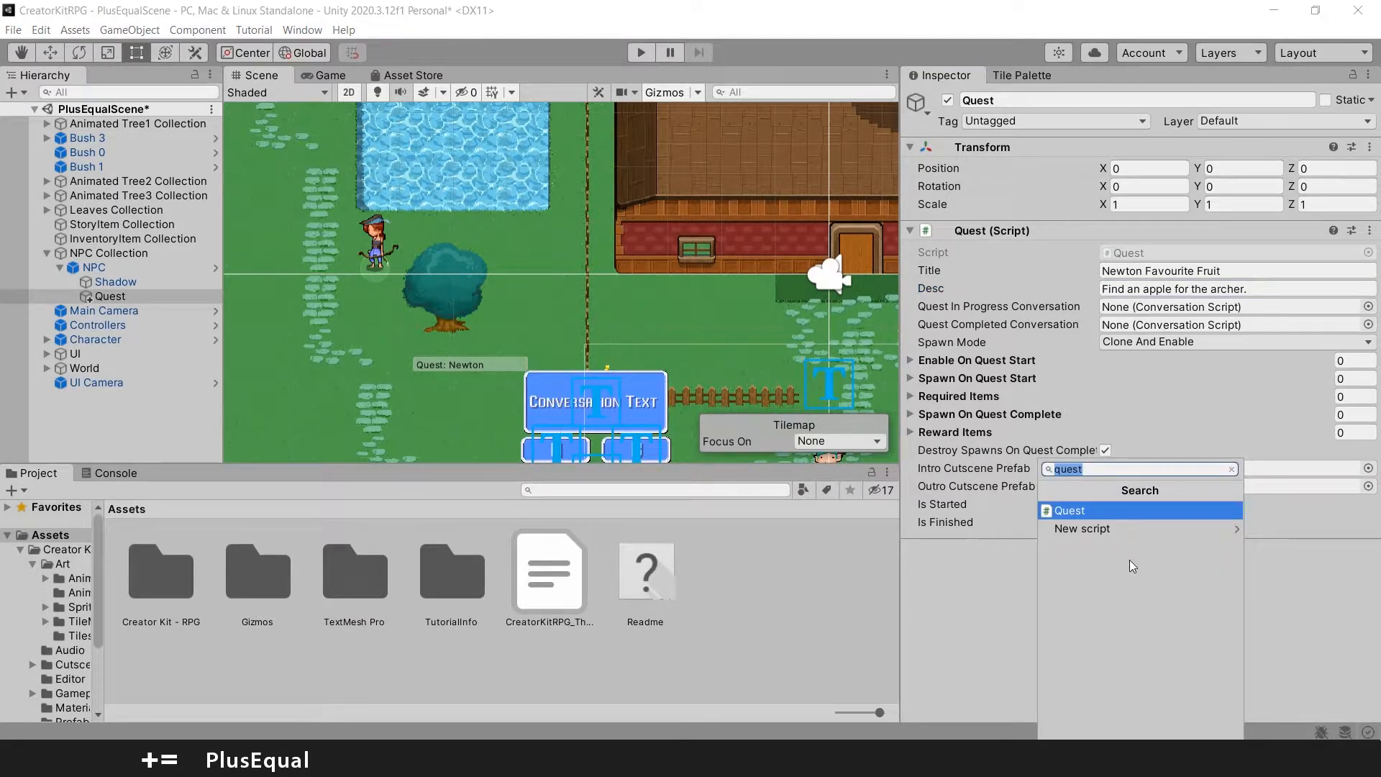
Attach a Conversation Script to Quest and start a new blank conversation piece
{"action": "type", "text": "conver"}
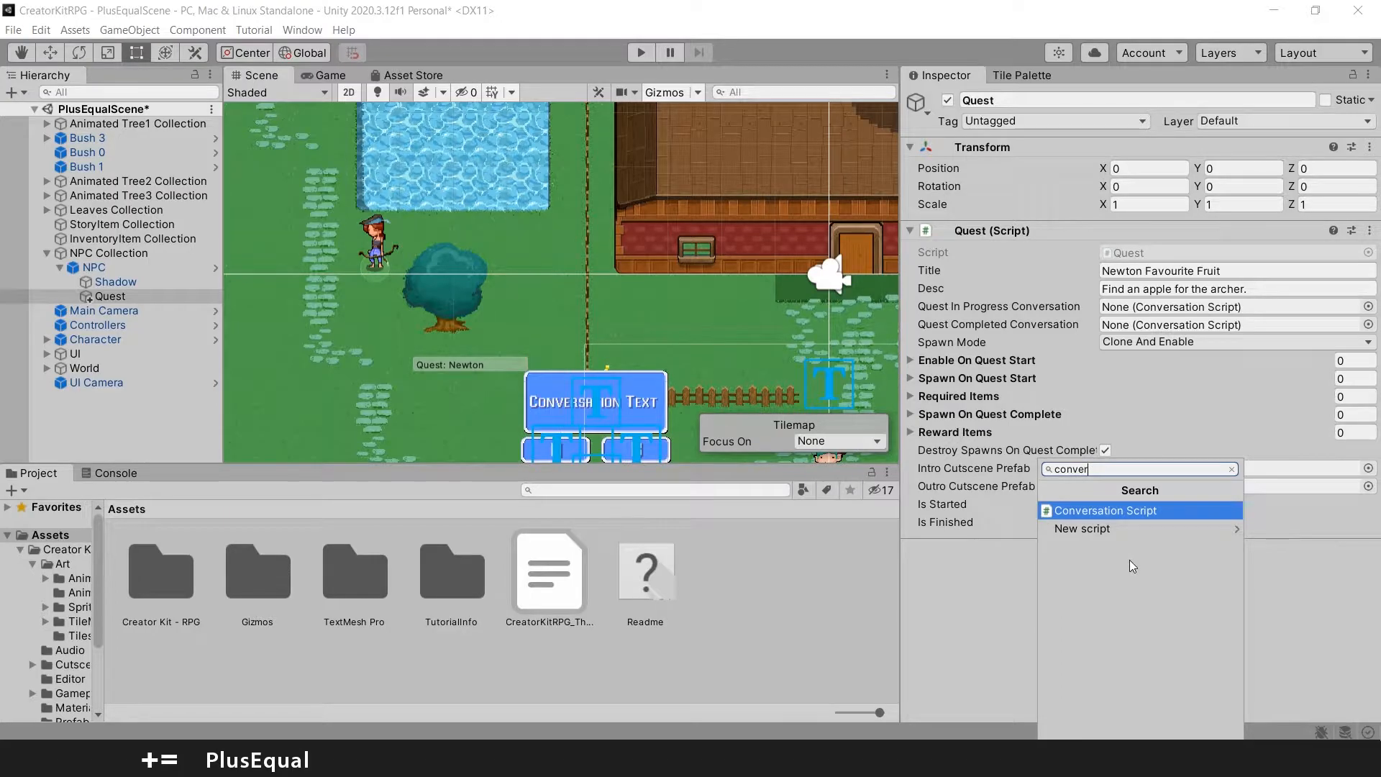
{"action": "mouse_move", "coordinate": [1125, 527]}
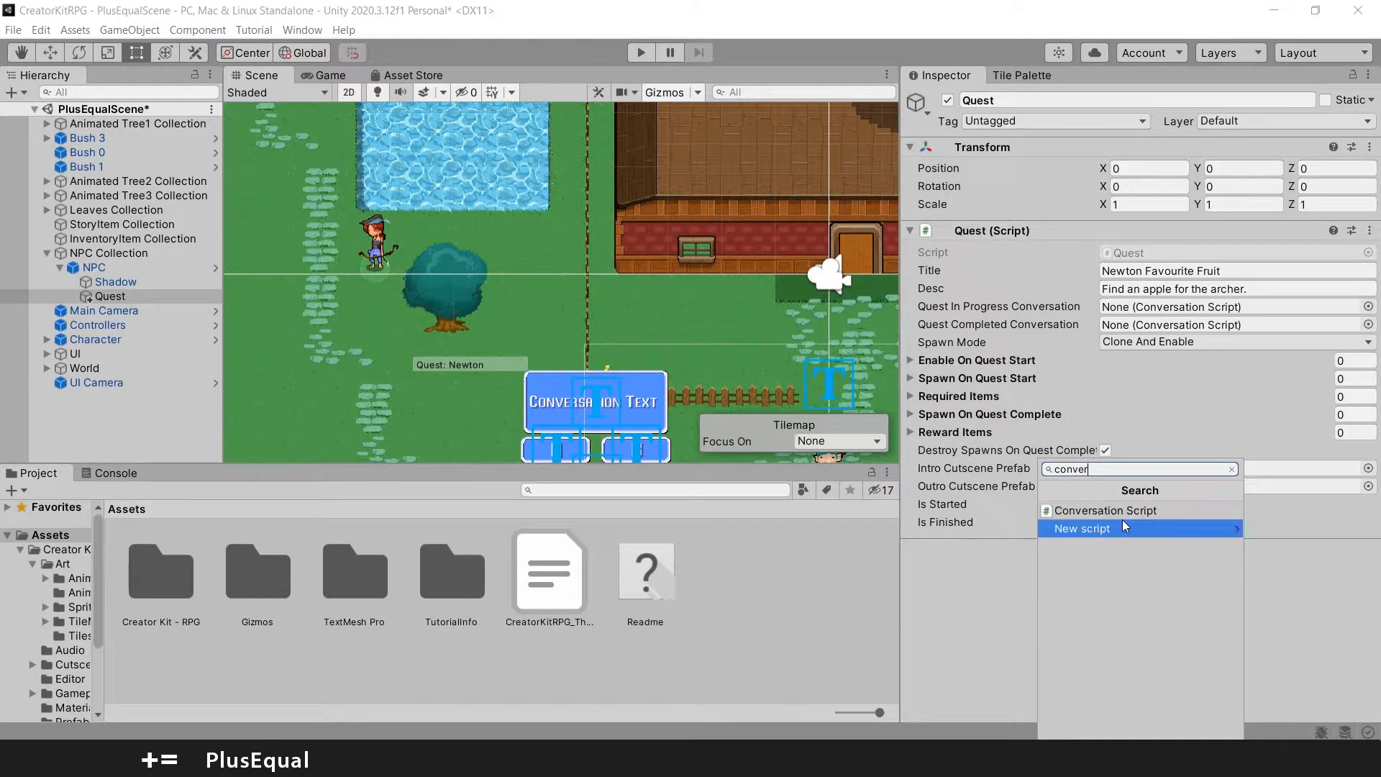
{"action": "left_click", "coordinate": [1104, 510]}
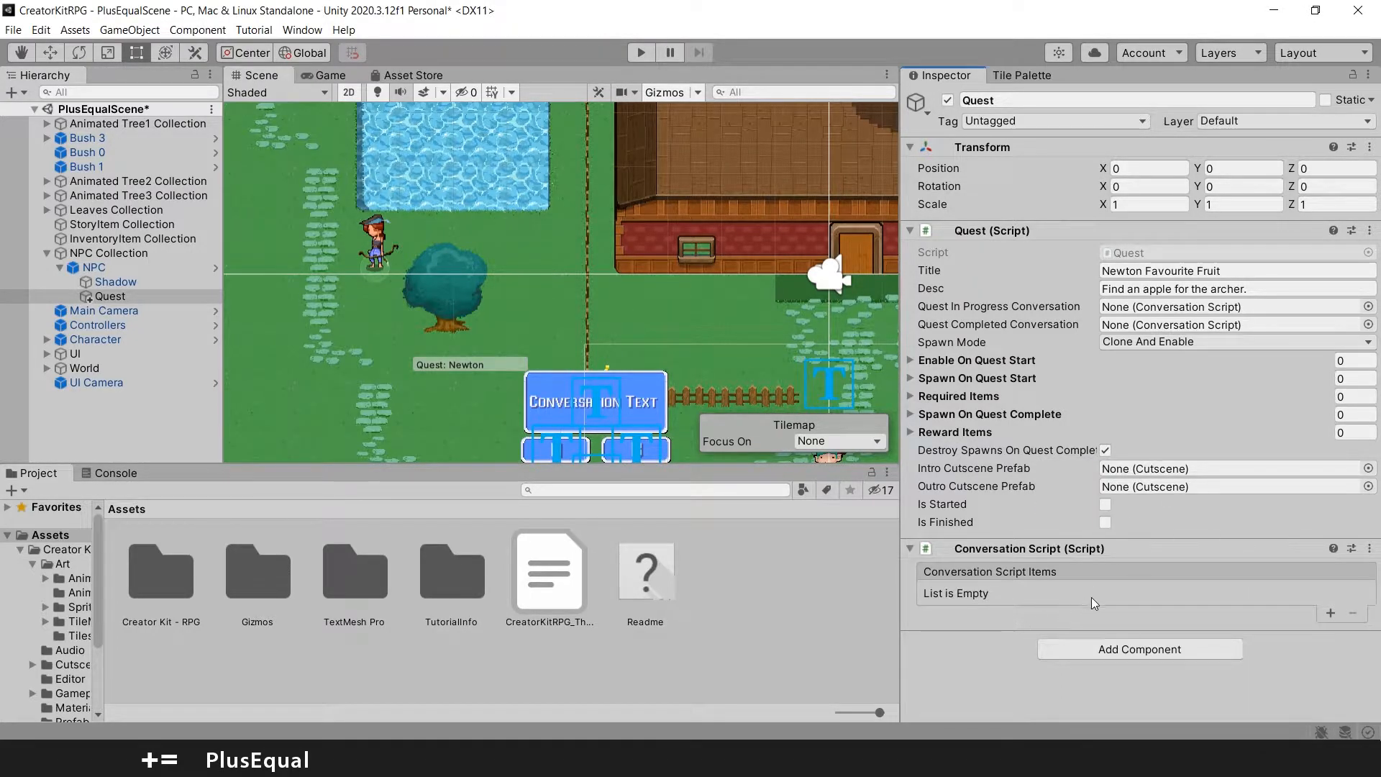
{"action": "left_click", "coordinate": [1333, 612]}
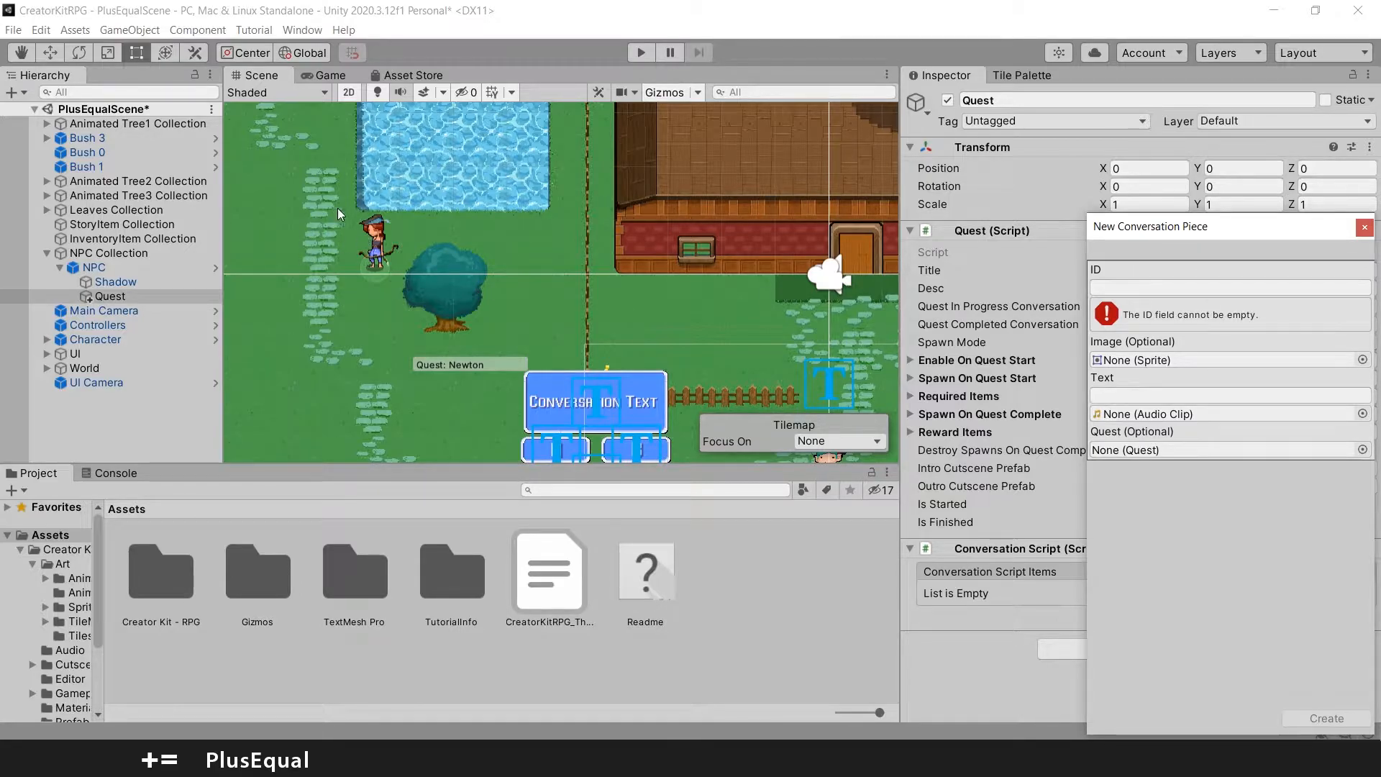
{"action": "mouse_move", "coordinate": [544, 259]}
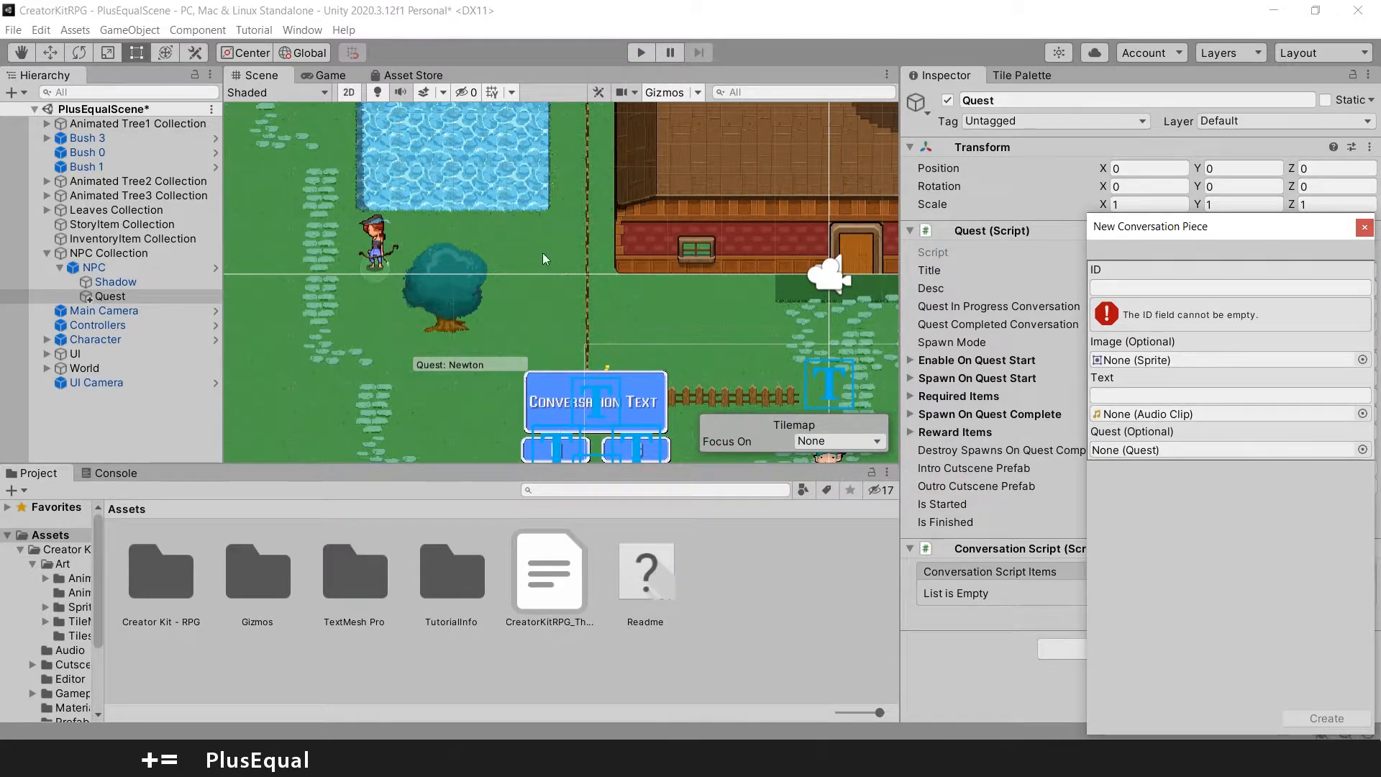
Set the new conversation piece's ID to 1.1.1
{"action": "left_click", "coordinate": [1228, 287]}
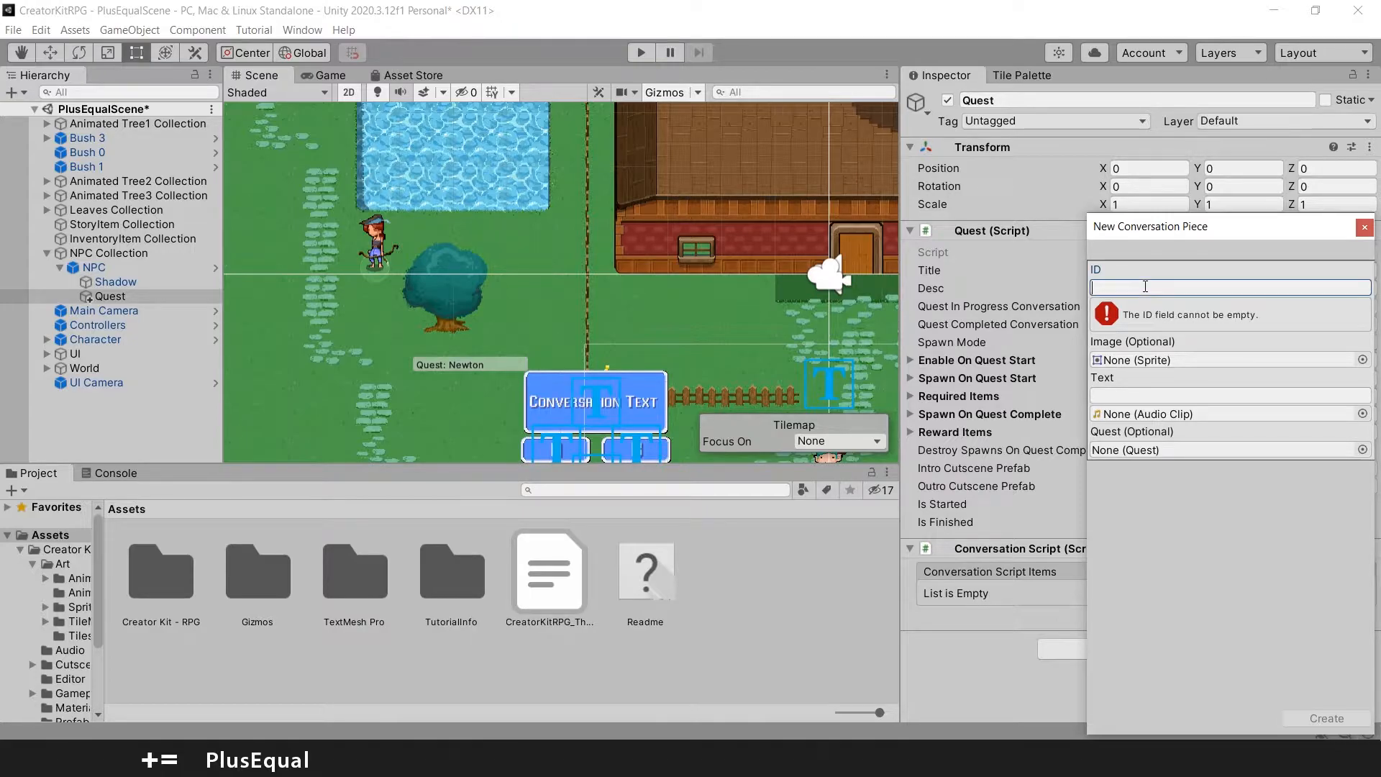
{"action": "type", "text": "1.1"}
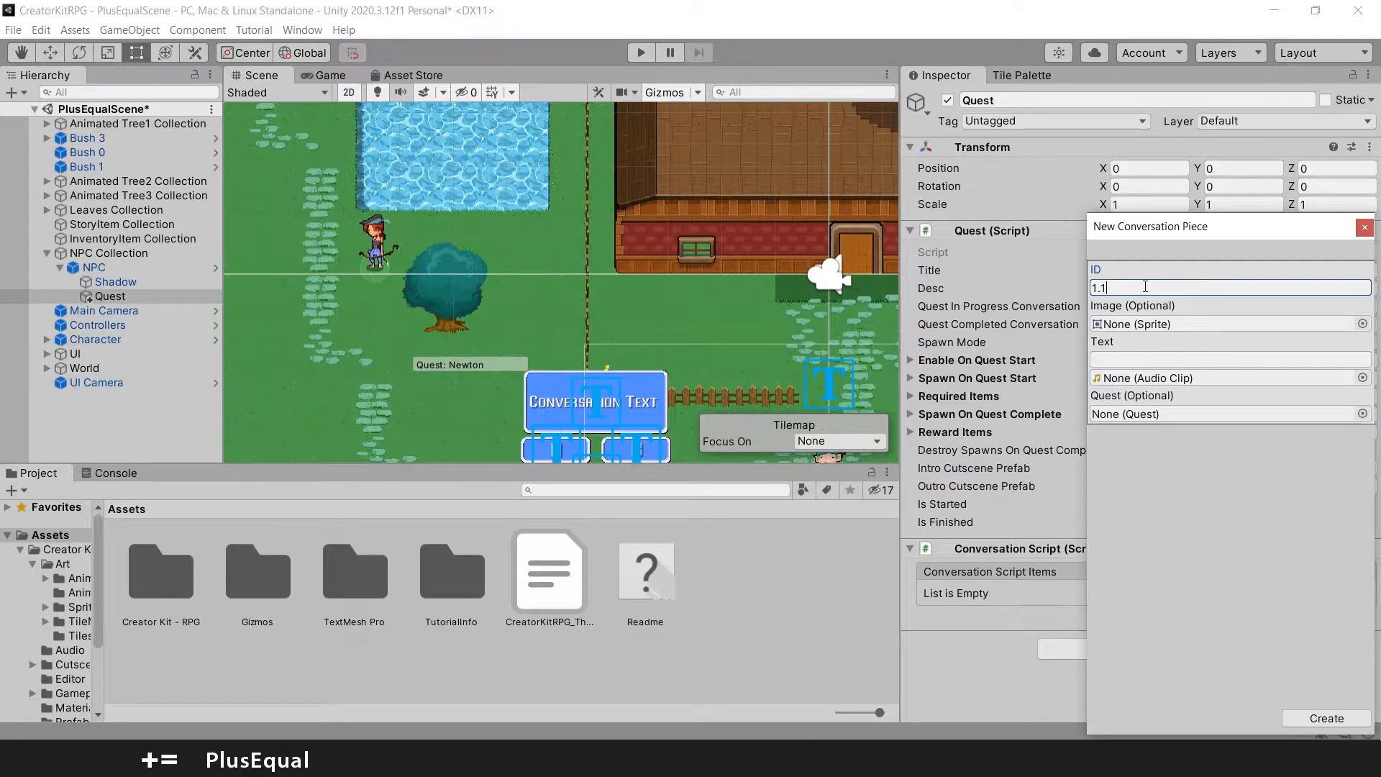
{"action": "type", "text": ".1"}
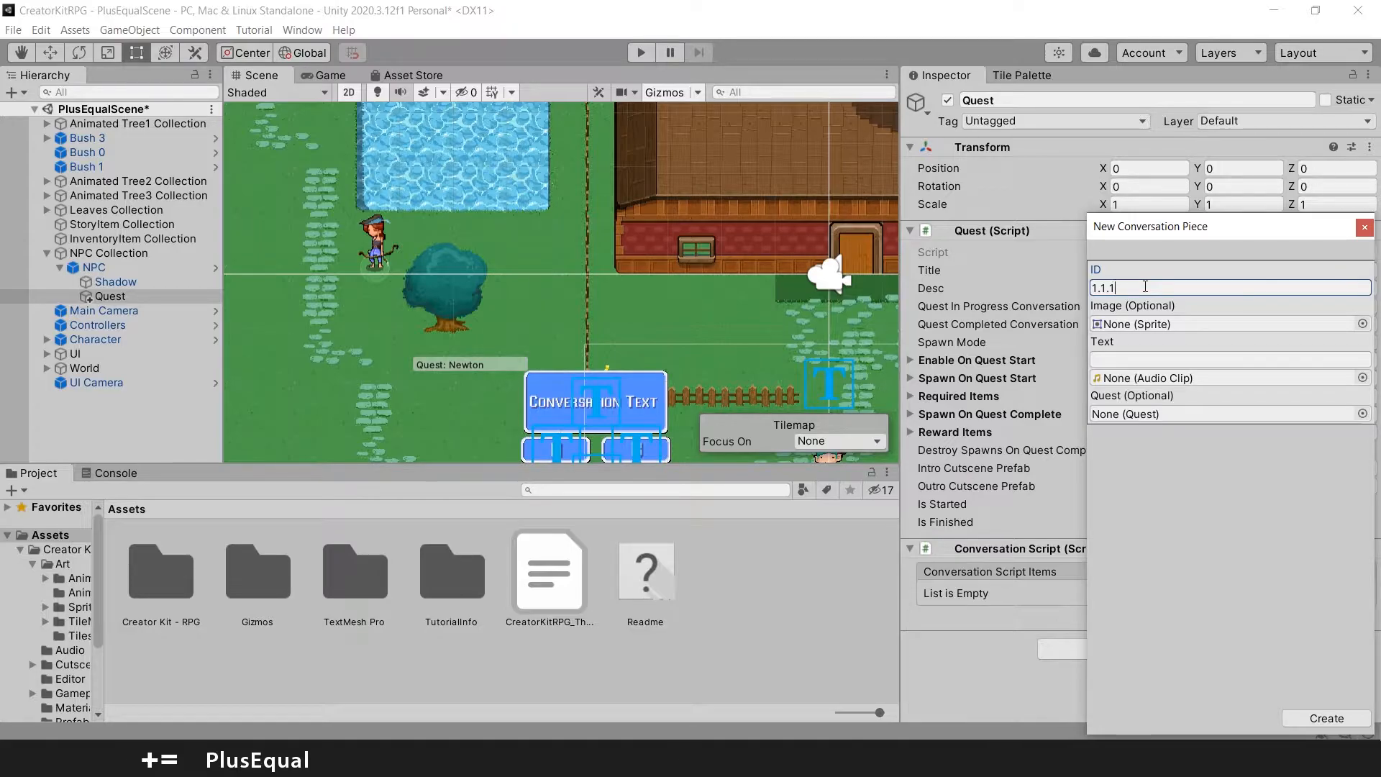
{"action": "mouse_move", "coordinate": [1151, 337]}
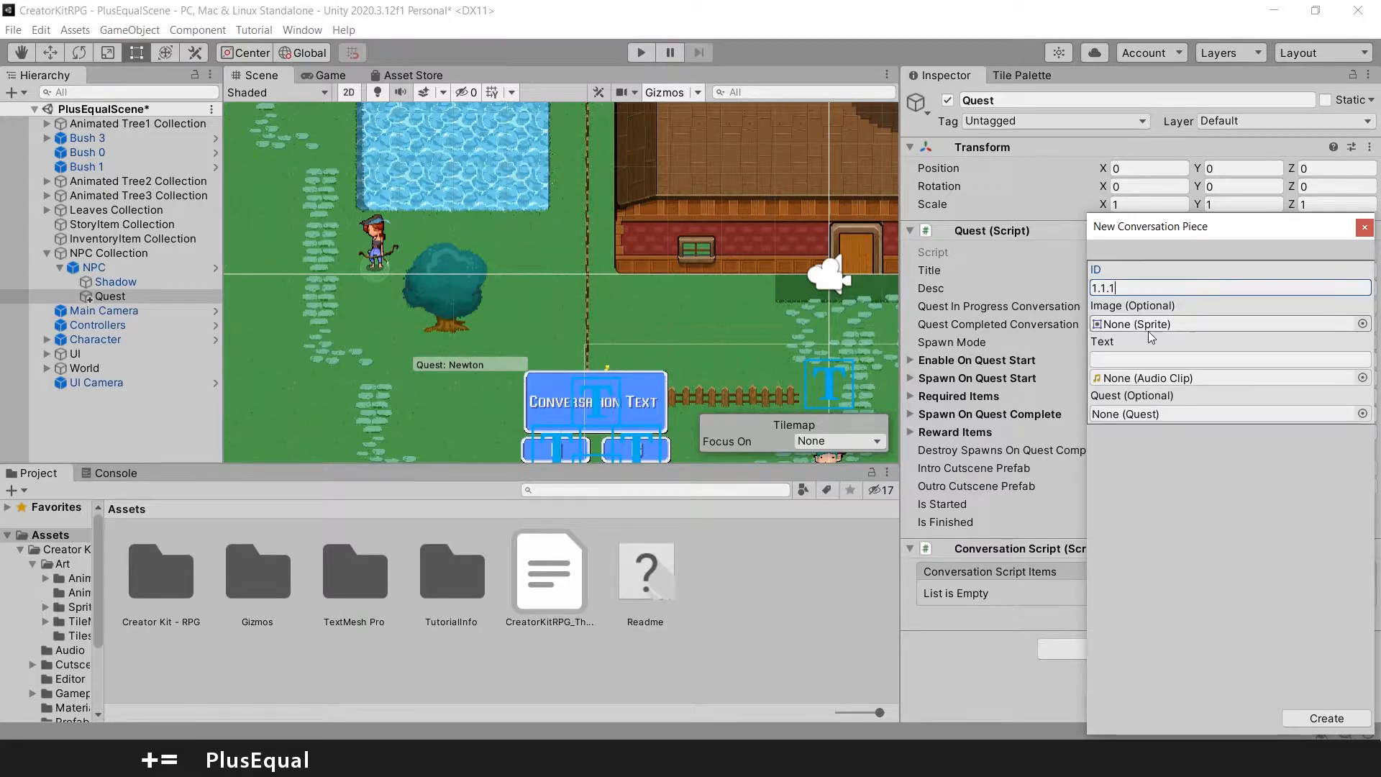
Give the piece the text 'I am starving, get me an apple please!' and create it
{"action": "left_click", "coordinate": [1229, 358]}
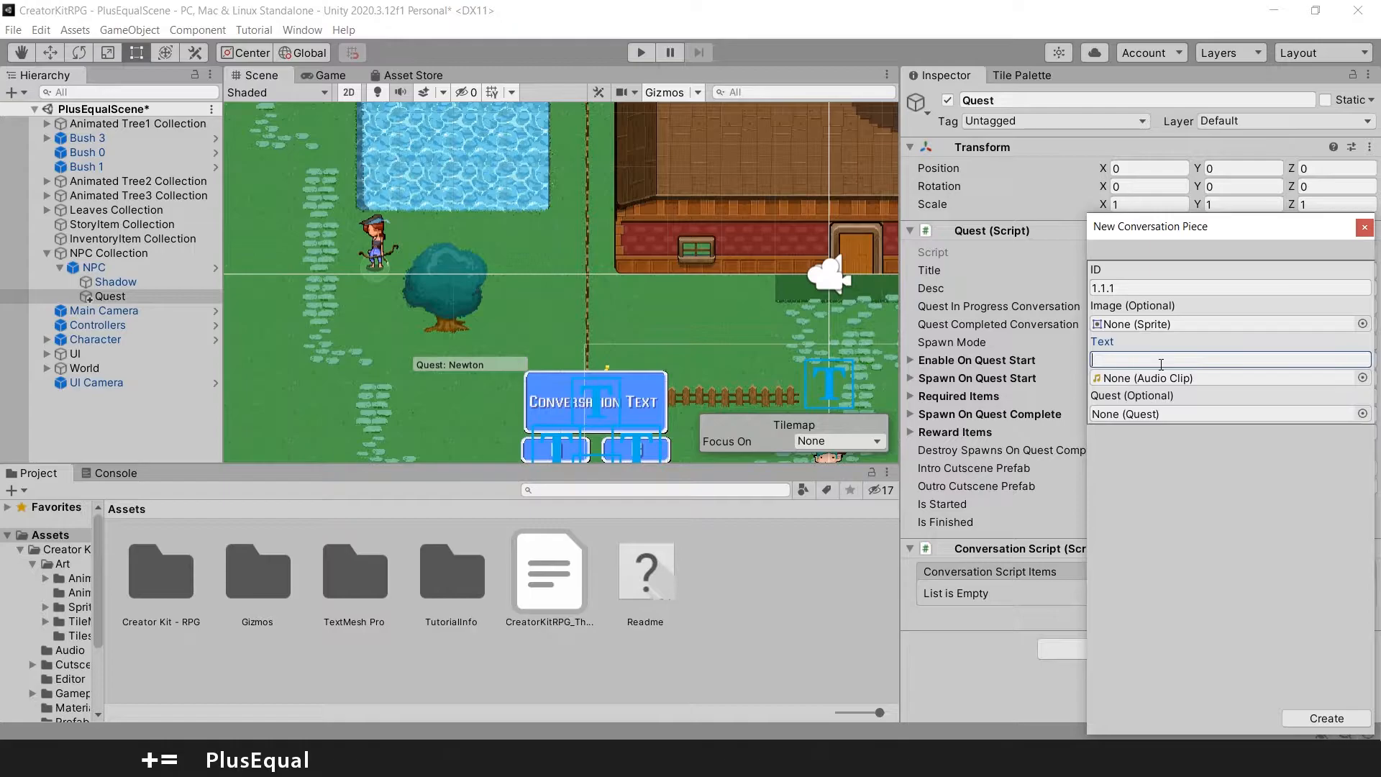
{"action": "type", "text": "I am"}
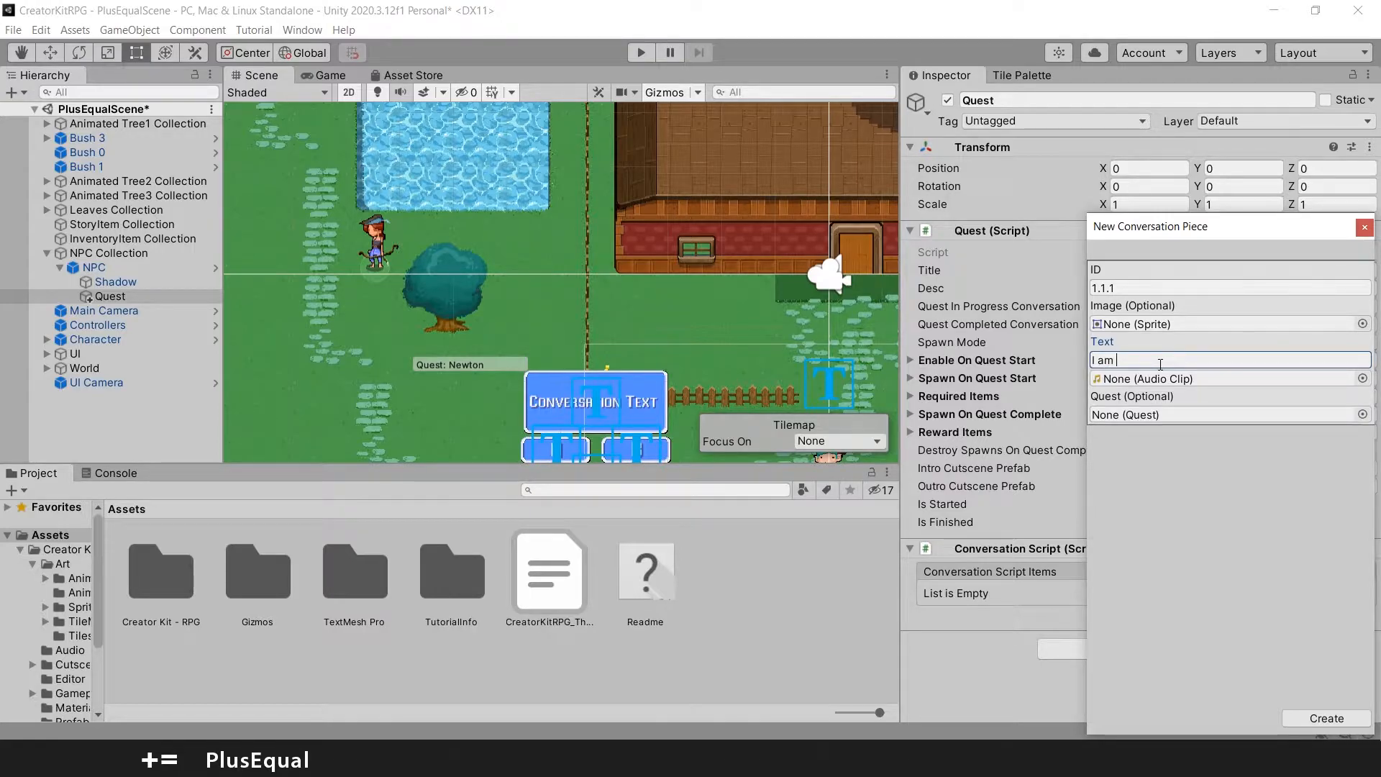
{"action": "type", "text": "sta"}
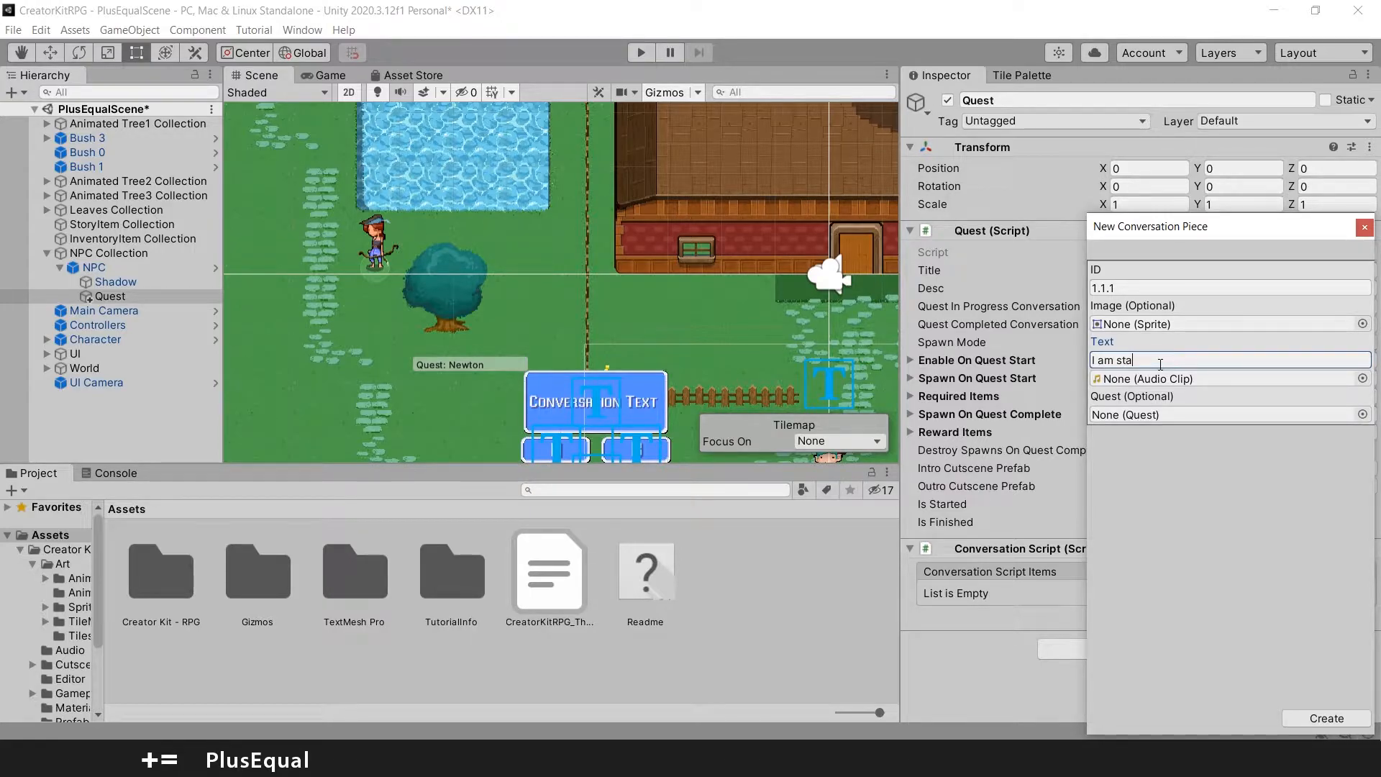
{"action": "type", "text": "rving, get me an"}
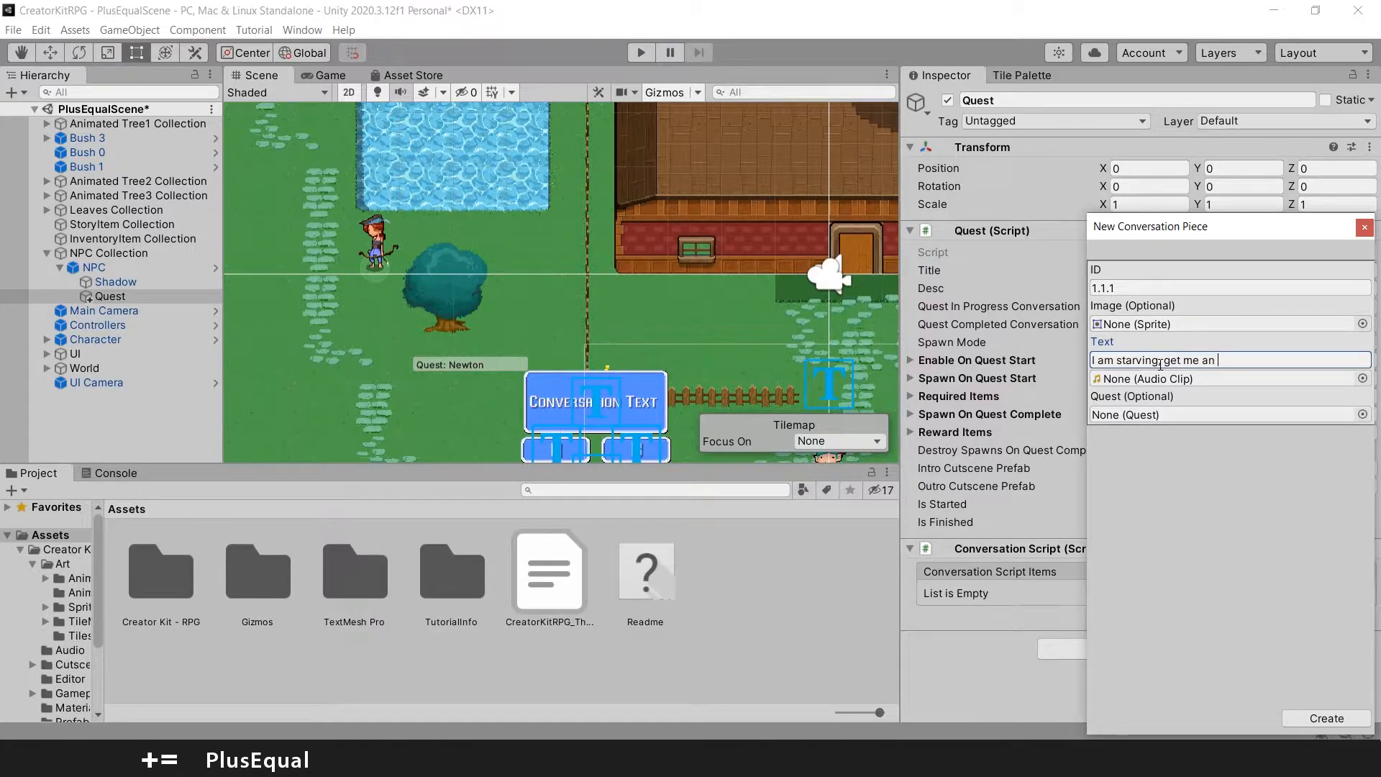
{"action": "type", "text": "apple p"}
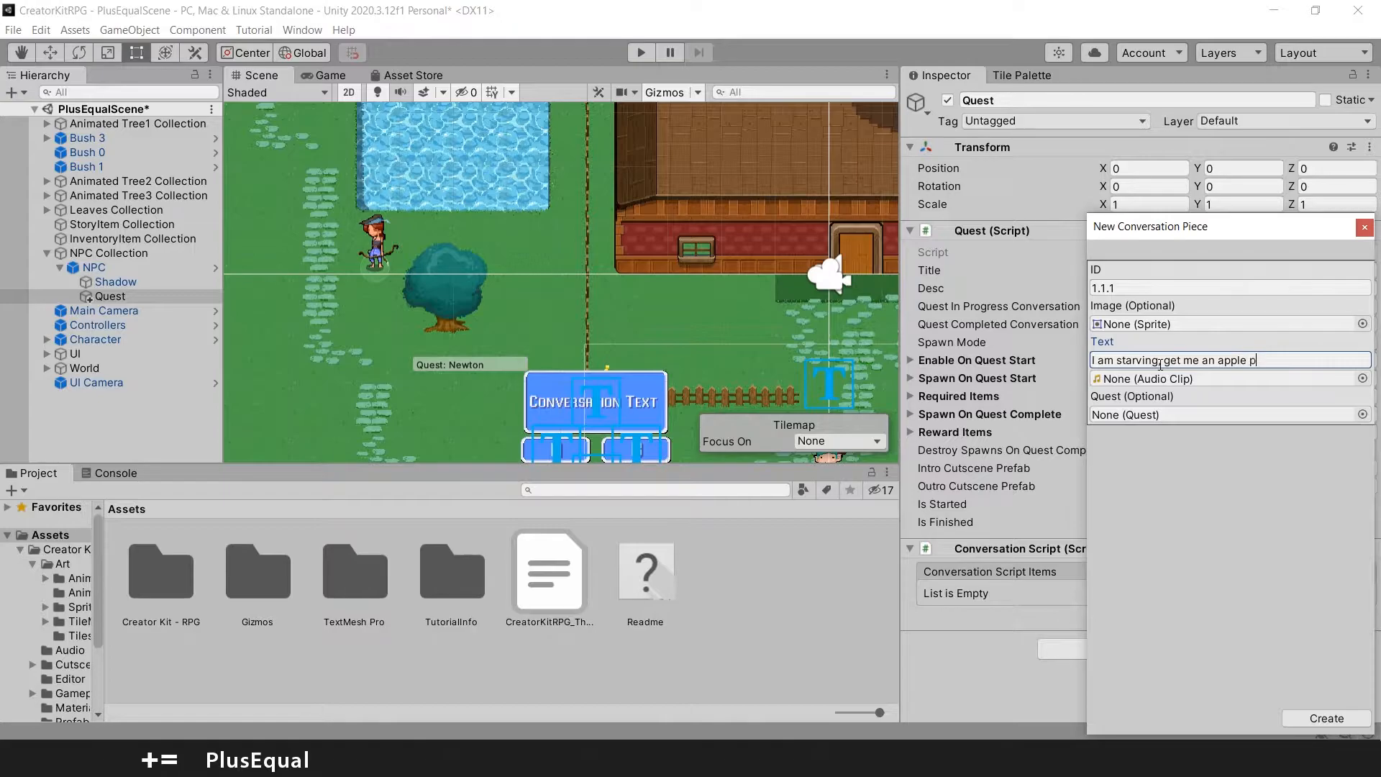
{"action": "type", "text": ", get me an apple please!"}
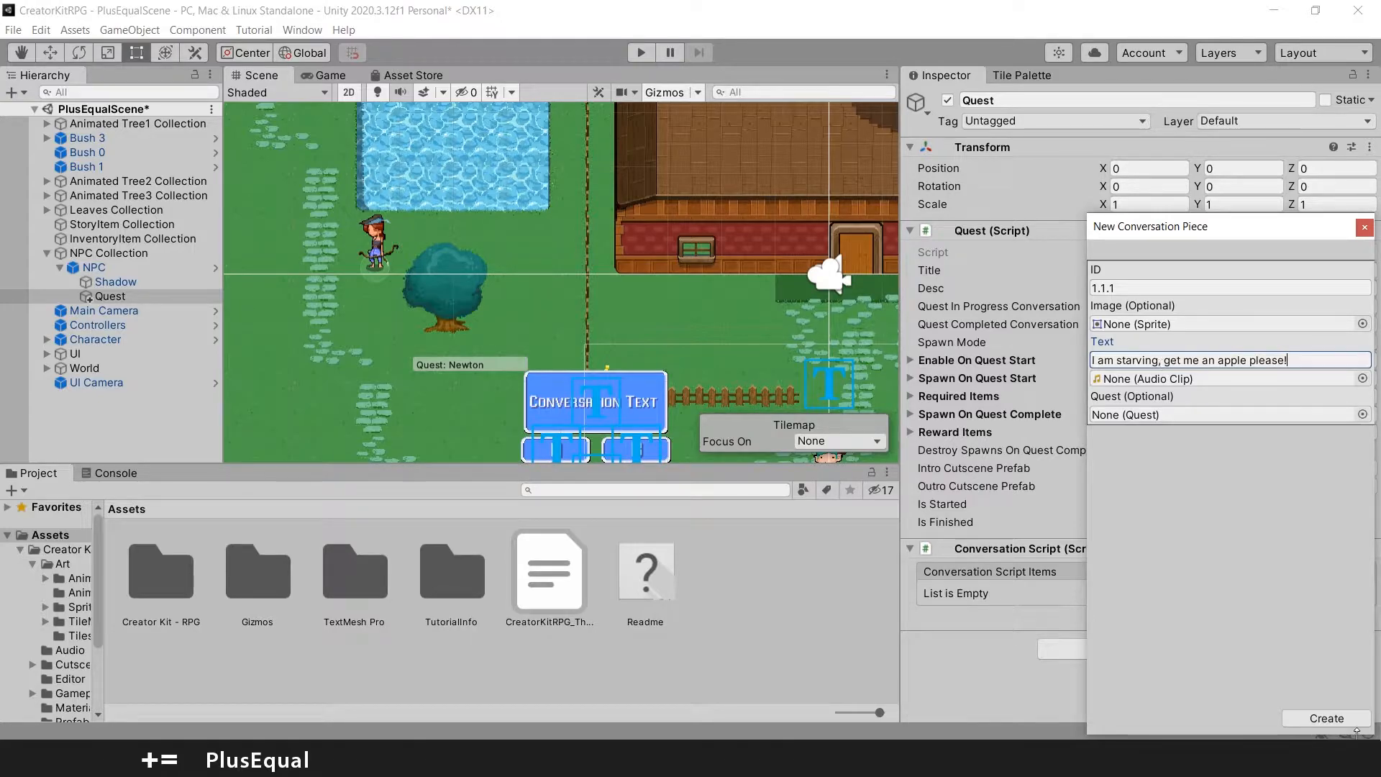
{"action": "left_click", "coordinate": [1324, 718]}
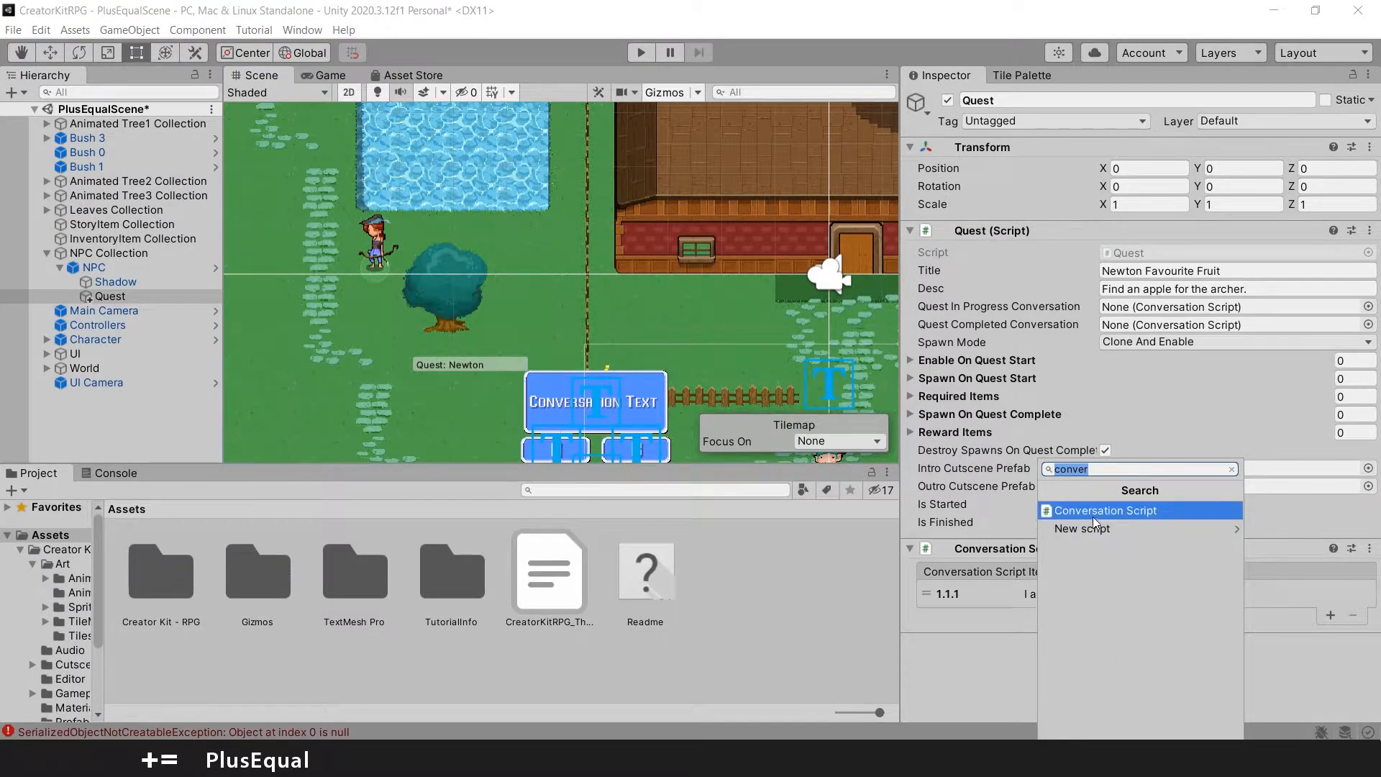
{"action": "mouse_move", "coordinate": [1109, 519]}
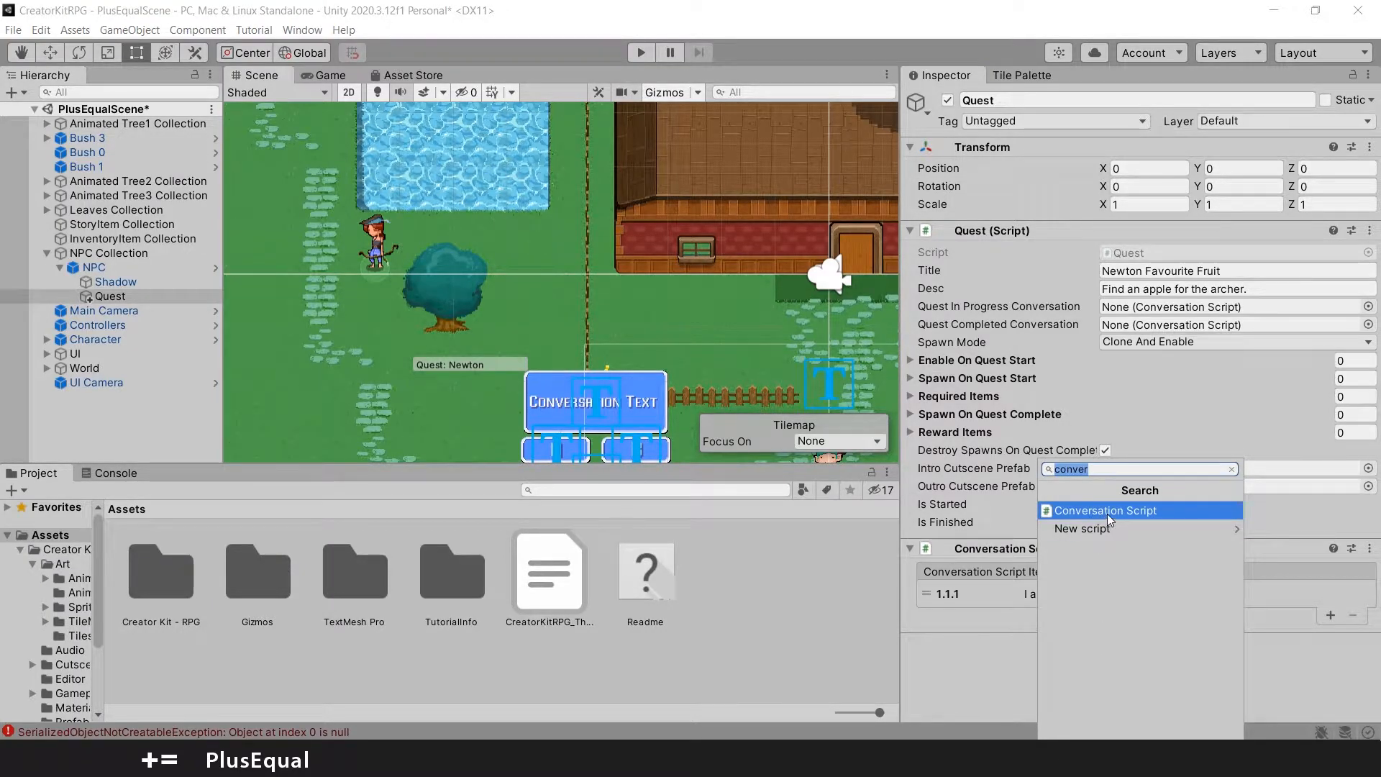
Add another Conversation Script with piece 1.1.2, 'Thank you, the apple was great!'
{"action": "left_click", "coordinate": [1105, 510]}
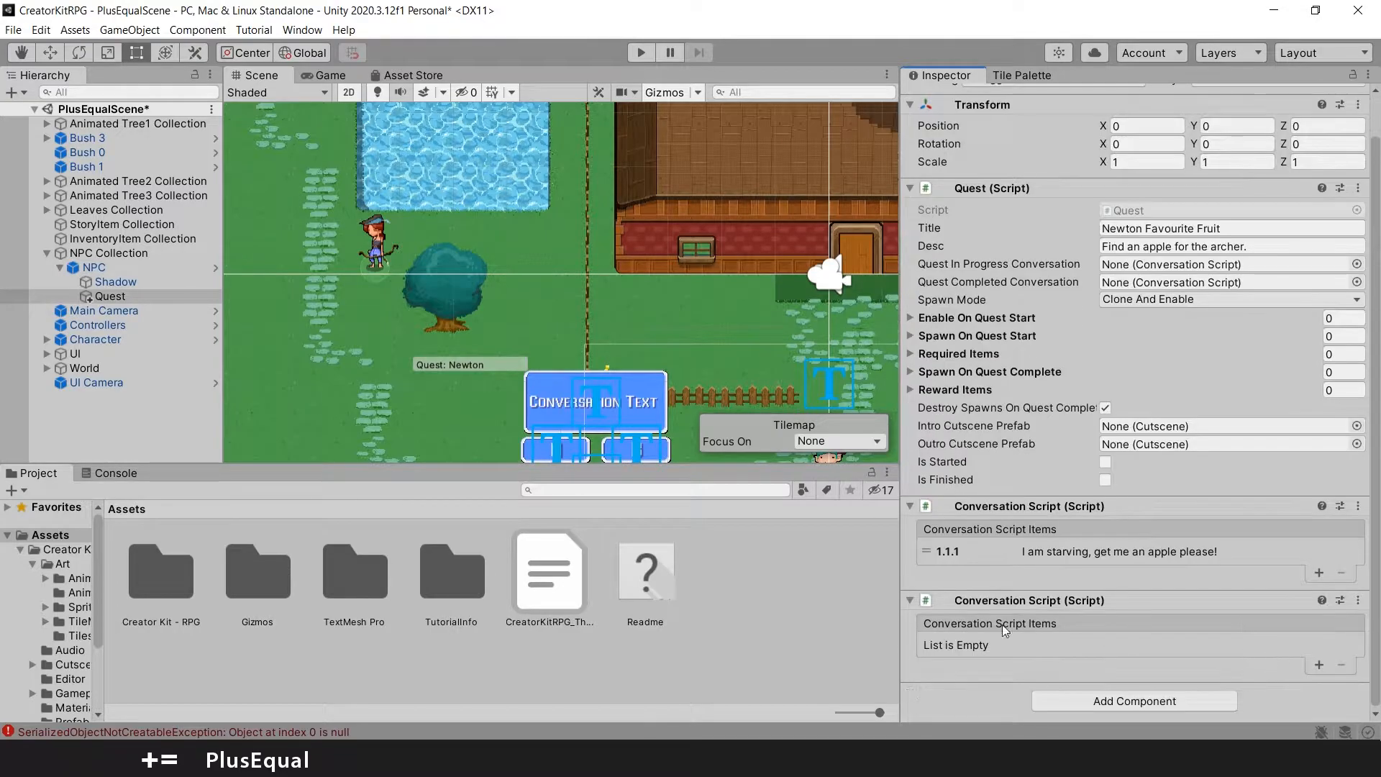
{"action": "mouse_move", "coordinate": [1095, 644]}
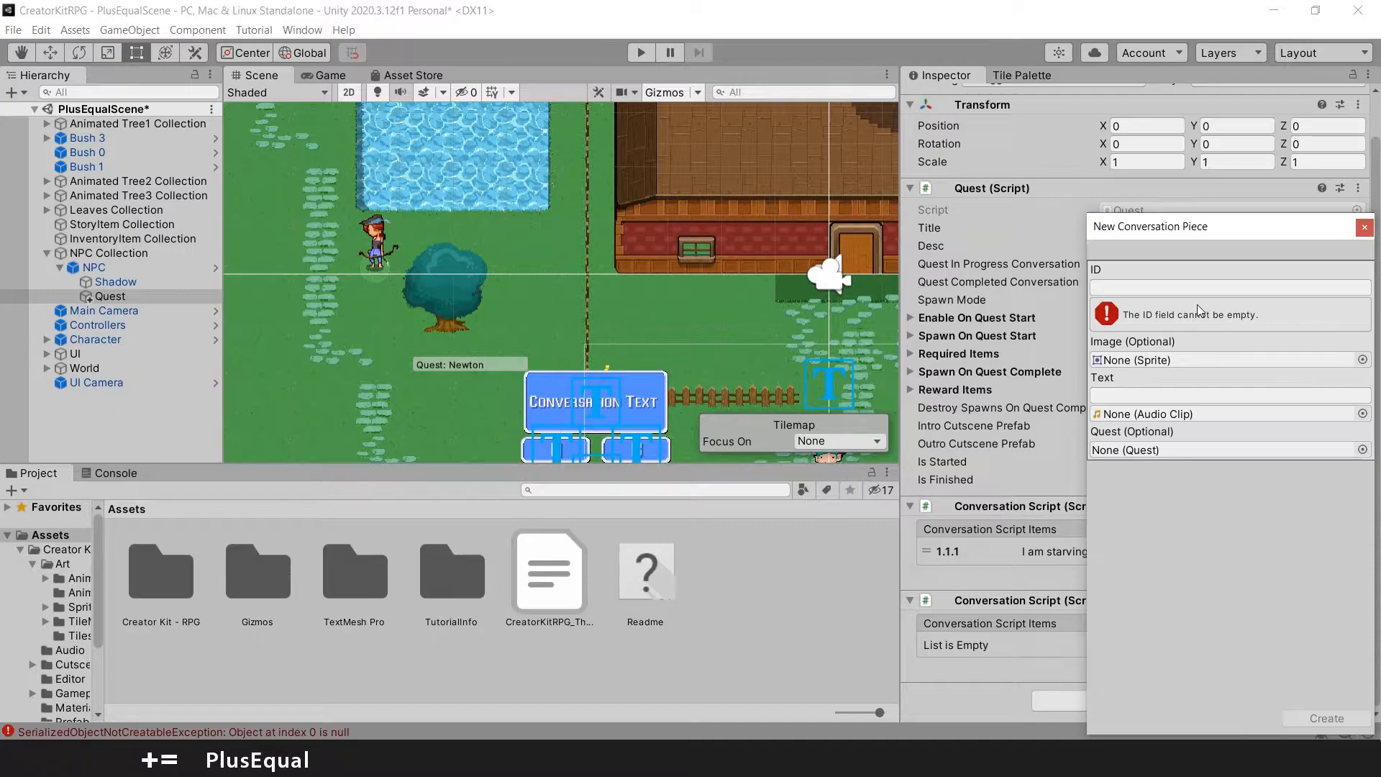
{"action": "type", "text": "1"}
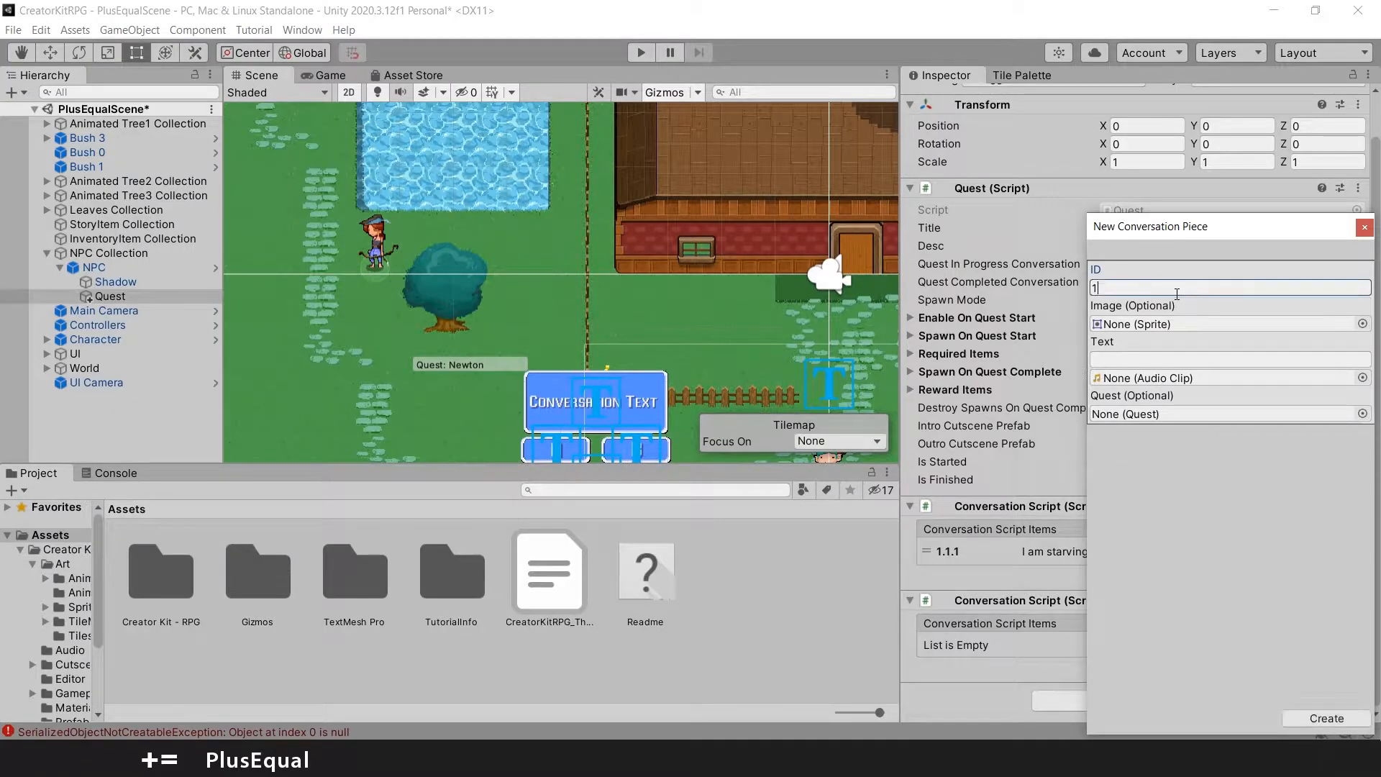
{"action": "type", "text": ".1.2"}
{"action": "left_click", "coordinate": [1230, 359]}
{"action": "type", "text": "T"}
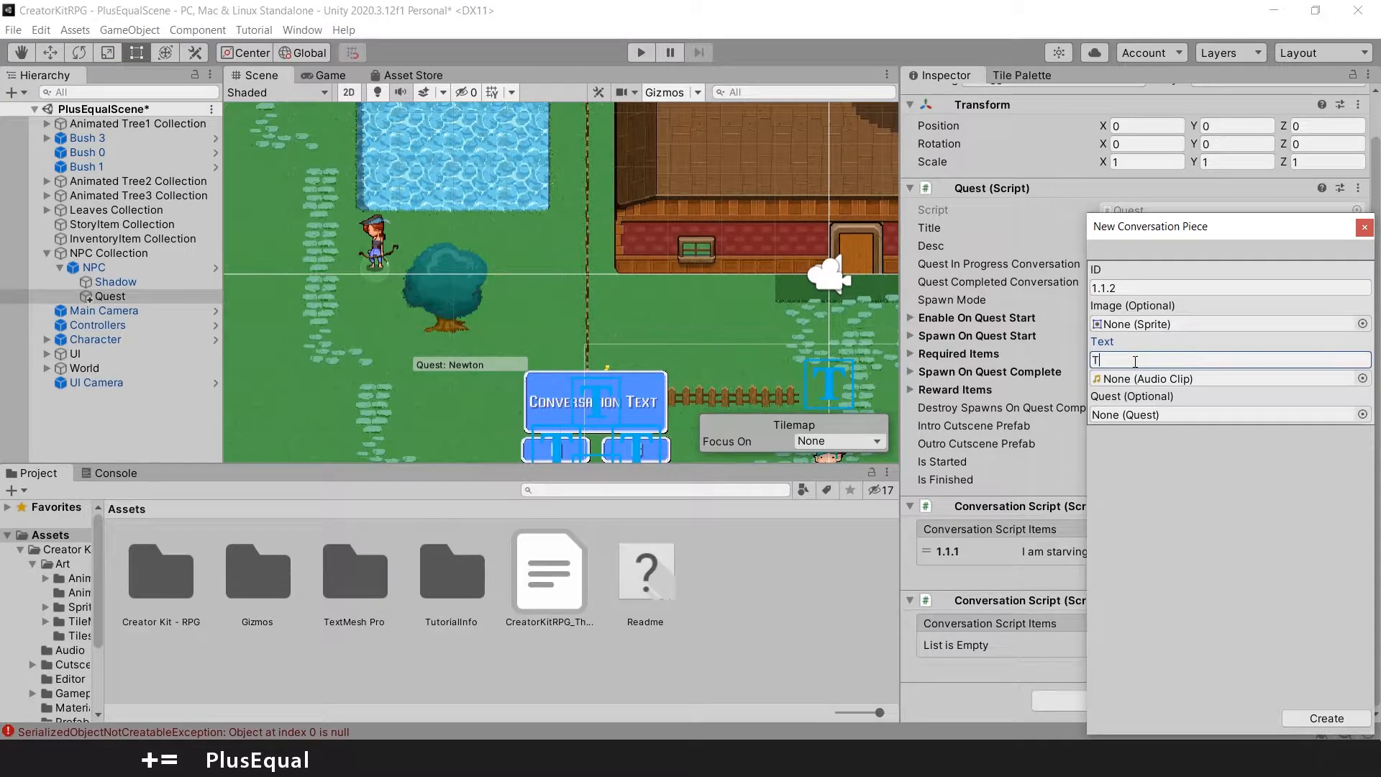
{"action": "type", "text": "h"}
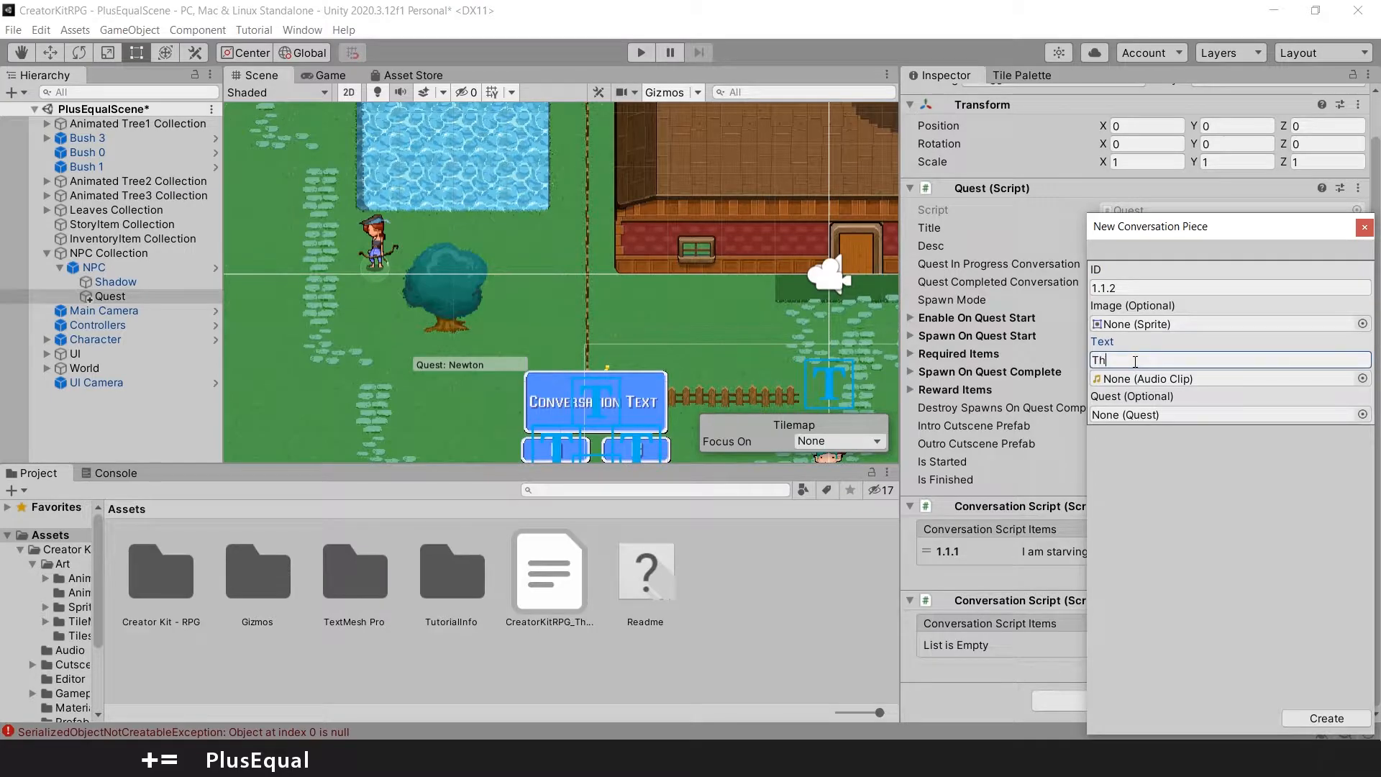
{"action": "type", "text": "Thank you, the apple was grea"}
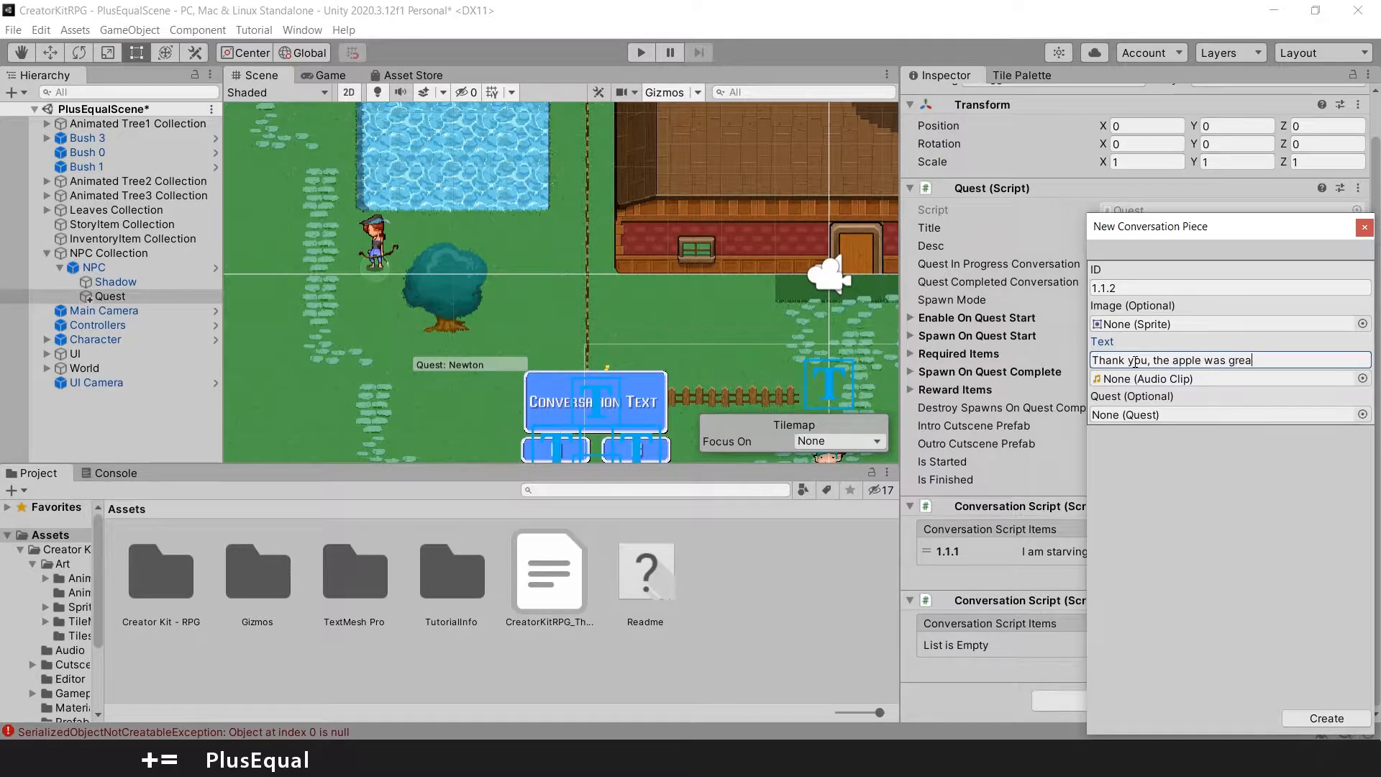
{"action": "type", "text": "t!"}
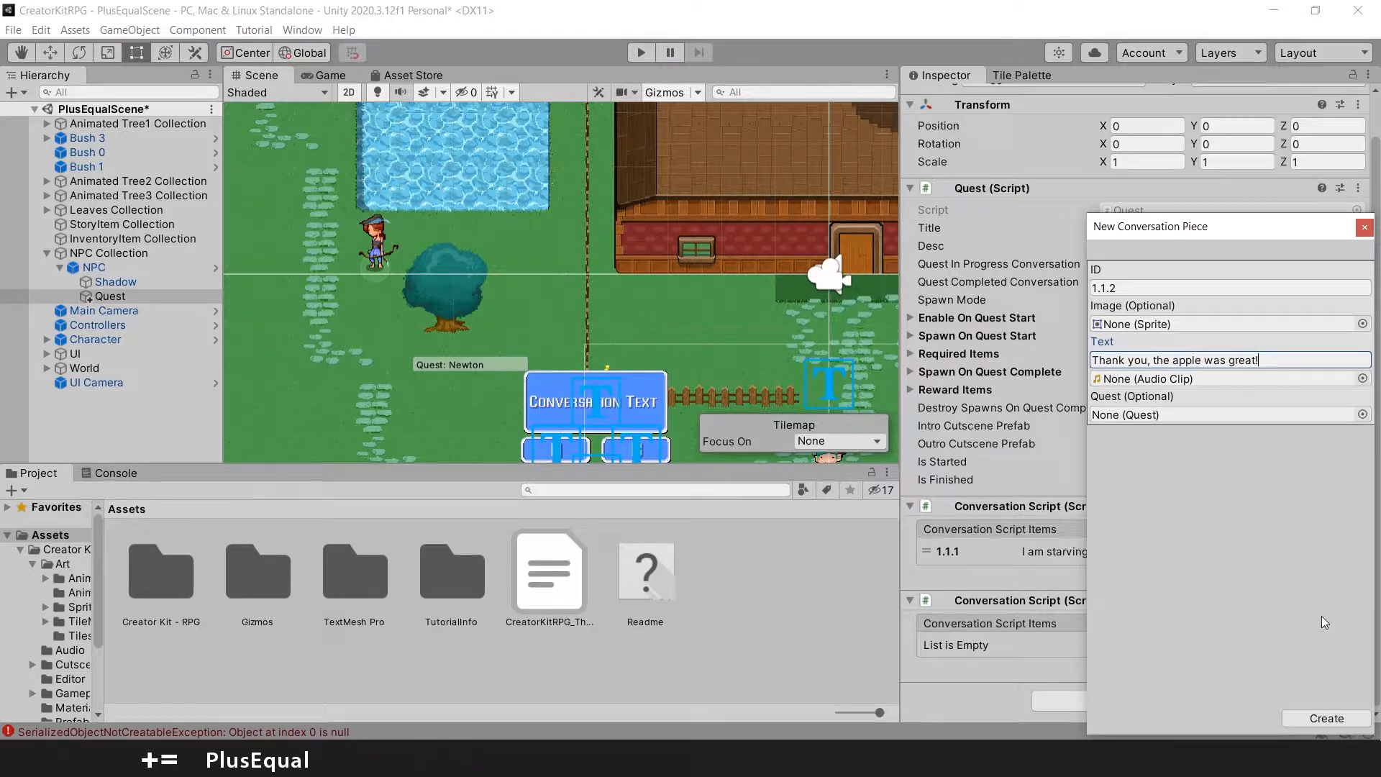
{"action": "left_click", "coordinate": [1323, 718]}
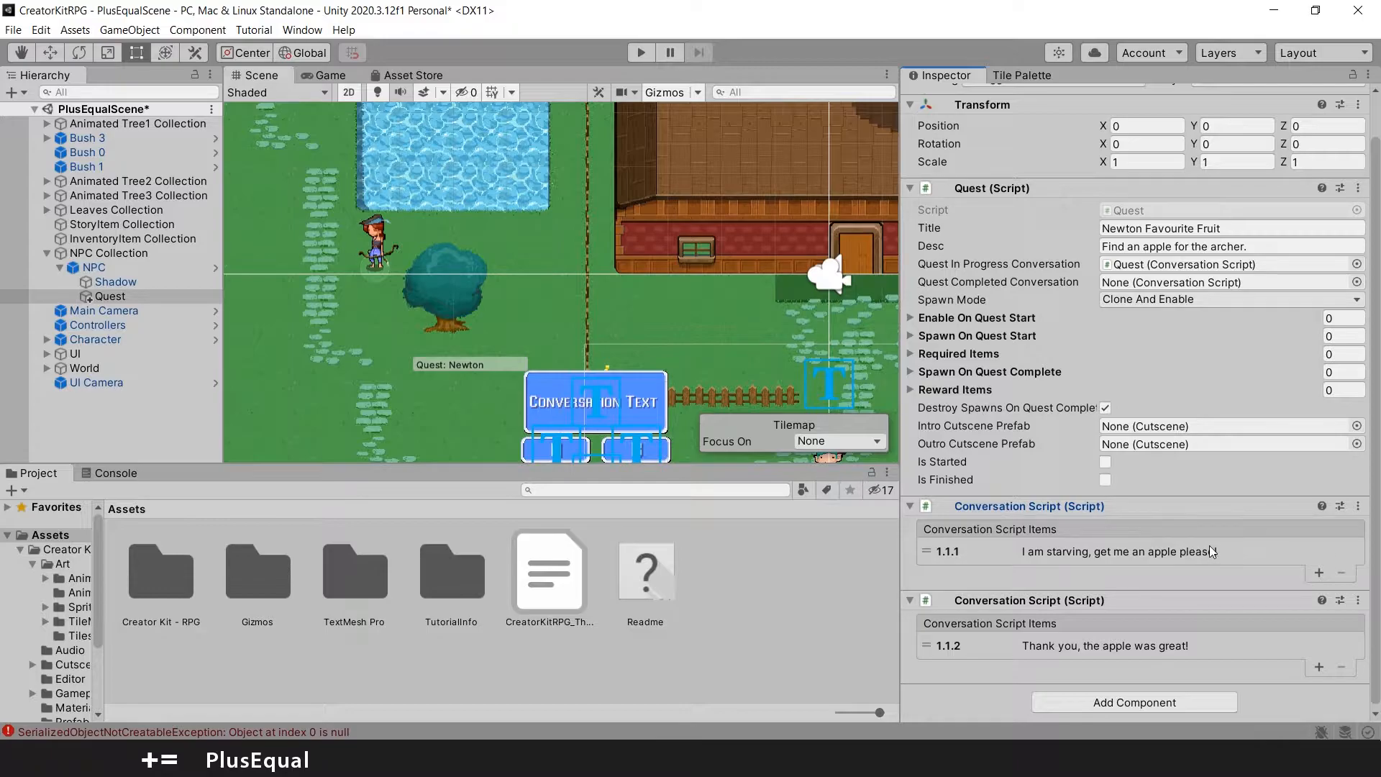
{"action": "mouse_move", "coordinate": [1003, 290]}
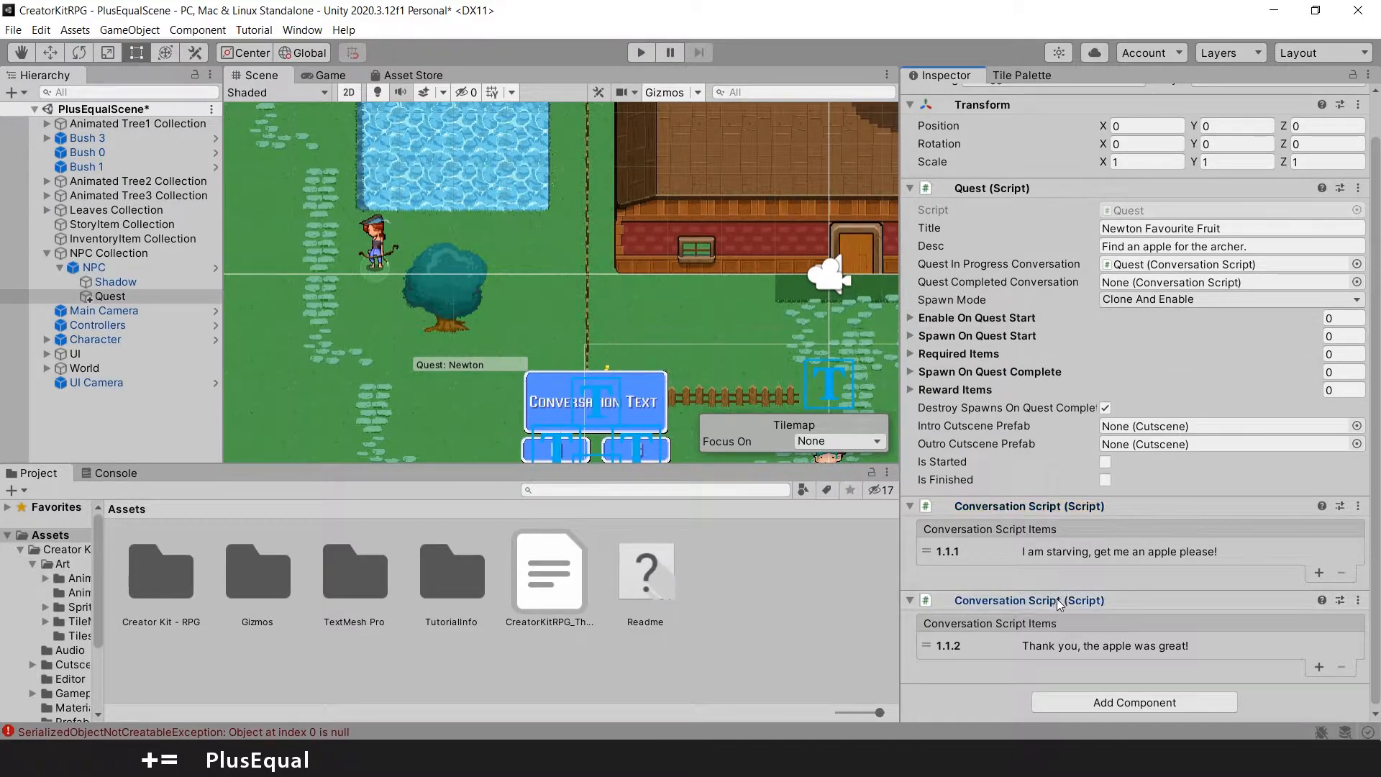
Assign the thank-you script to the Quest Completed Conversation slot
{"action": "left_click", "coordinate": [1228, 282]}
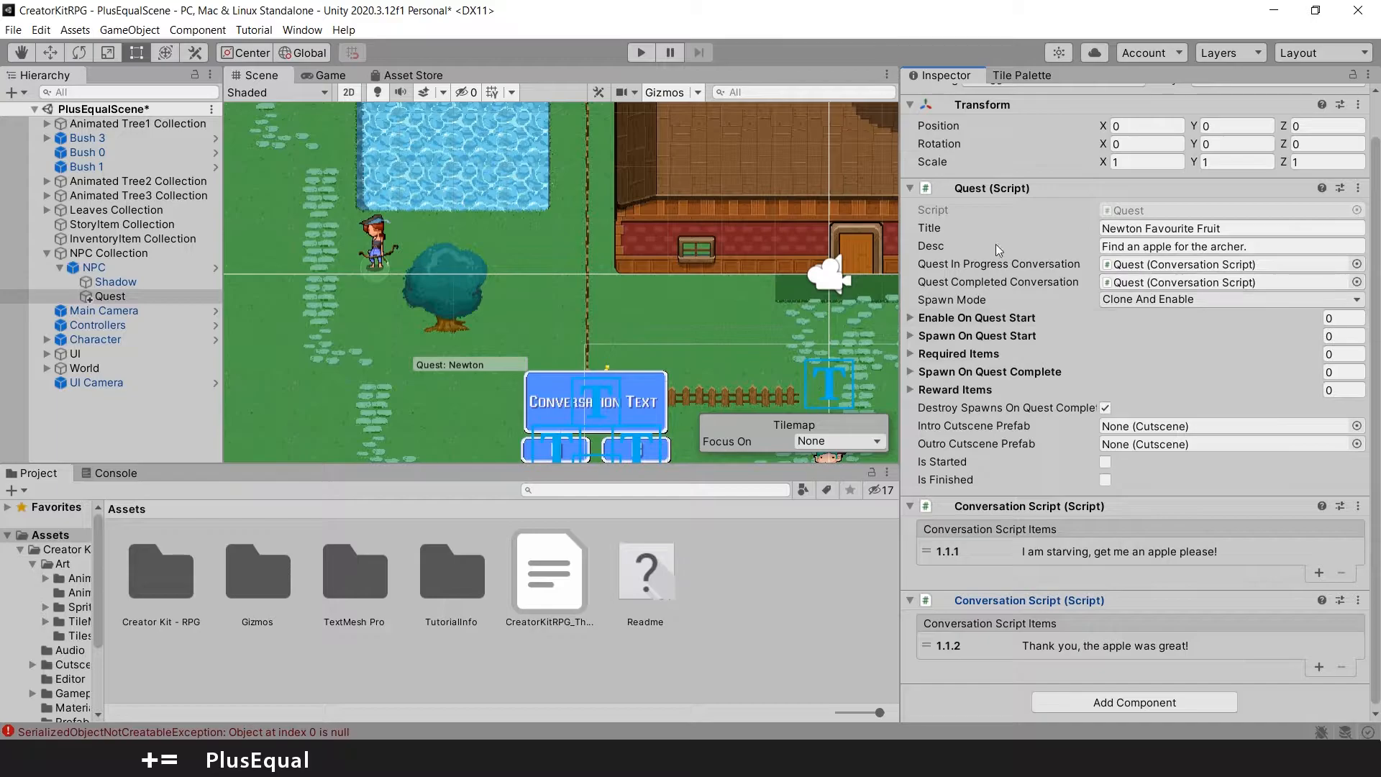
{"action": "mouse_move", "coordinate": [1107, 267]}
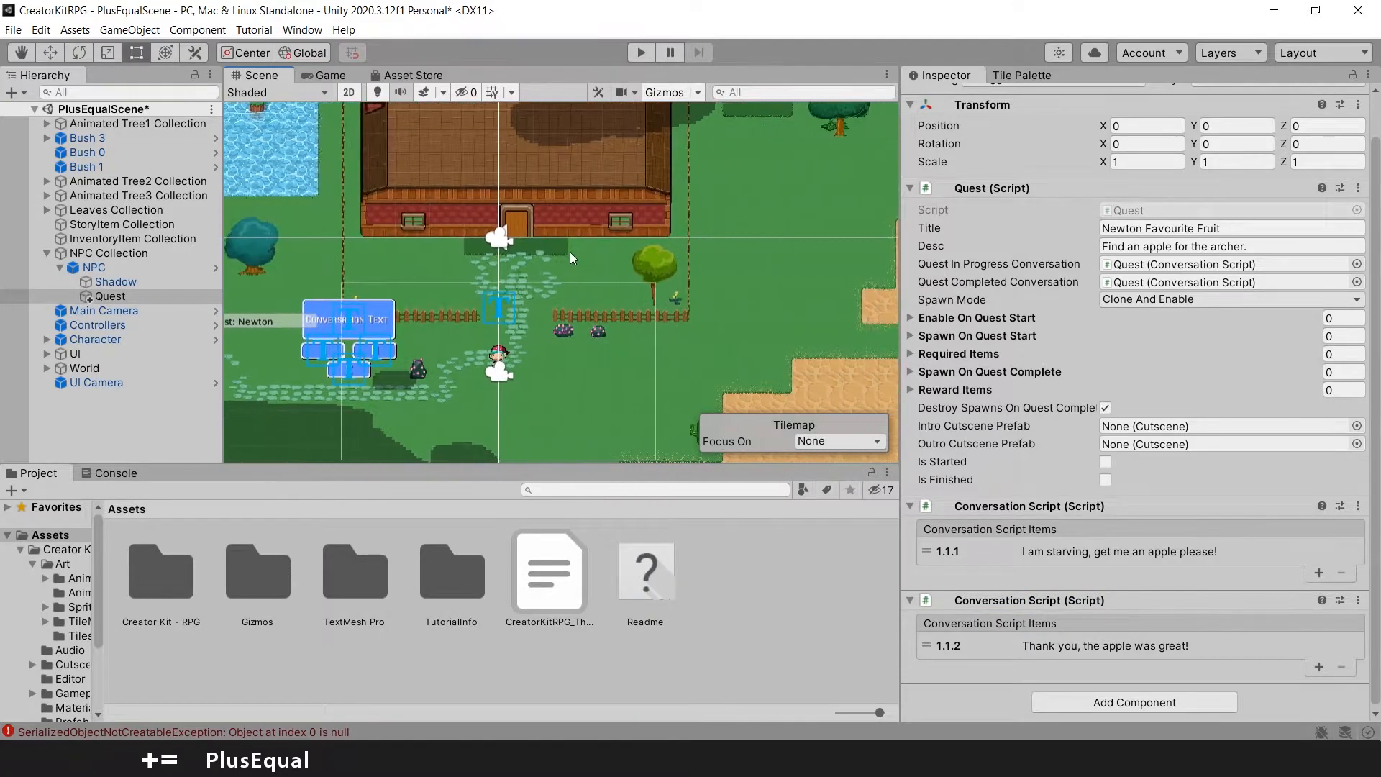
Add an InventoryItem at the tree, rename it GoldenApple, and edit its Count
{"action": "right_click", "coordinate": [602, 282]}
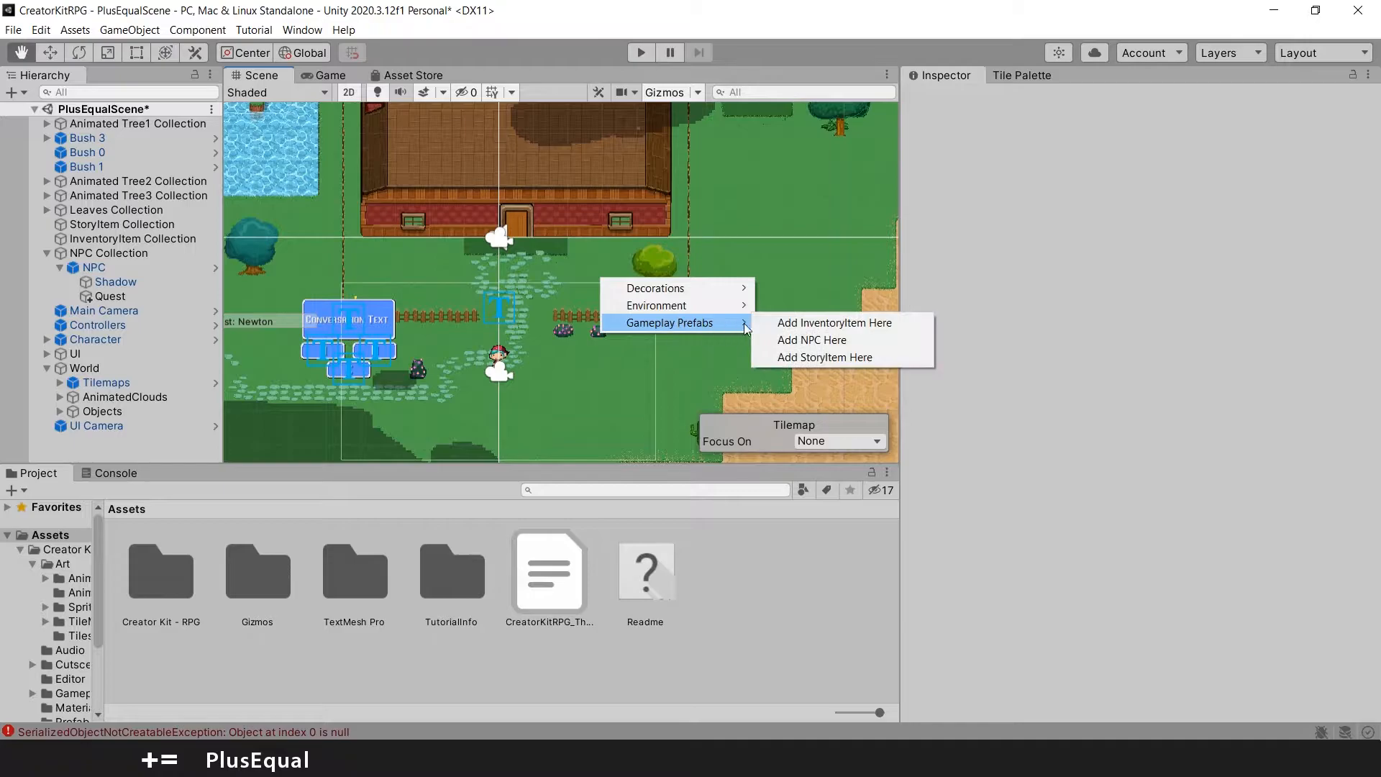
{"action": "mouse_move", "coordinate": [837, 323]}
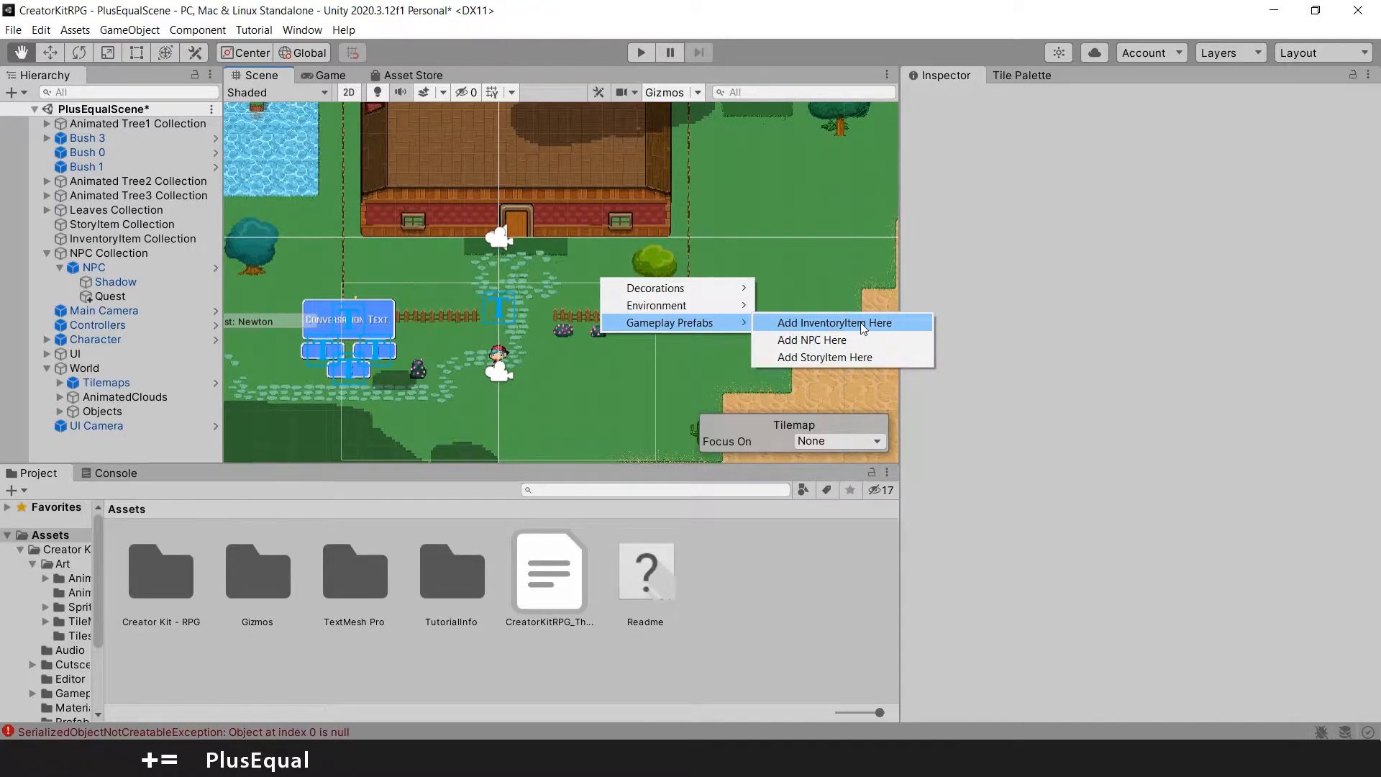
{"action": "left_click", "coordinate": [839, 322]}
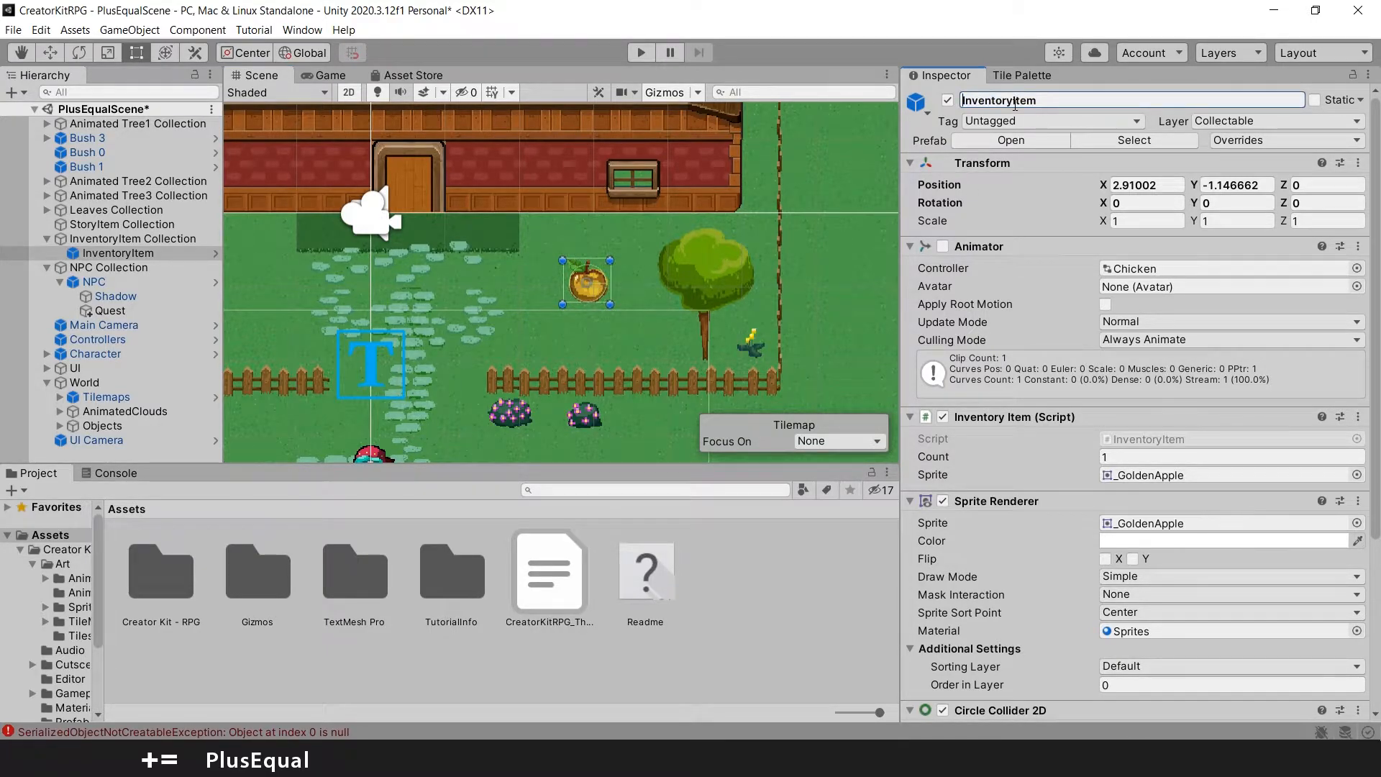
{"action": "type", "text": "GoldenApple"}
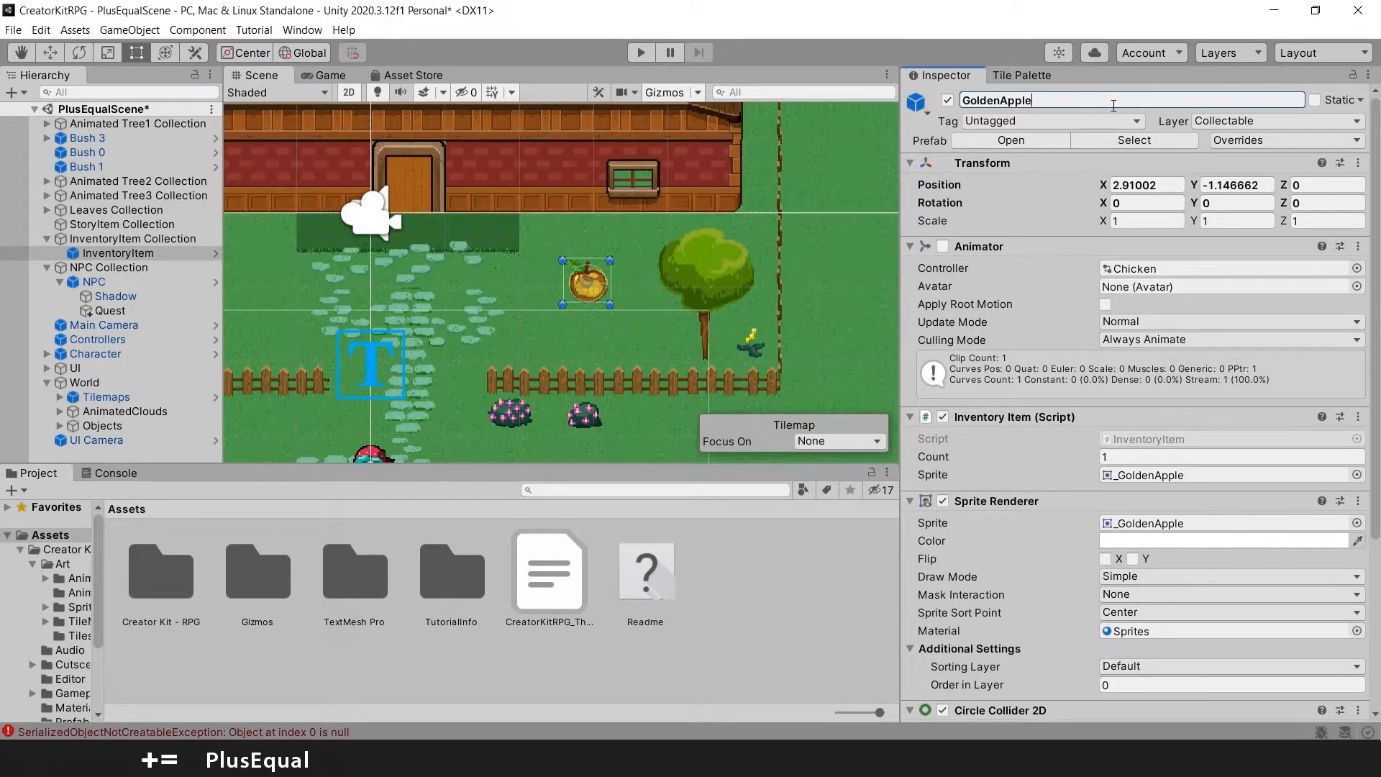
{"action": "mouse_move", "coordinate": [1137, 483]}
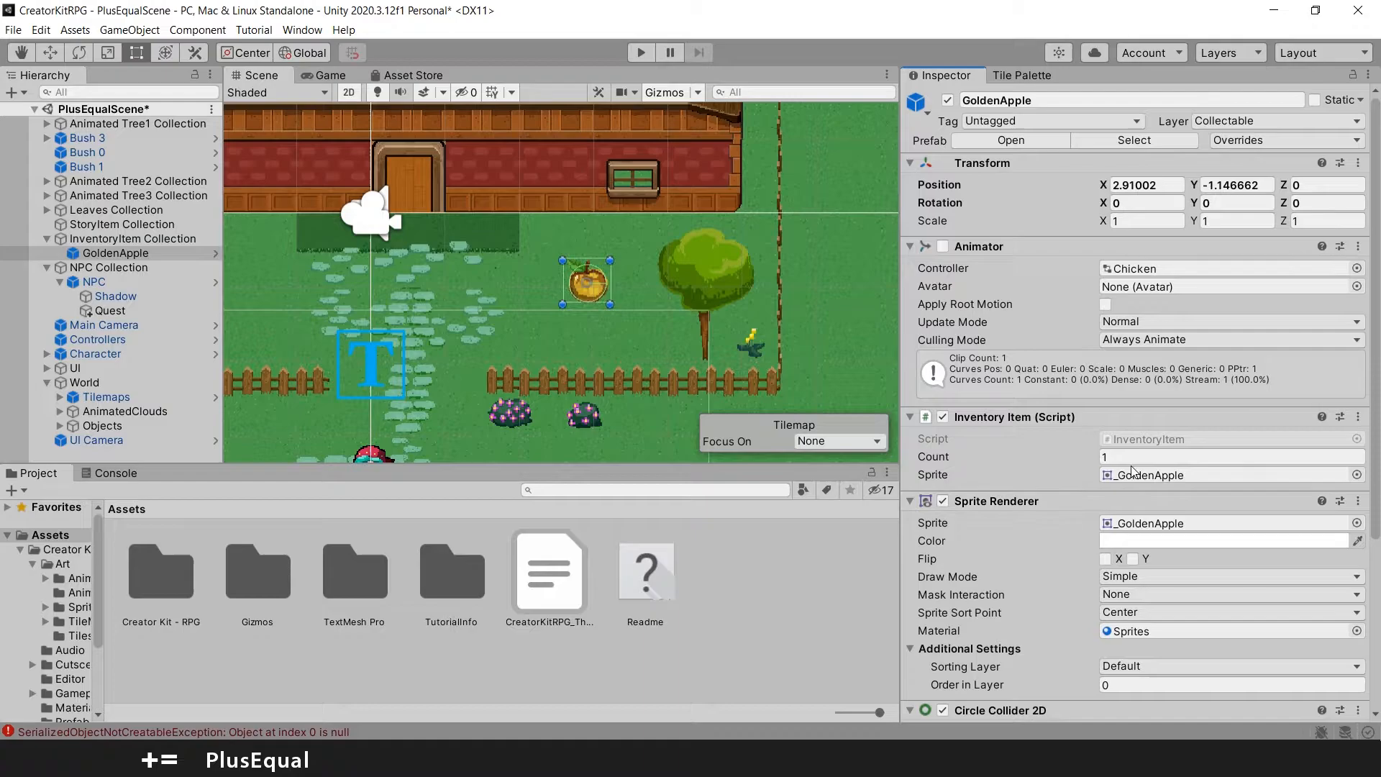
{"action": "left_click", "coordinate": [1232, 456]}
{"action": "type", "text": "3"}
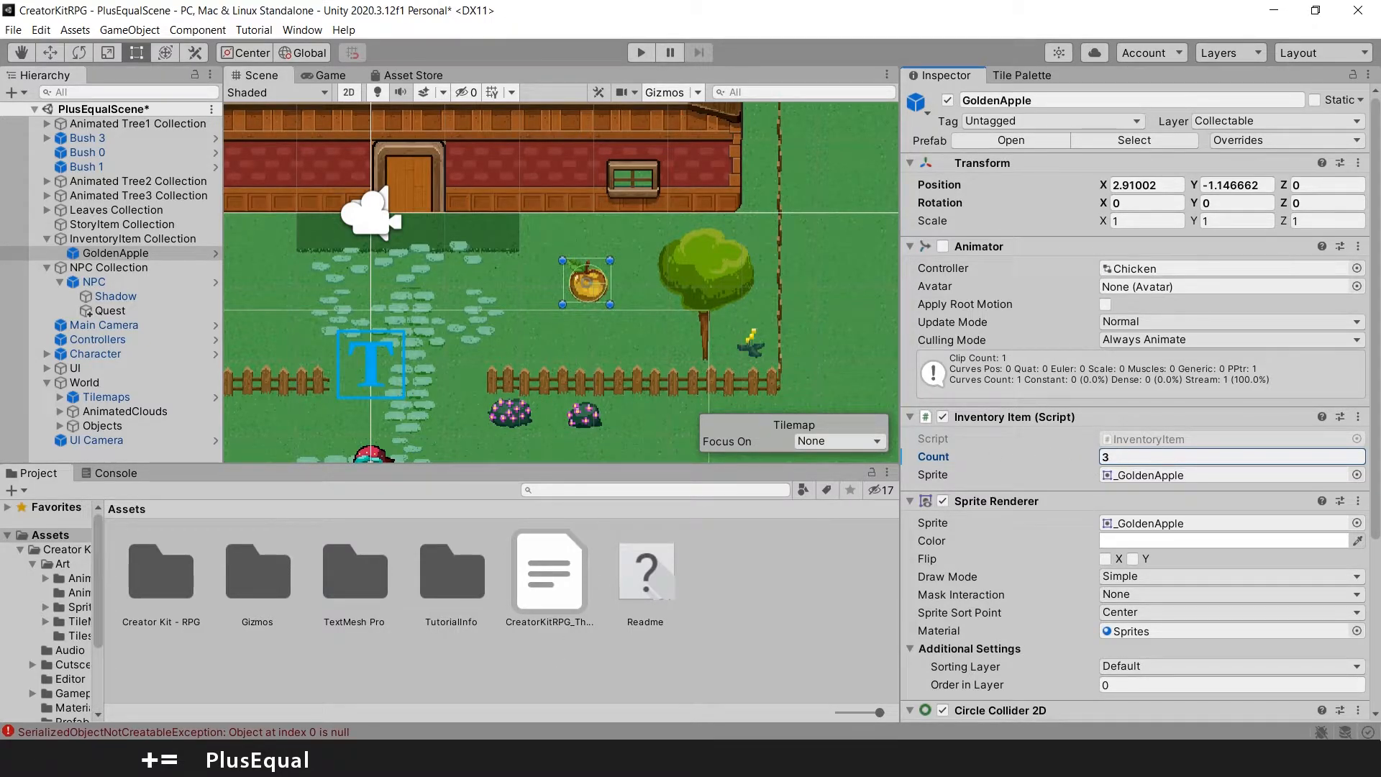
{"action": "mouse_move", "coordinate": [664, 275]}
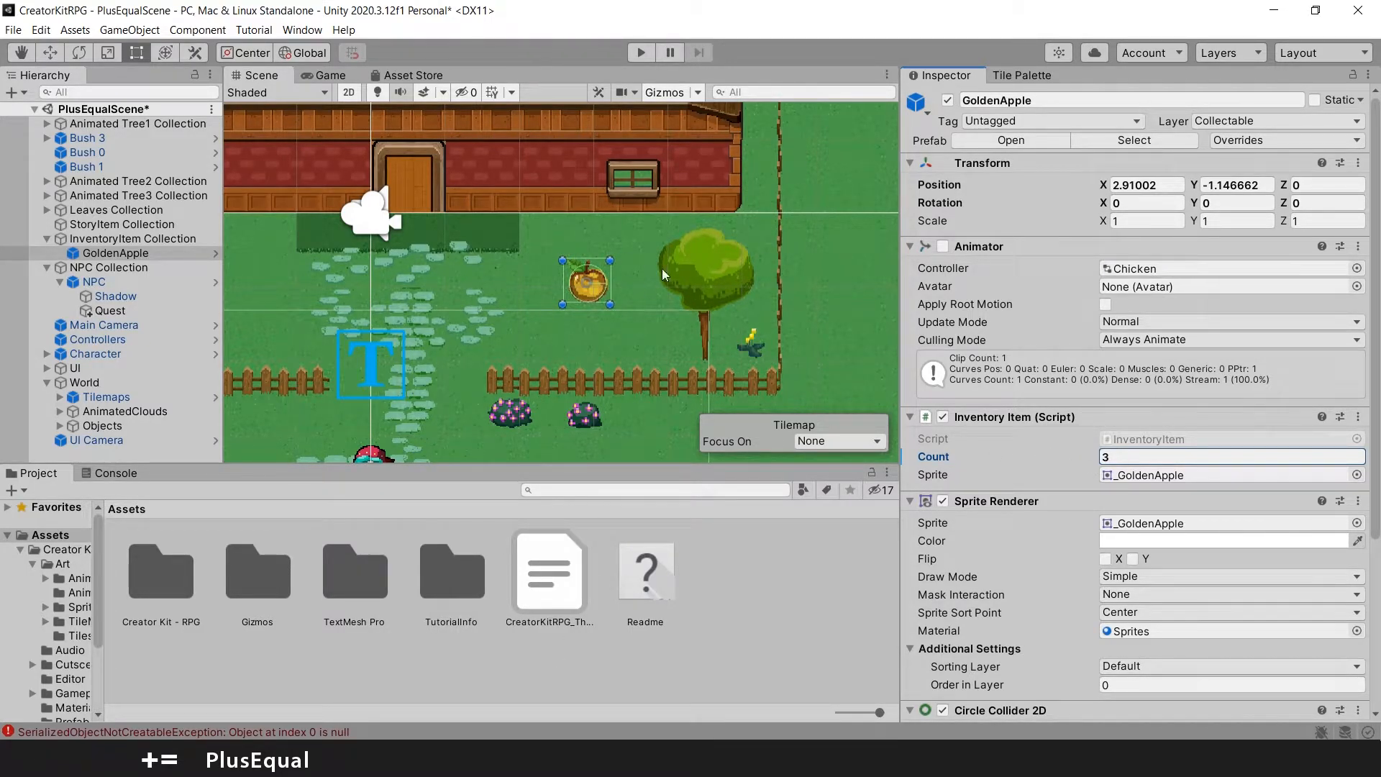
{"action": "mouse_move", "coordinate": [251, 305]}
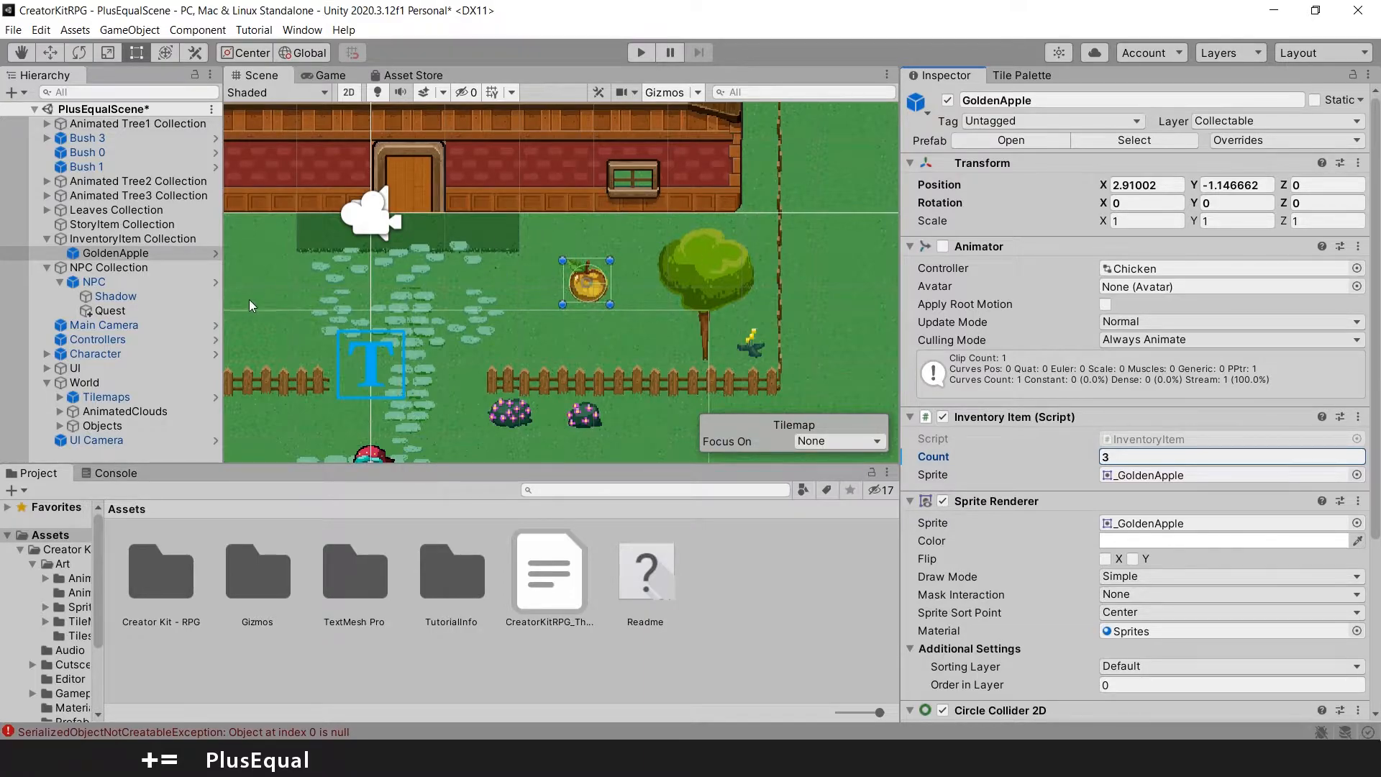
Add an Enable On Quest Start entry on Quest and fill it with GoldenApple
{"action": "left_click", "coordinate": [110, 310]}
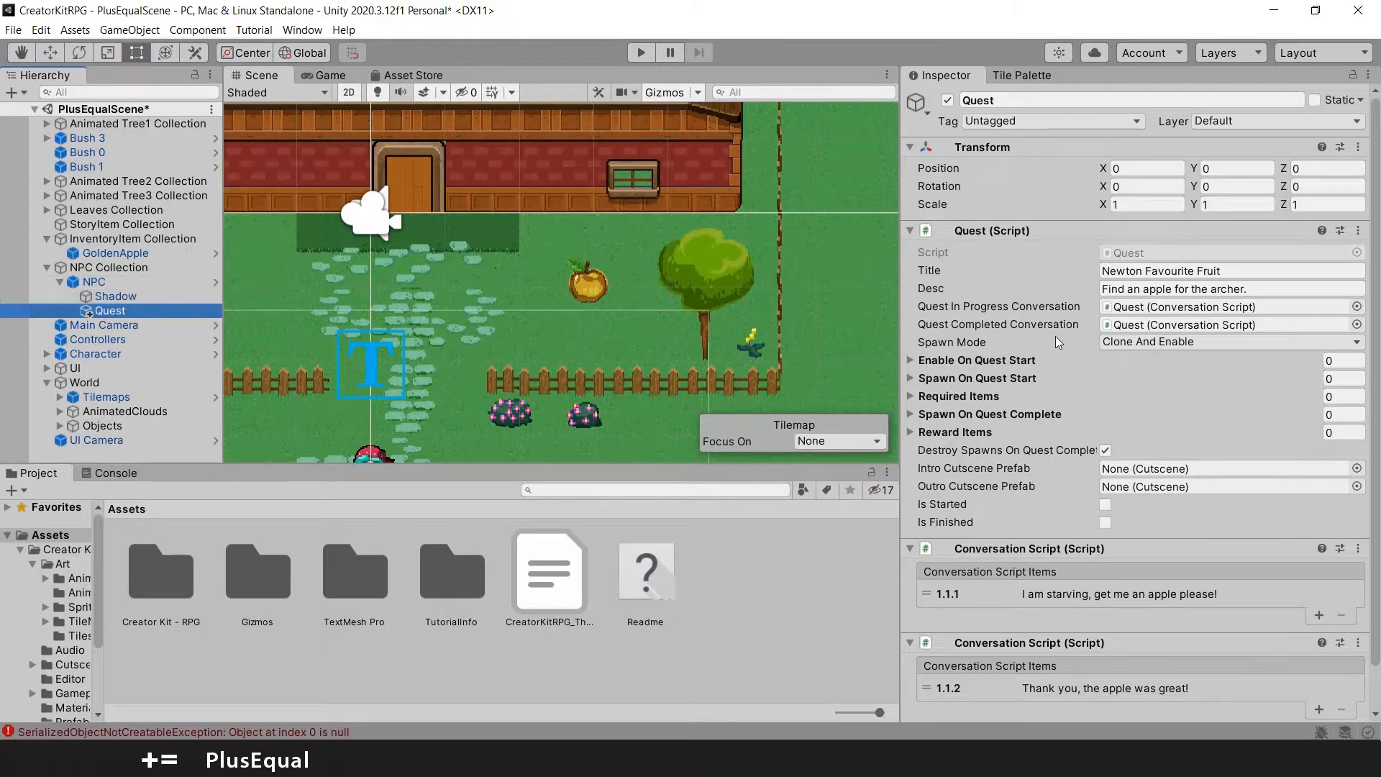
{"action": "mouse_move", "coordinate": [986, 325]}
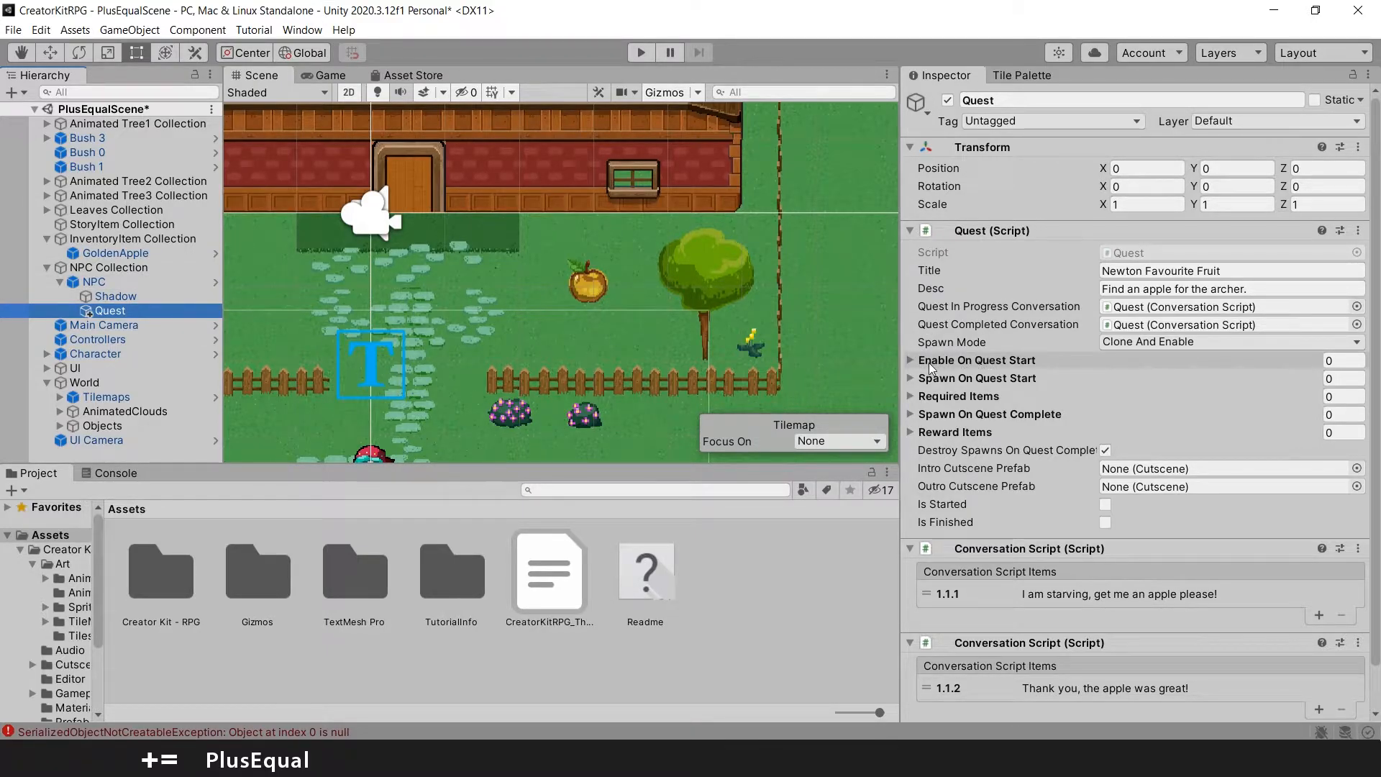
{"action": "left_click", "coordinate": [910, 361]}
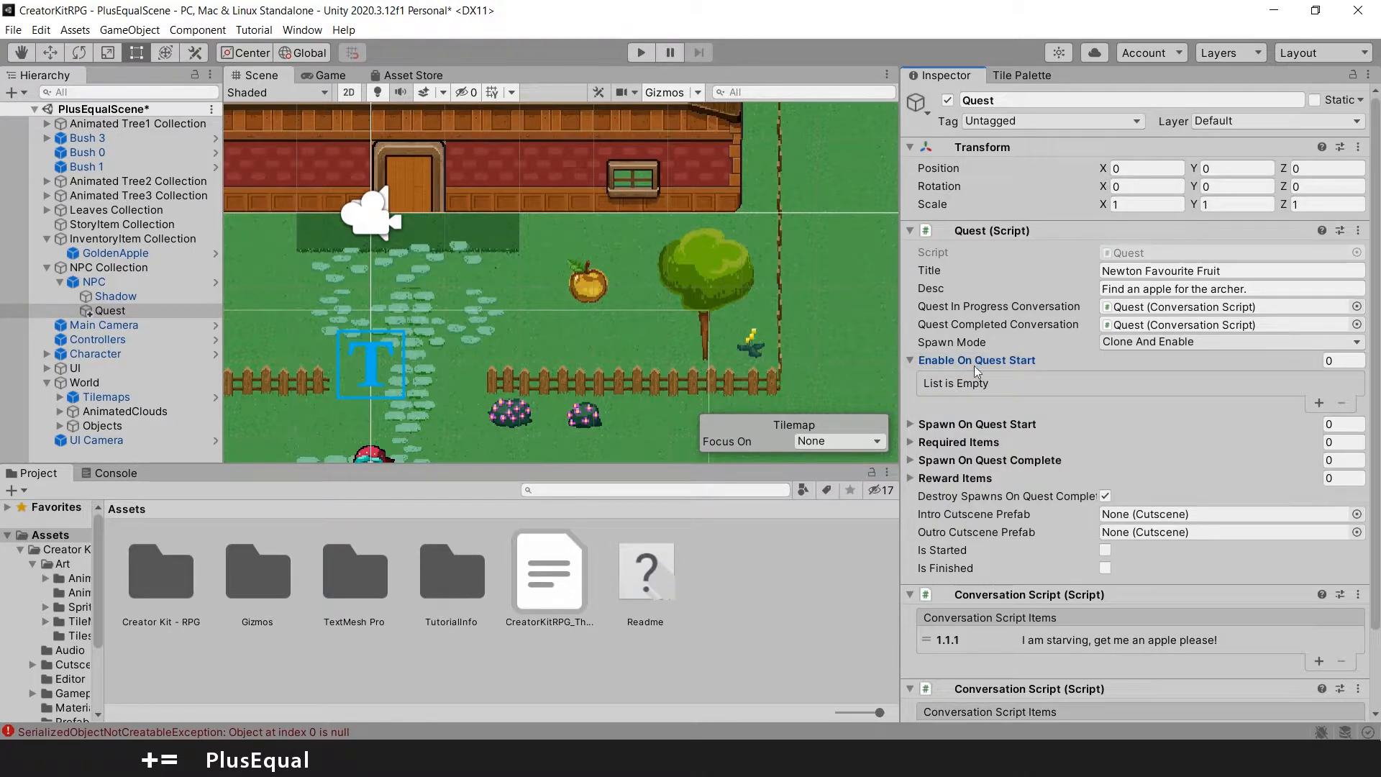
{"action": "mouse_move", "coordinate": [1278, 388]}
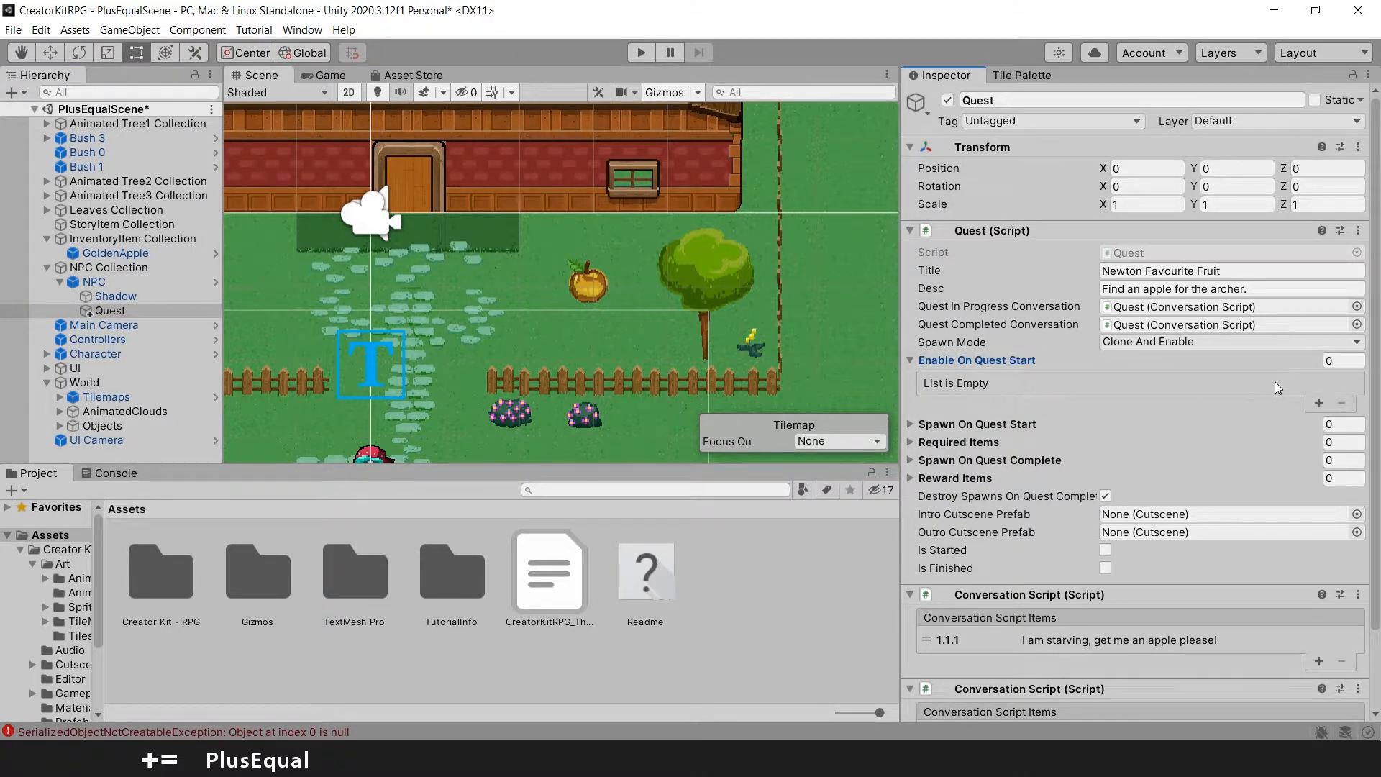
{"action": "left_click", "coordinate": [1319, 403]}
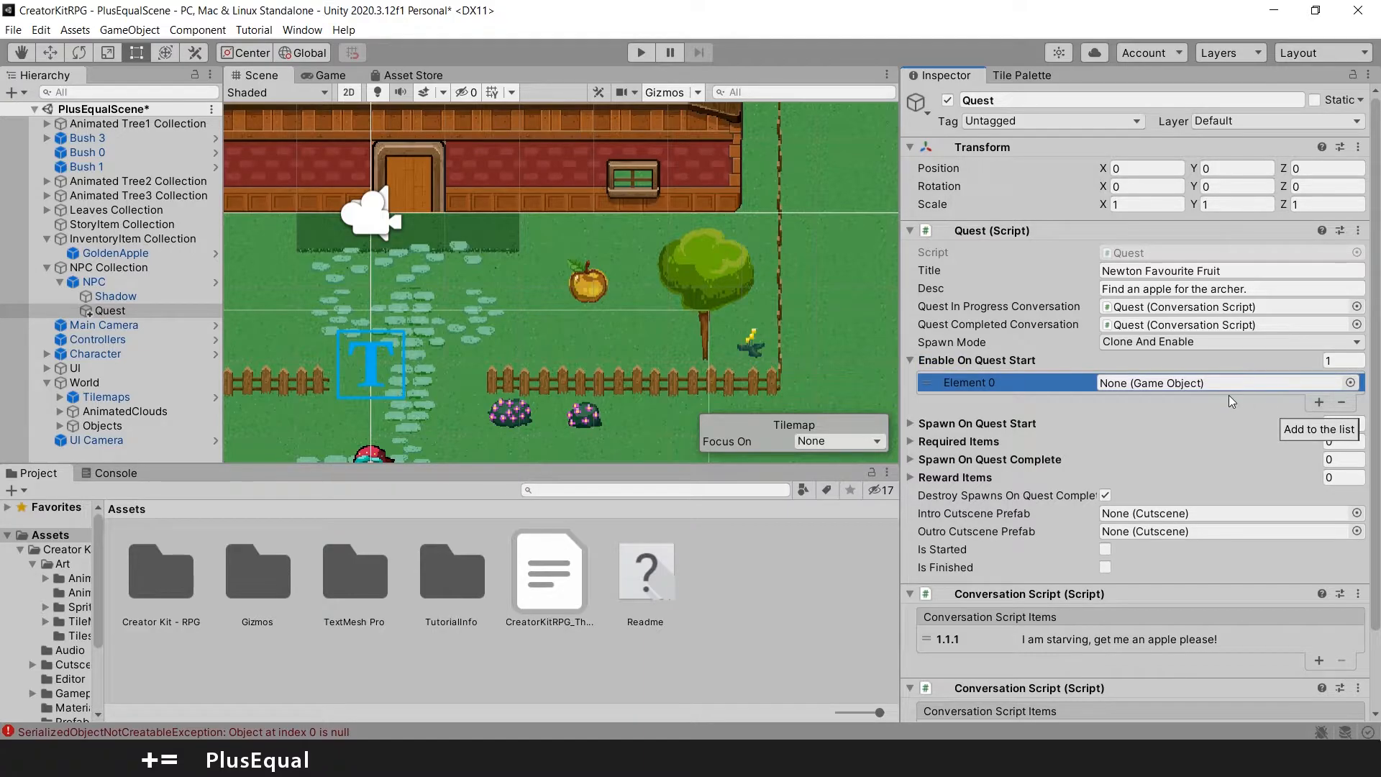
{"action": "mouse_move", "coordinate": [1251, 389]}
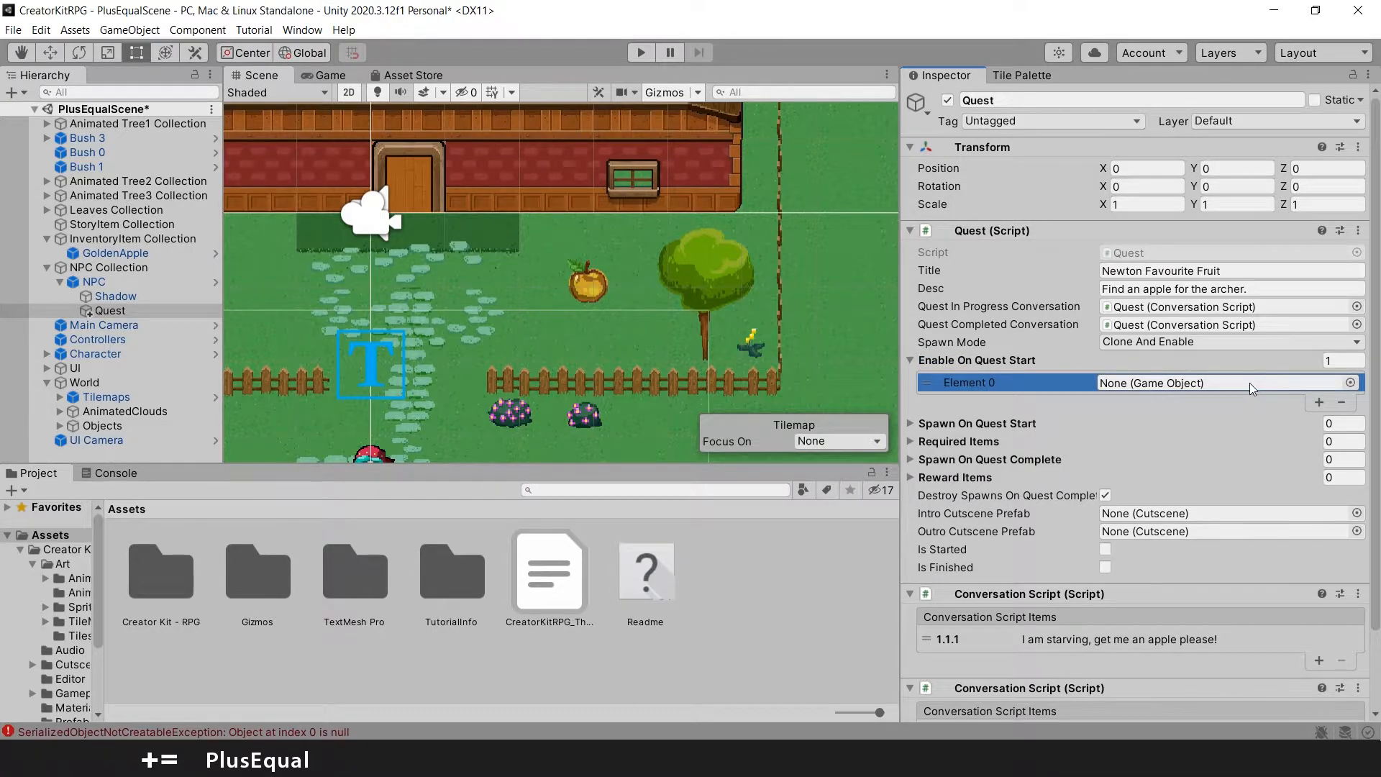
{"action": "left_click", "coordinate": [115, 252]}
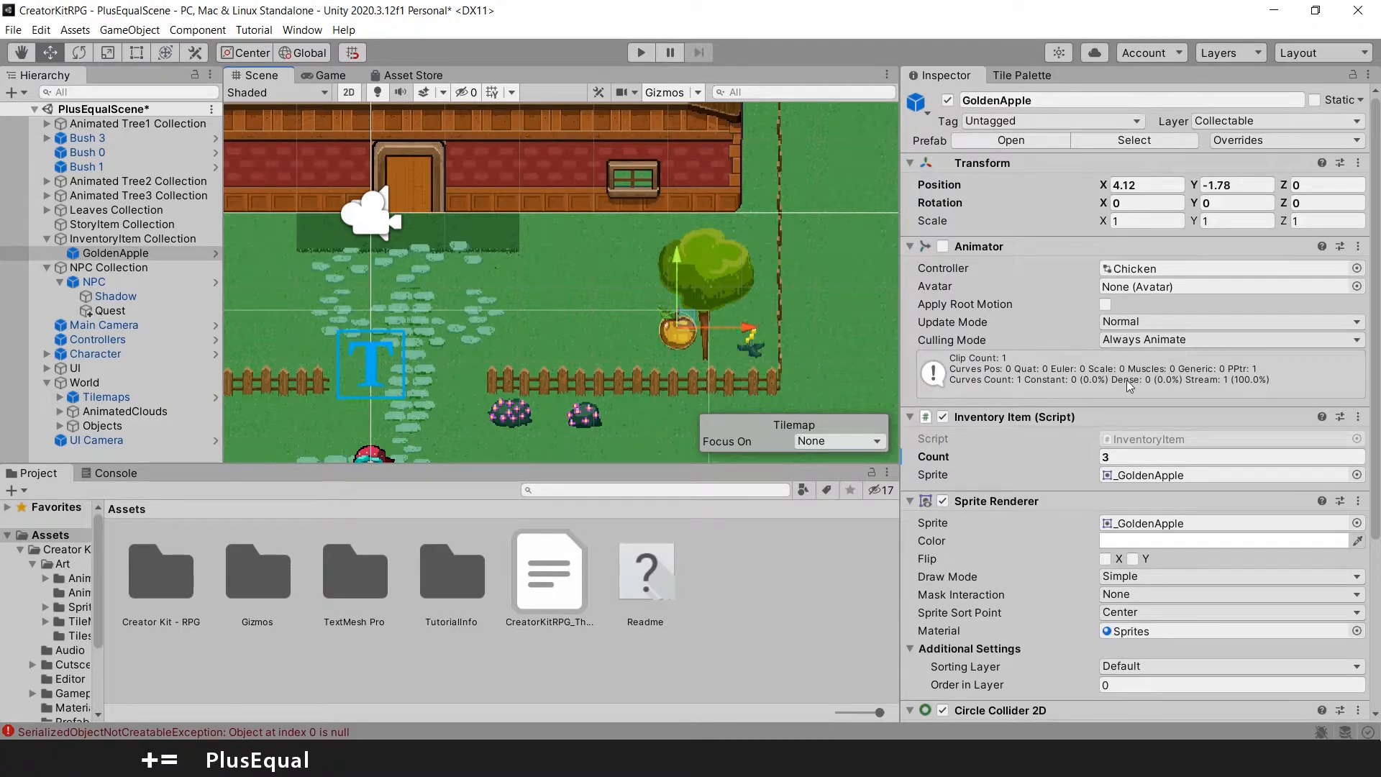
{"action": "mouse_move", "coordinate": [264, 325]}
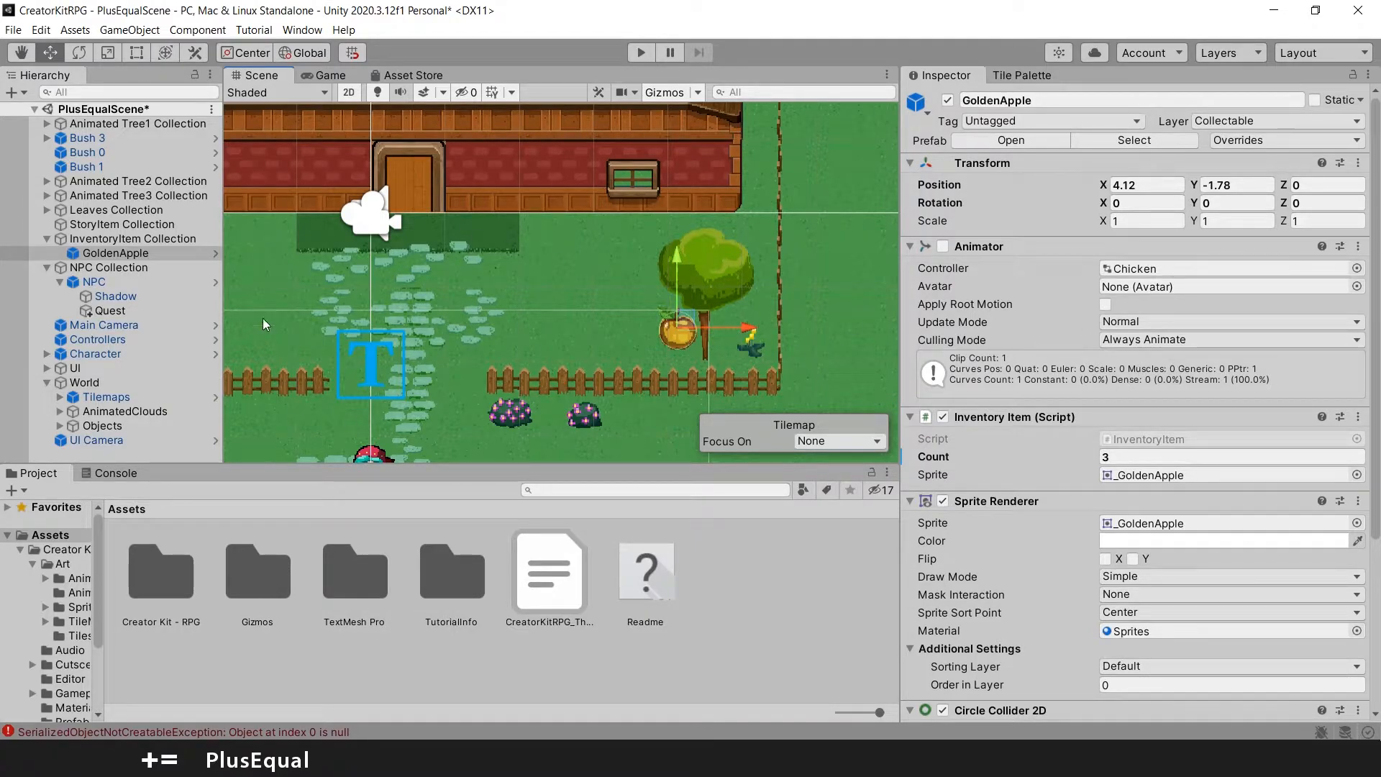
{"action": "left_click", "coordinate": [110, 310]}
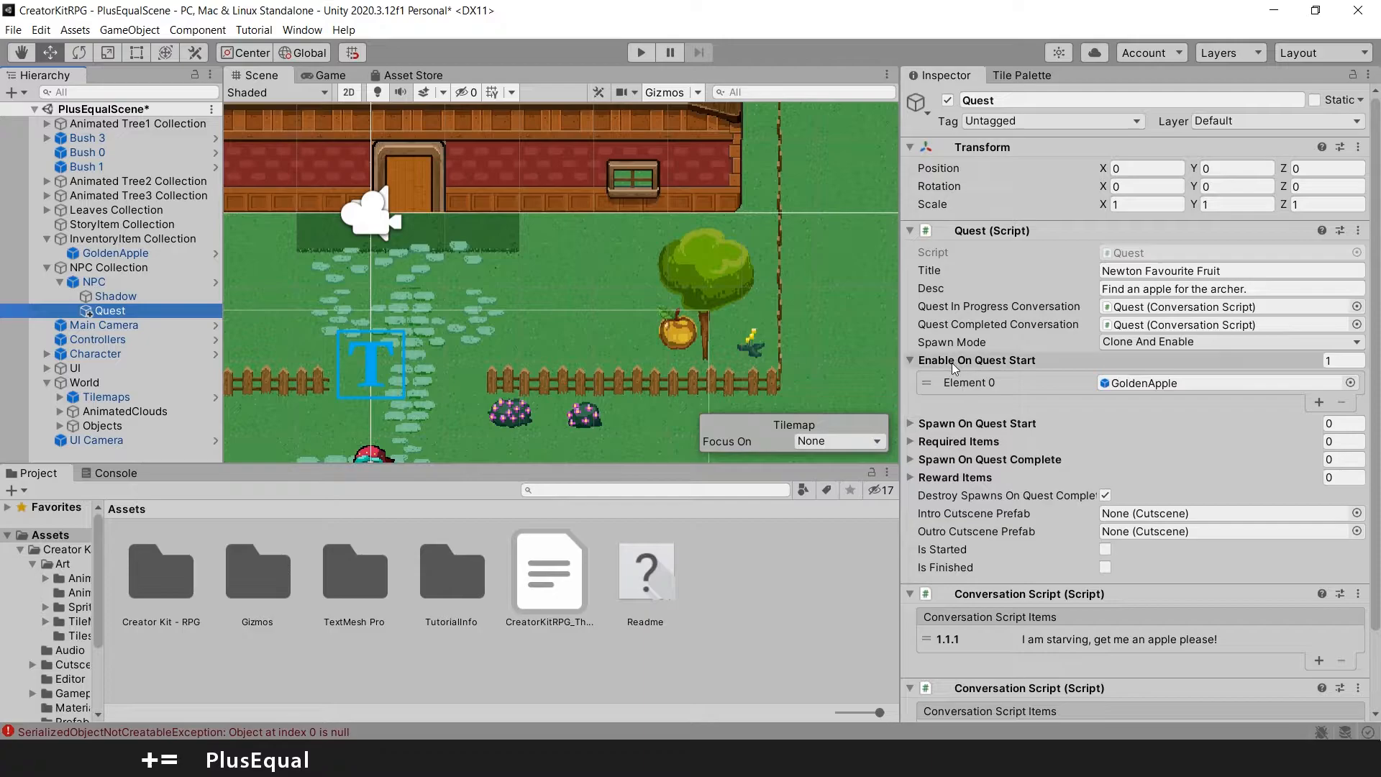
{"action": "mouse_move", "coordinate": [891, 444]}
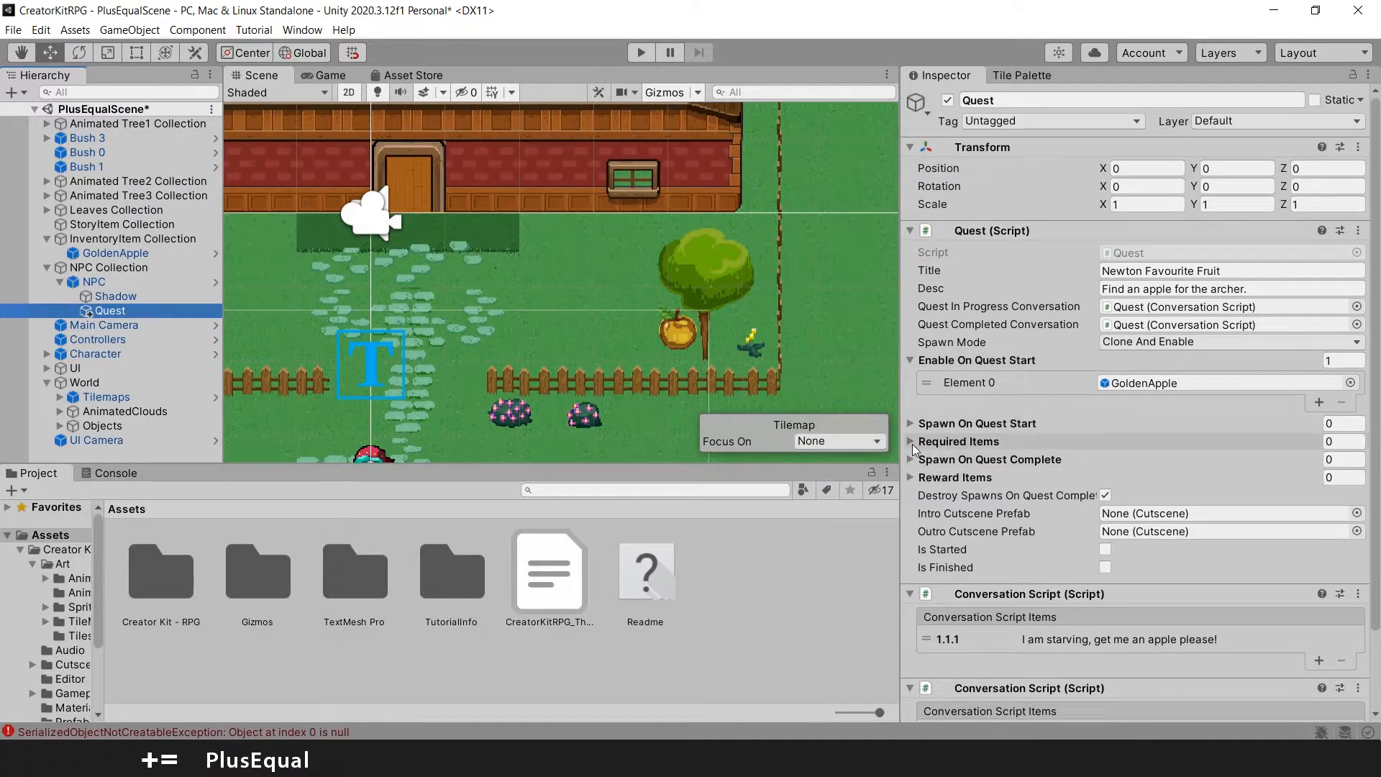
Add a Required Items entry for GoldenApple with count 1
{"action": "left_click", "coordinate": [913, 440]}
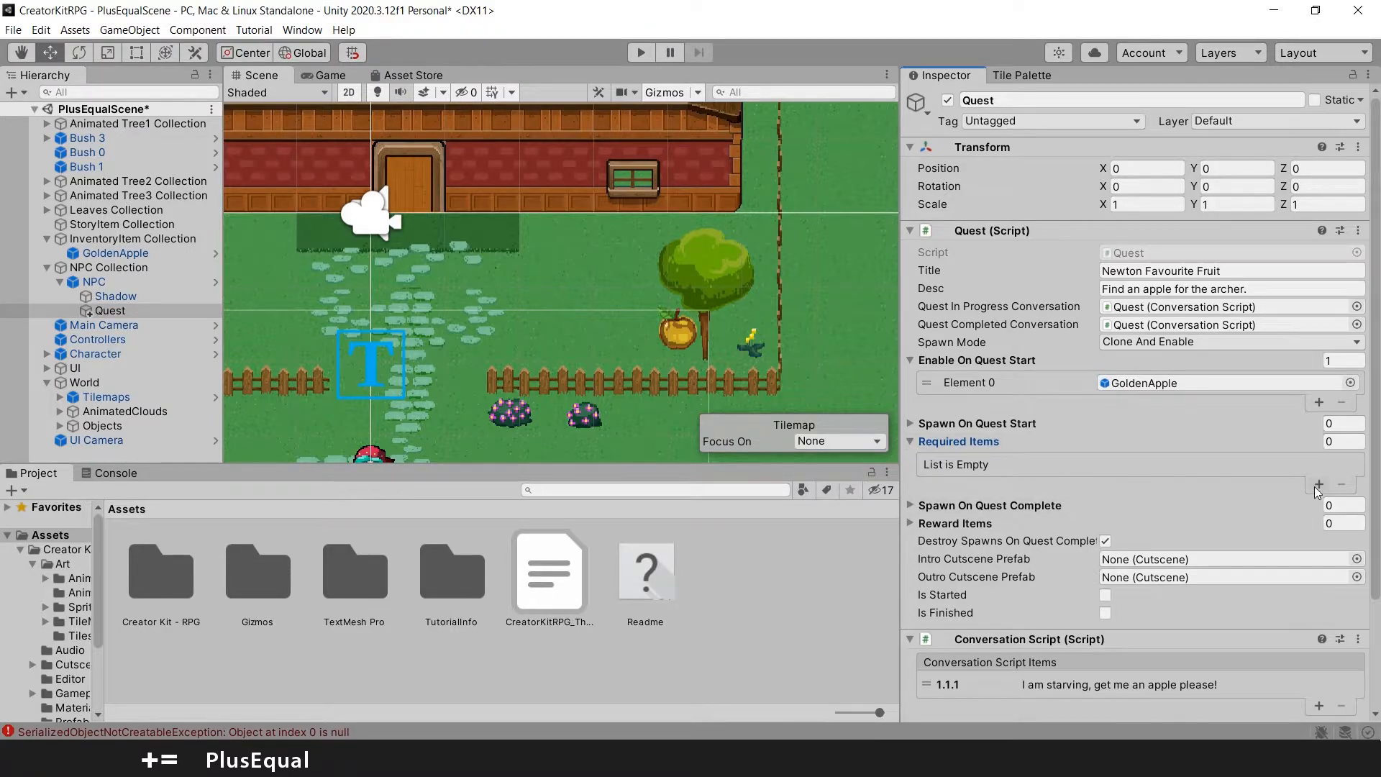
{"action": "left_click", "coordinate": [1319, 484]}
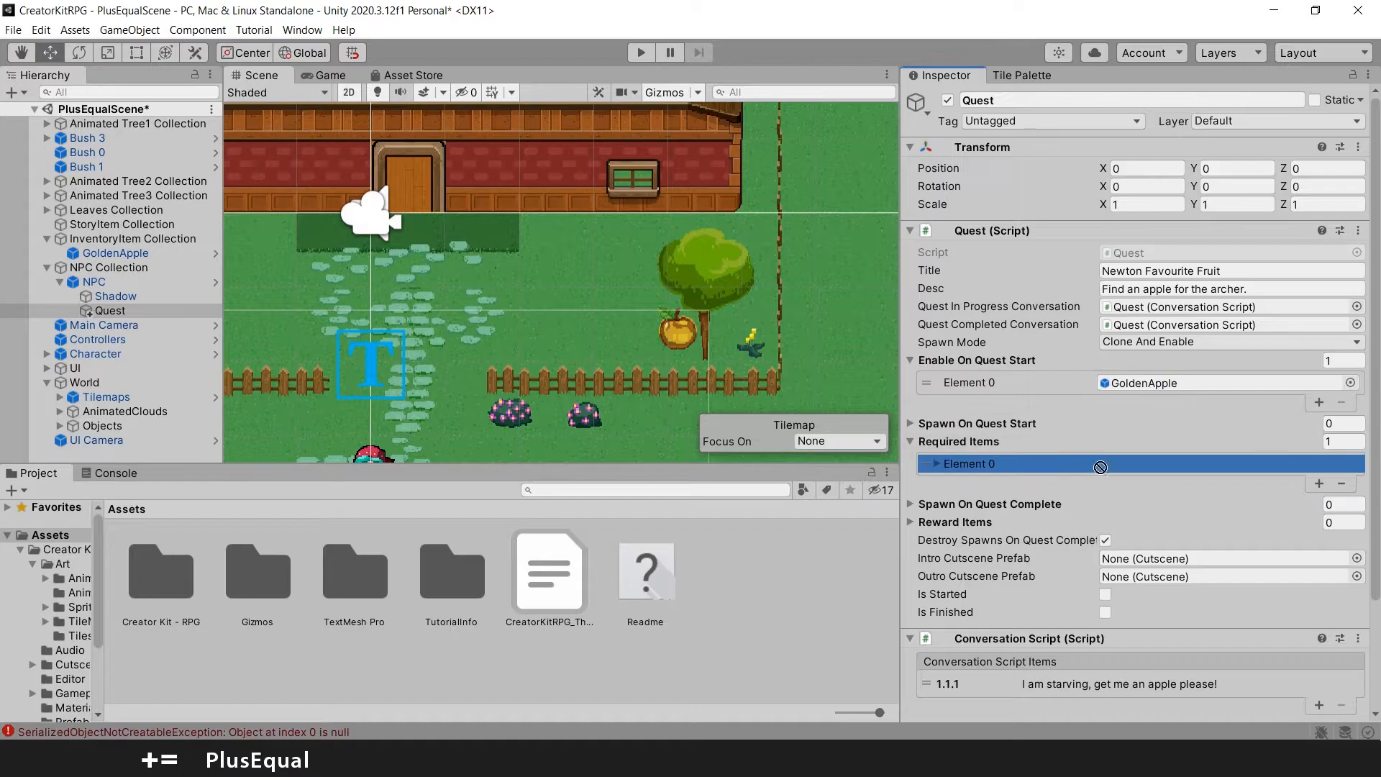
{"action": "left_click", "coordinate": [922, 463]}
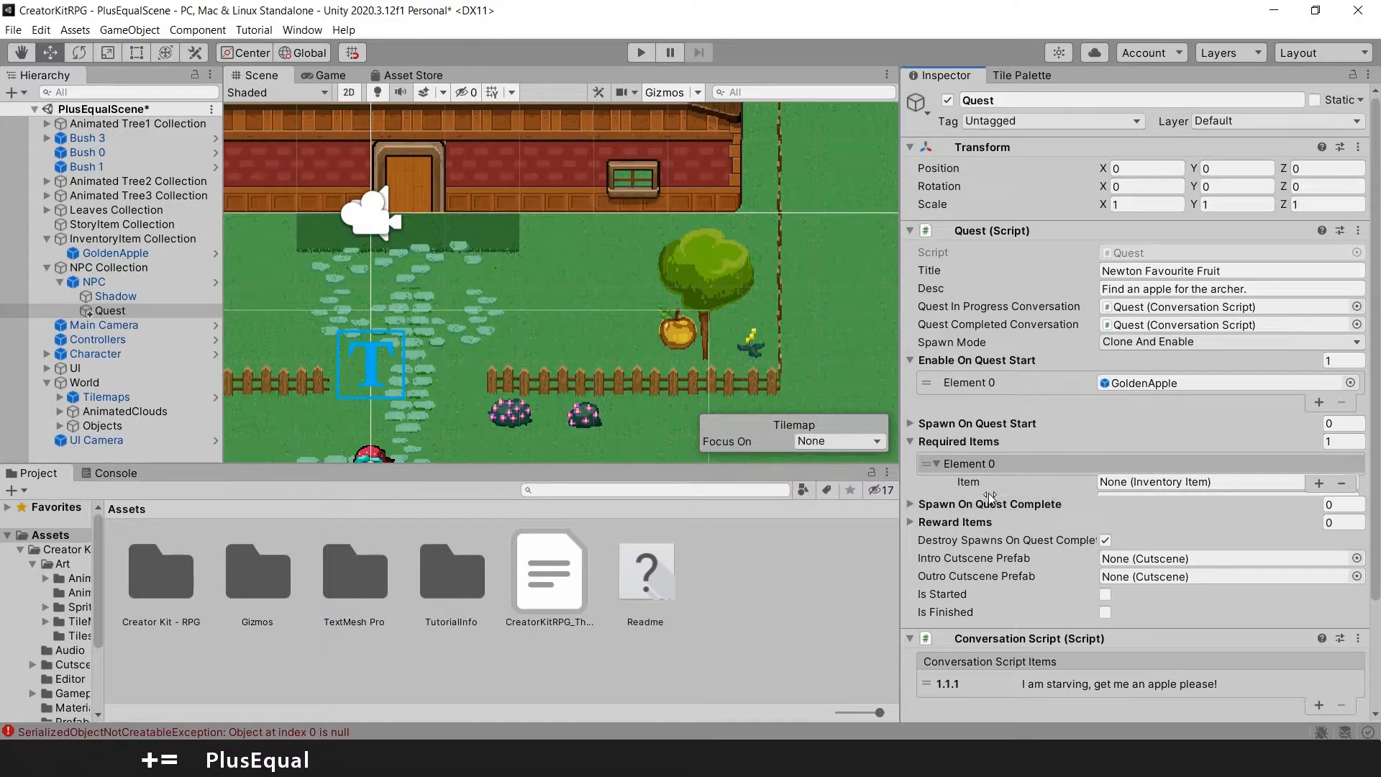
{"action": "left_click", "coordinate": [927, 463]}
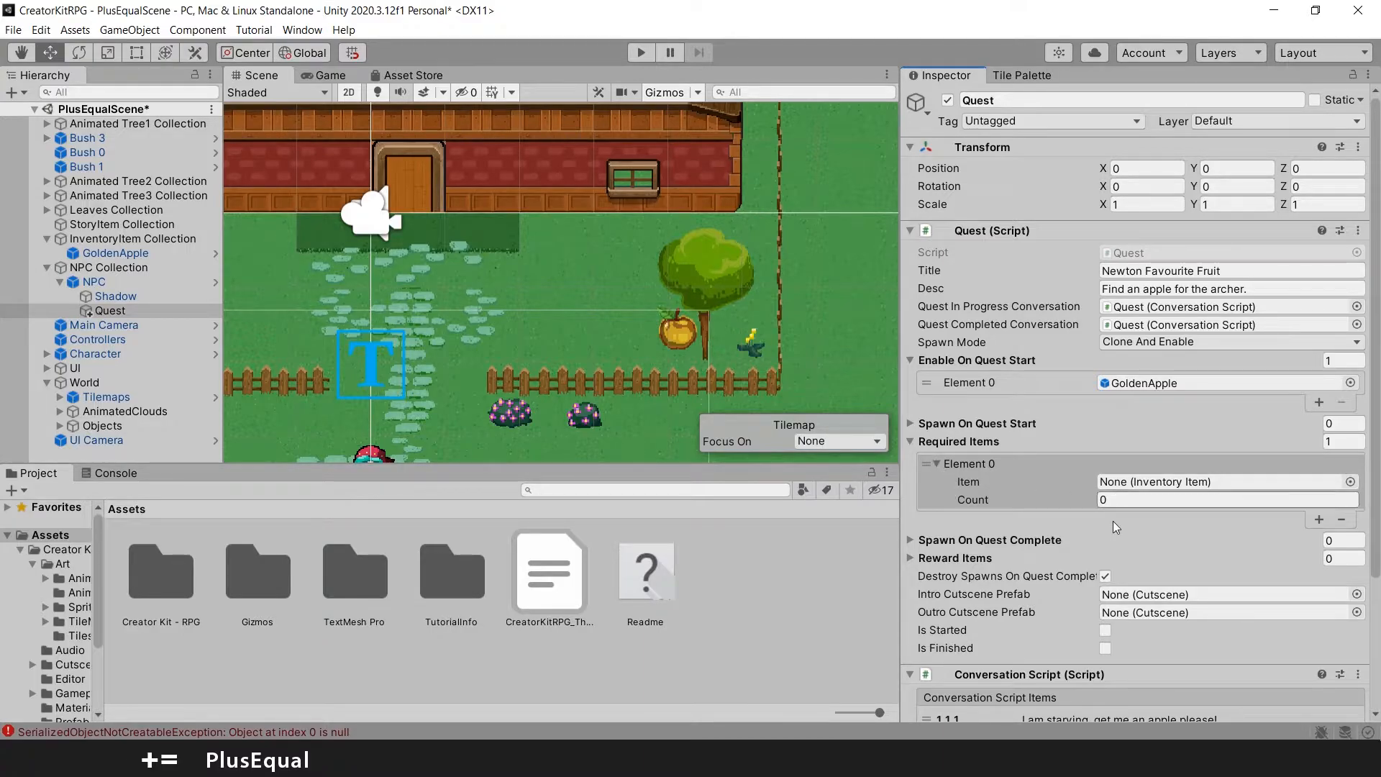
{"action": "left_click", "coordinate": [1224, 499]}
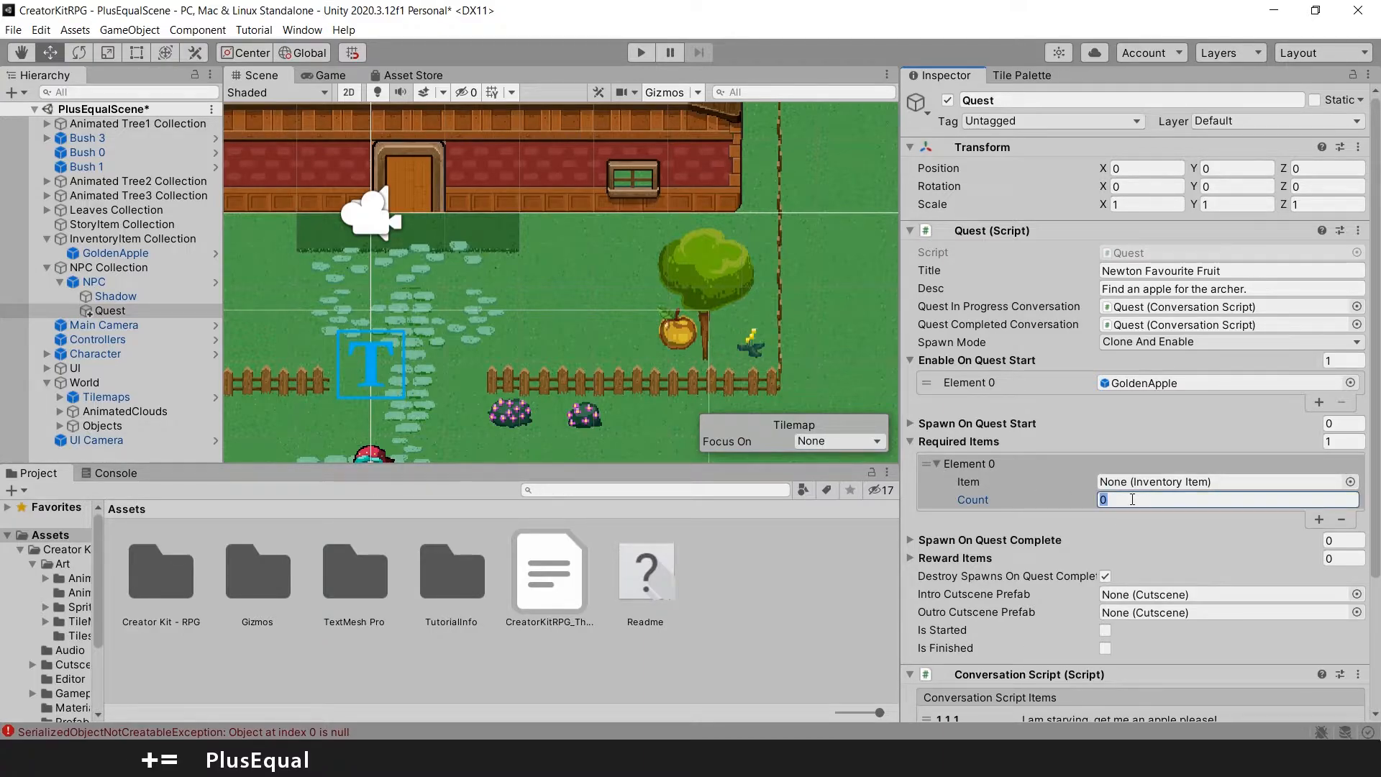
{"action": "type", "text": "1"}
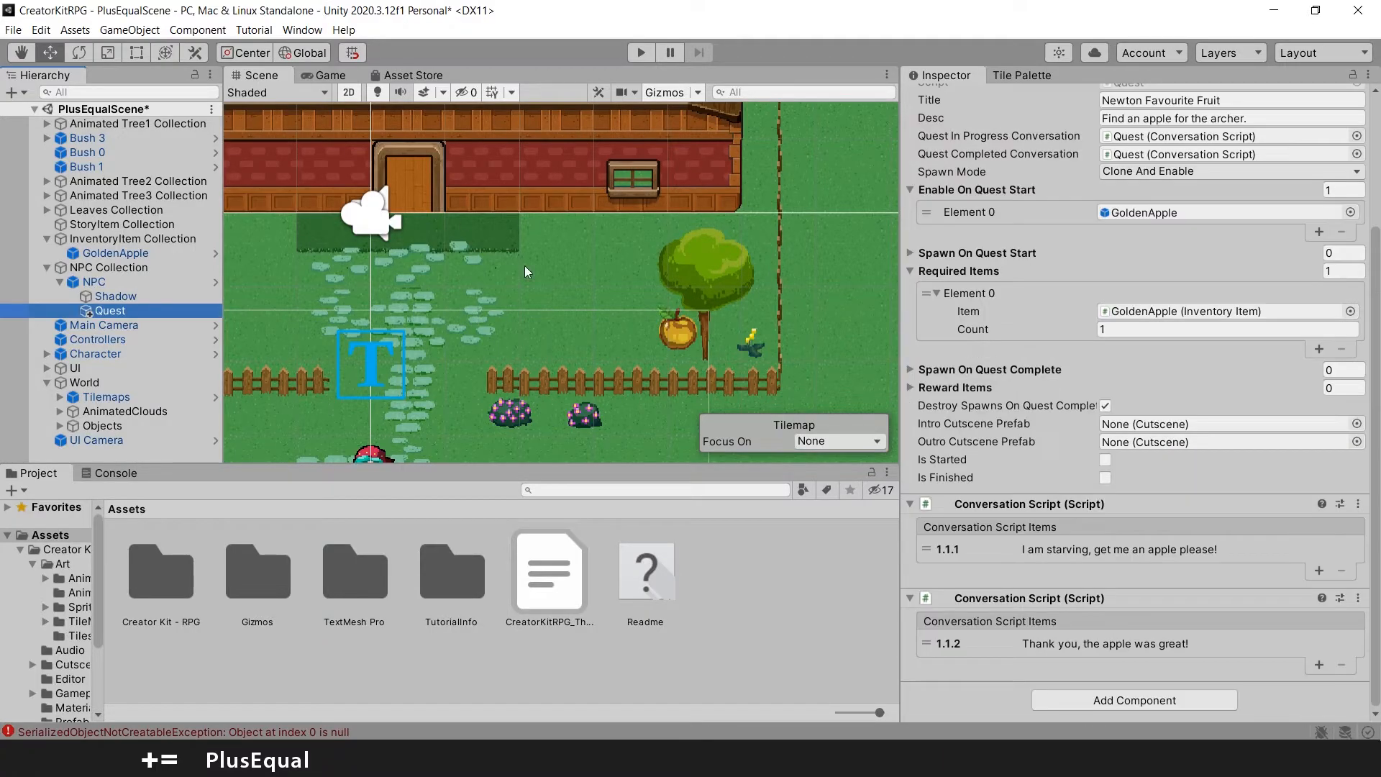
{"action": "scroll", "scroll_direction": "up", "scroll_amount": 3}
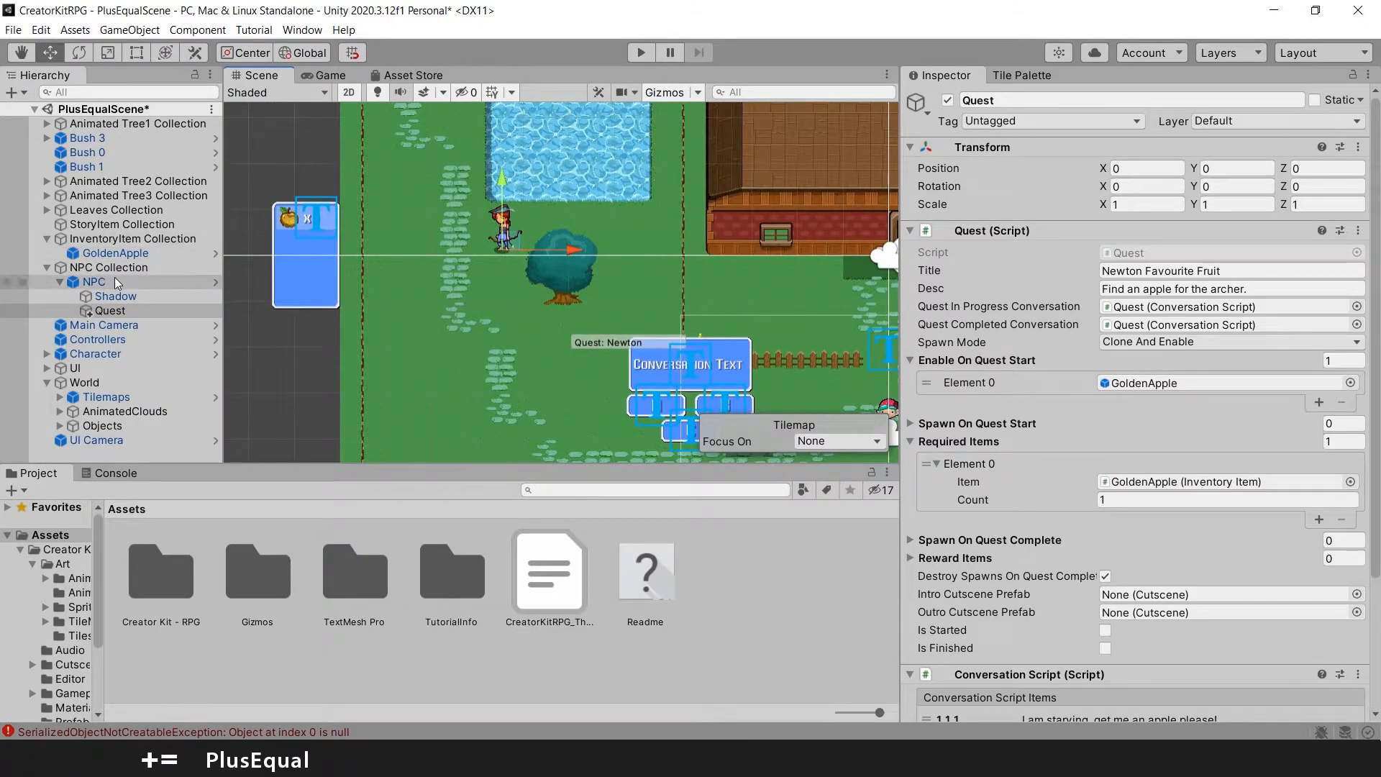
Link the NPC's dialogue line 1.1 to the Quest, update it, and play the game
{"action": "left_click", "coordinate": [94, 282]}
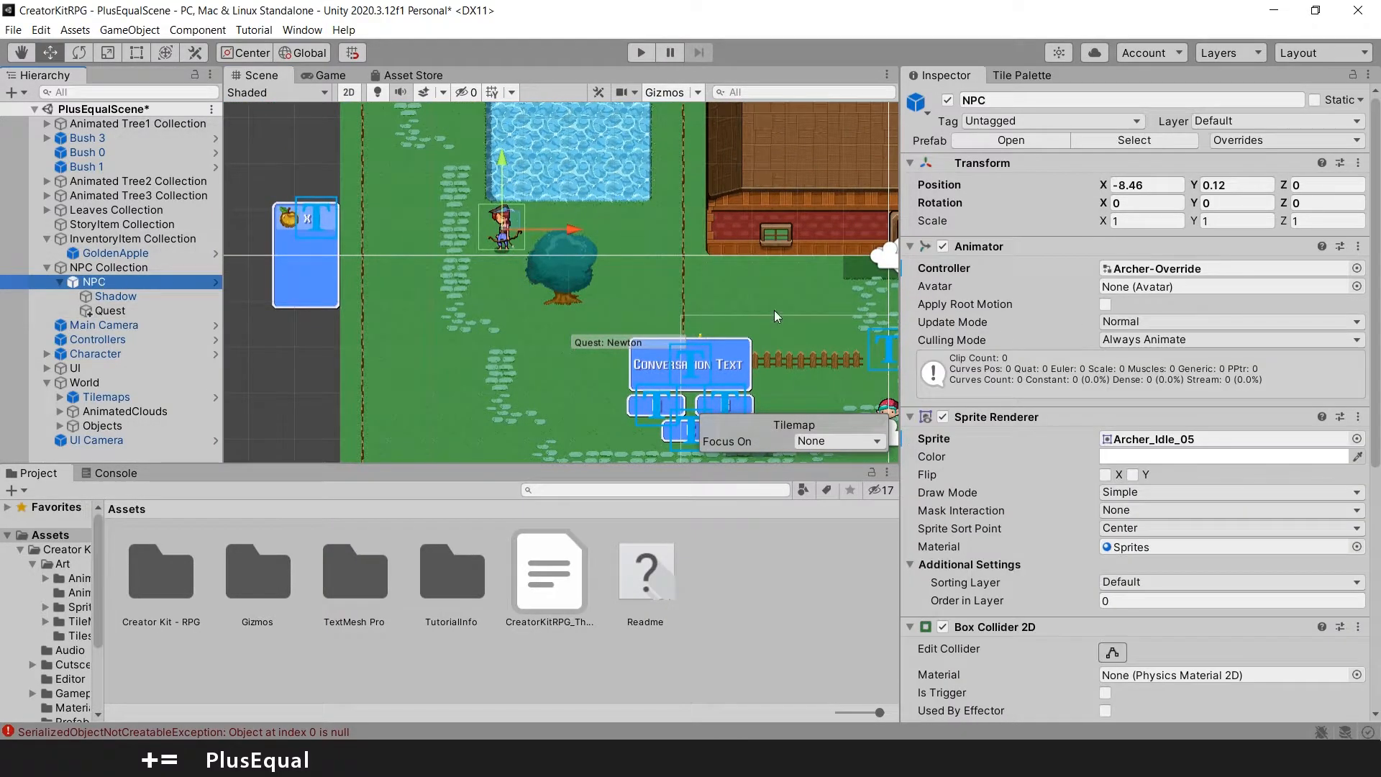
{"action": "scroll", "scroll_direction": "down", "scroll_amount": 3}
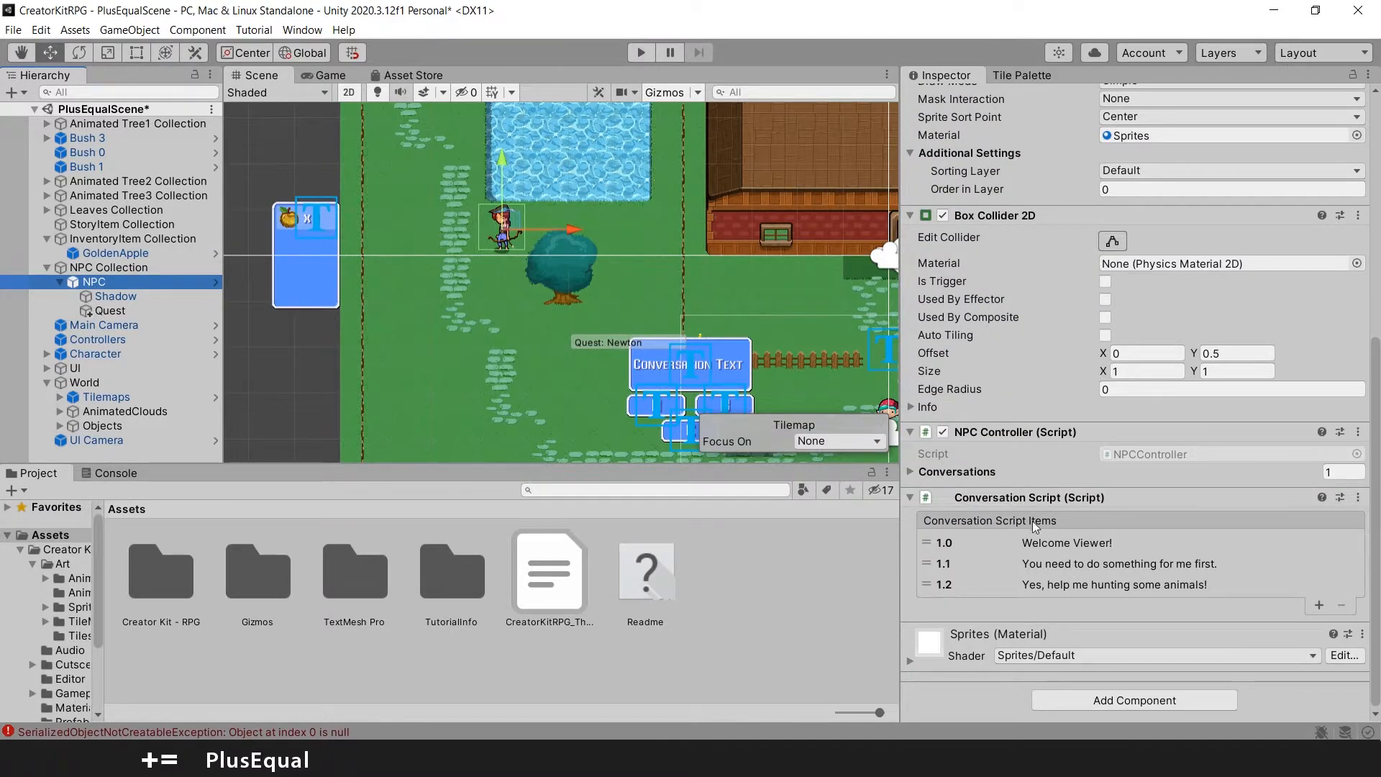
{"action": "left_click", "coordinate": [1101, 564]}
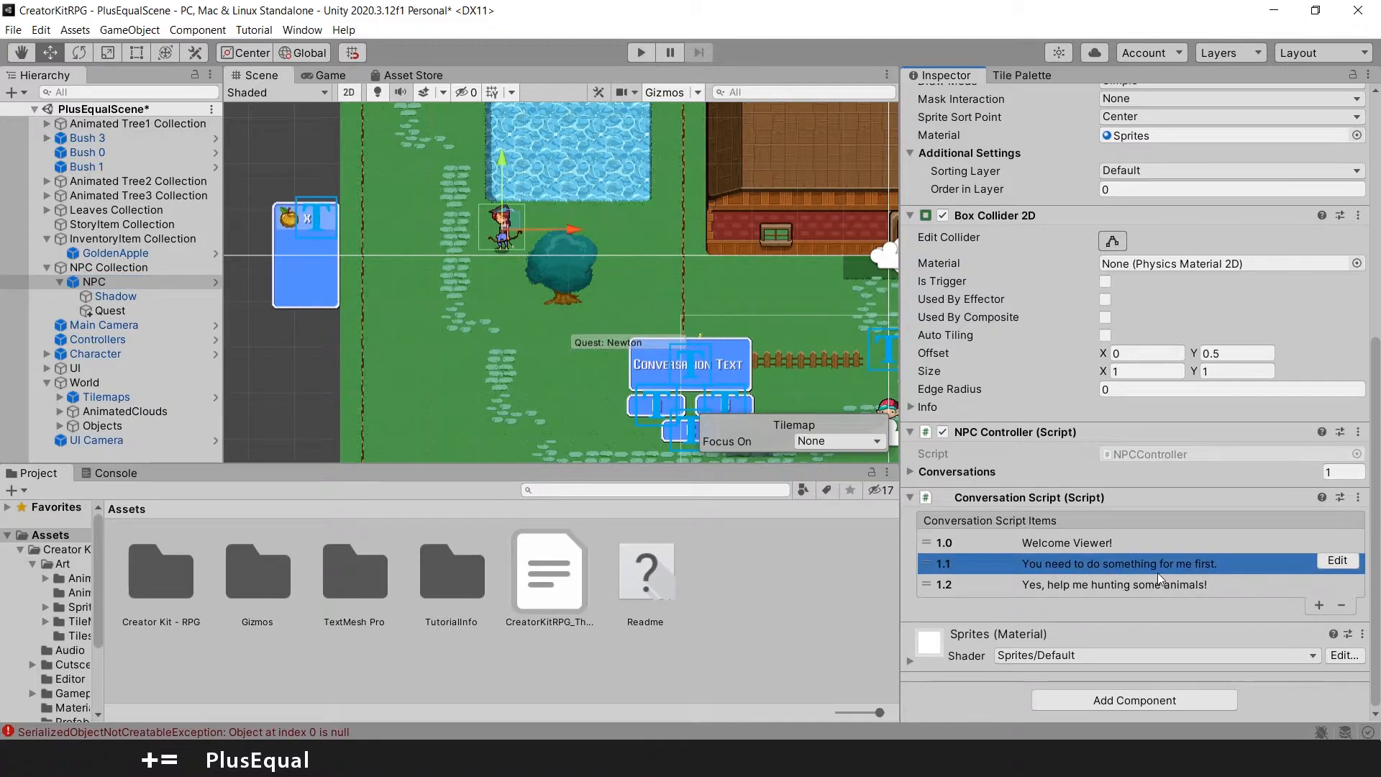
{"action": "mouse_move", "coordinate": [1287, 580]}
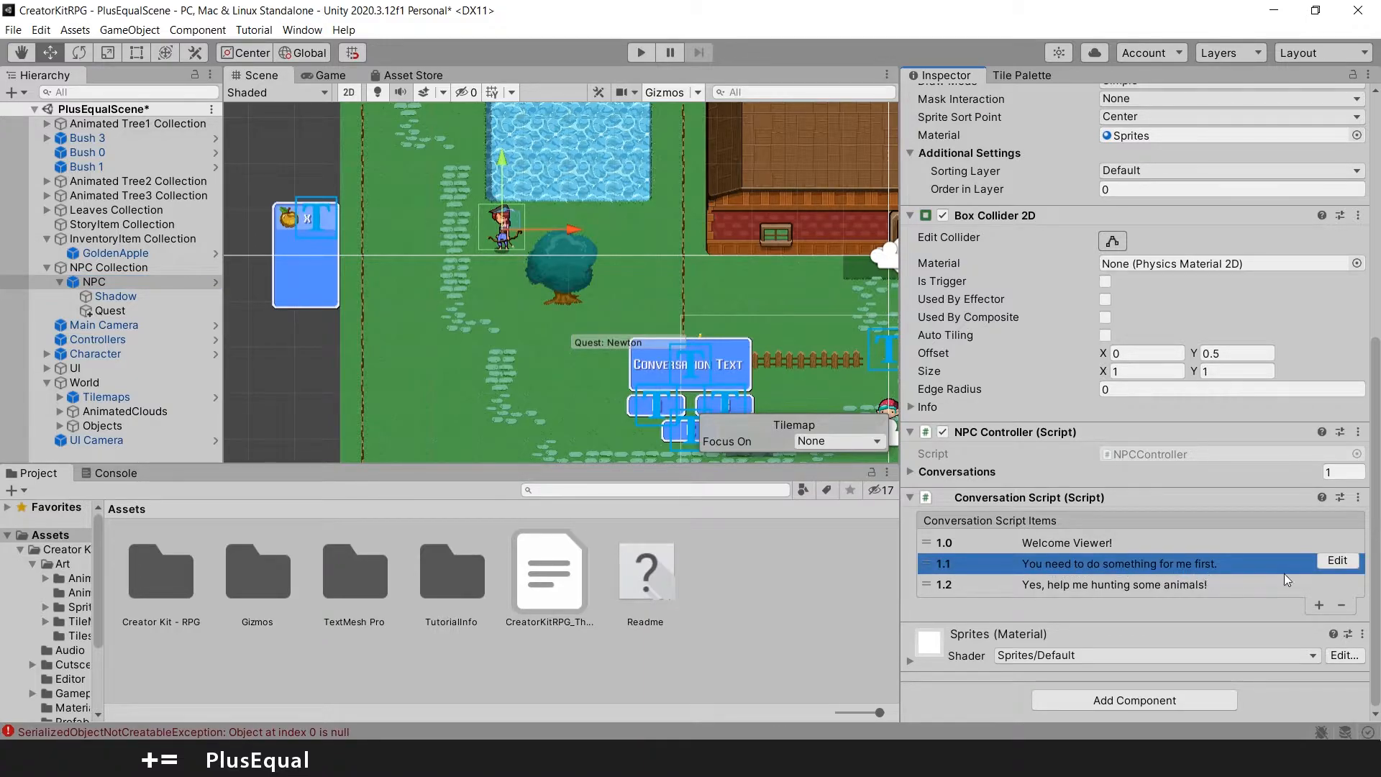
{"action": "left_click", "coordinate": [1338, 561]}
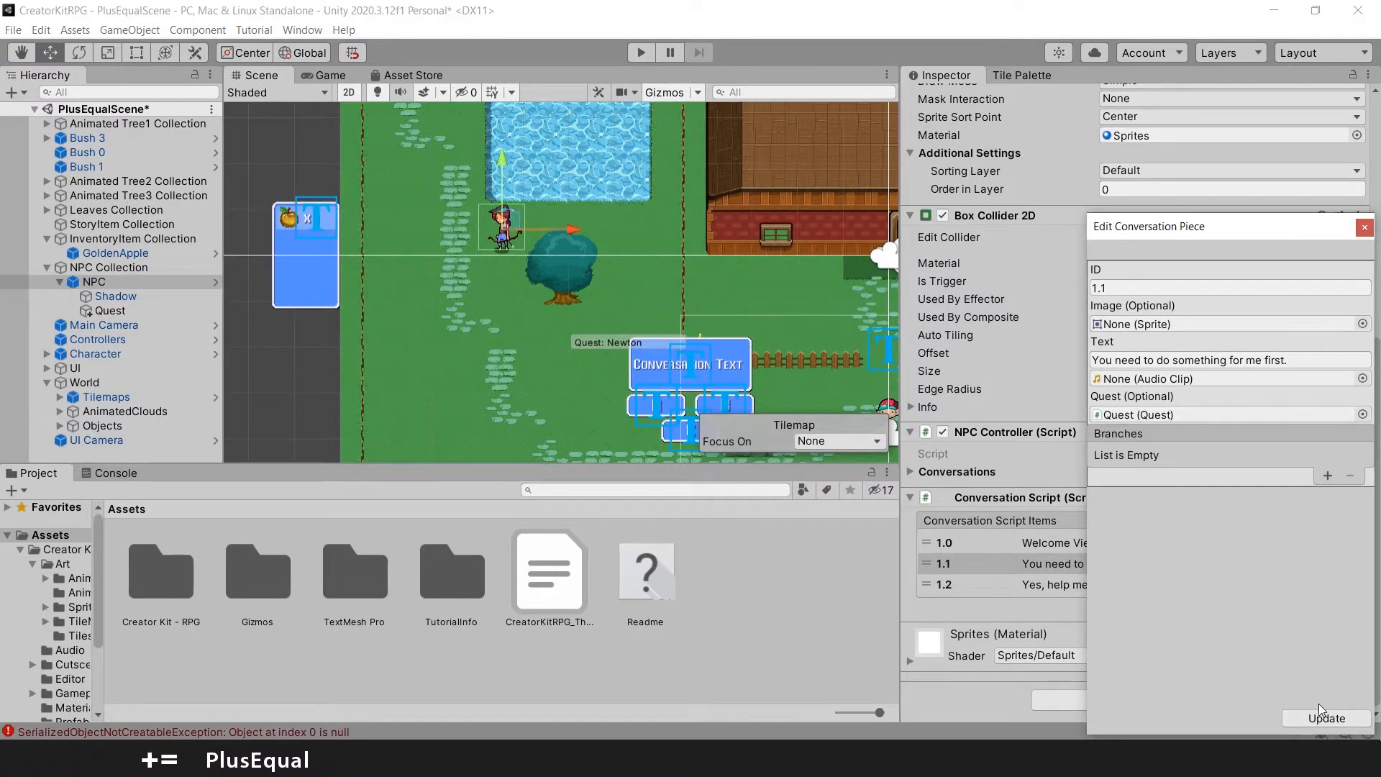
{"action": "left_click", "coordinate": [1365, 227]}
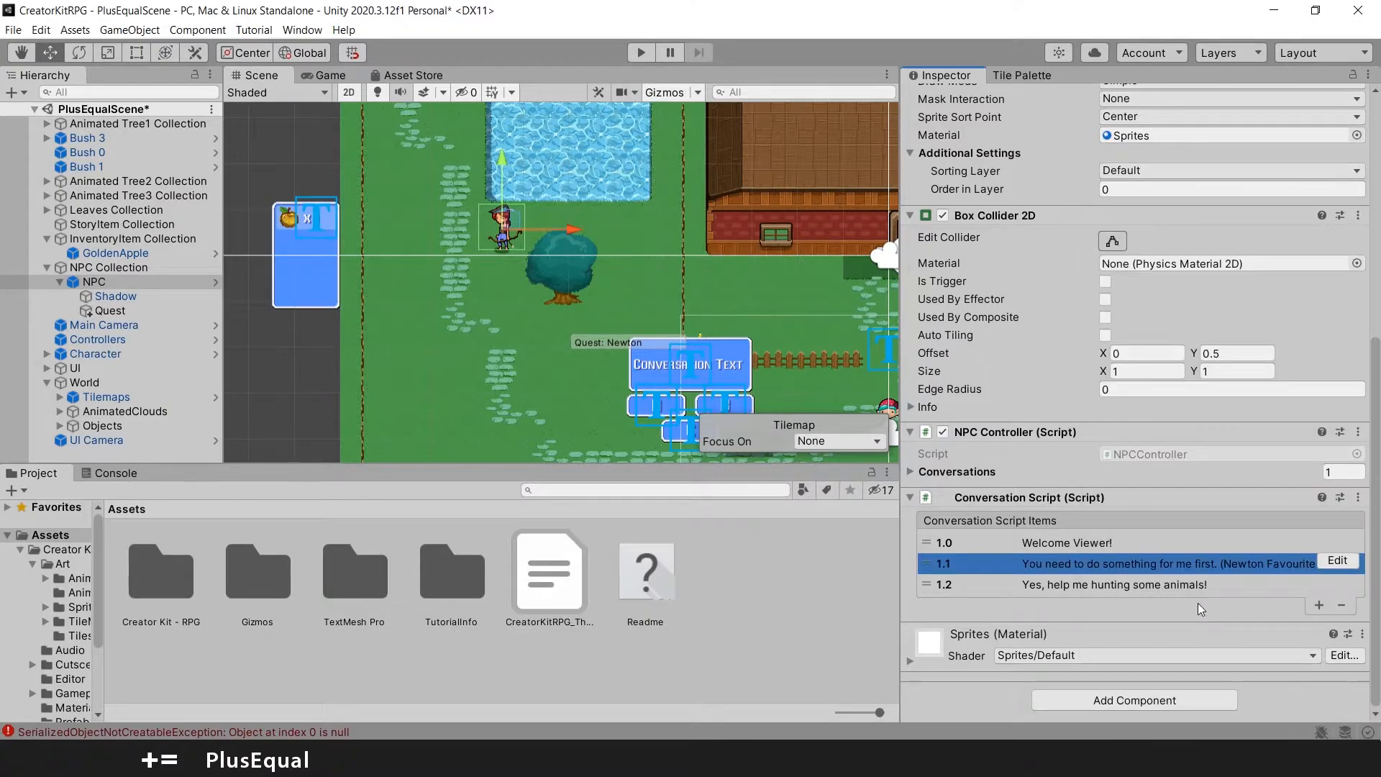
{"action": "mouse_move", "coordinate": [1167, 576]}
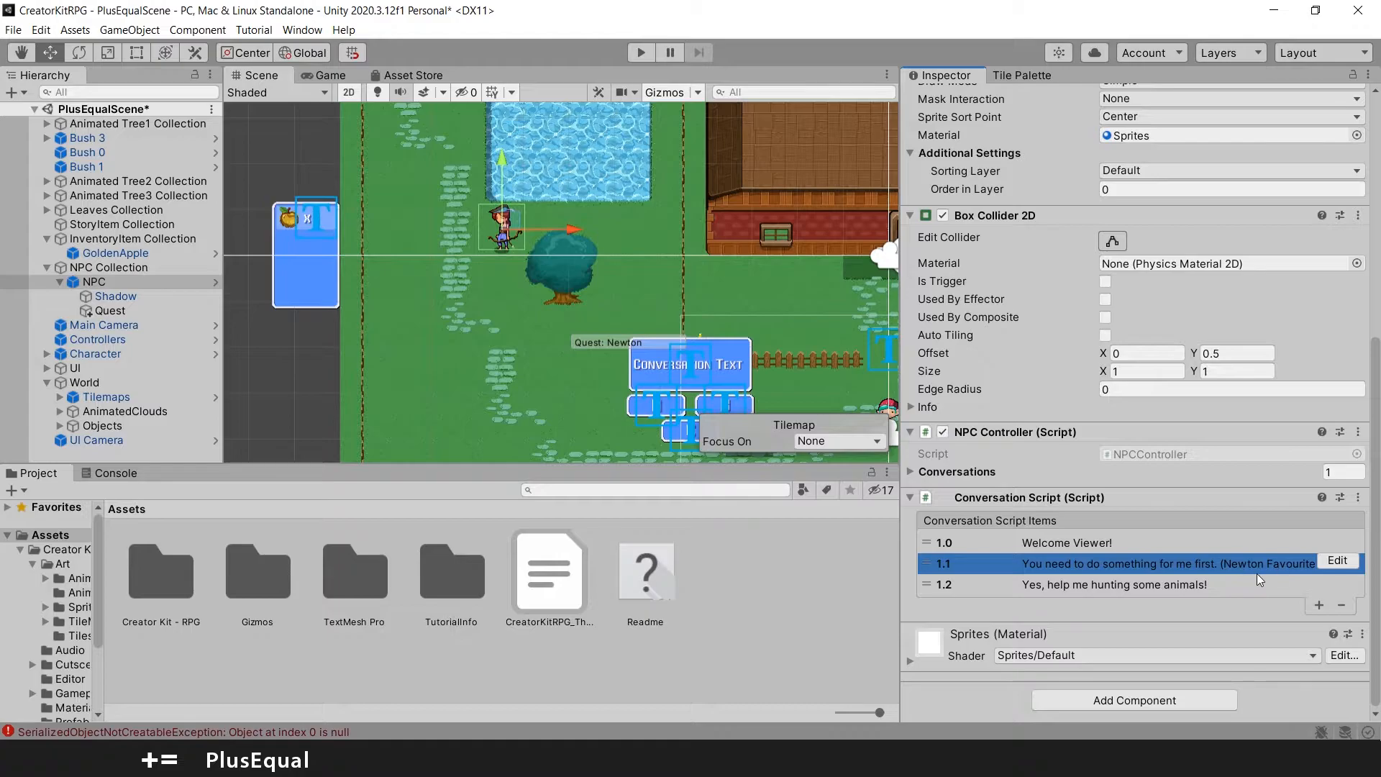
{"action": "mouse_move", "coordinate": [1296, 572]}
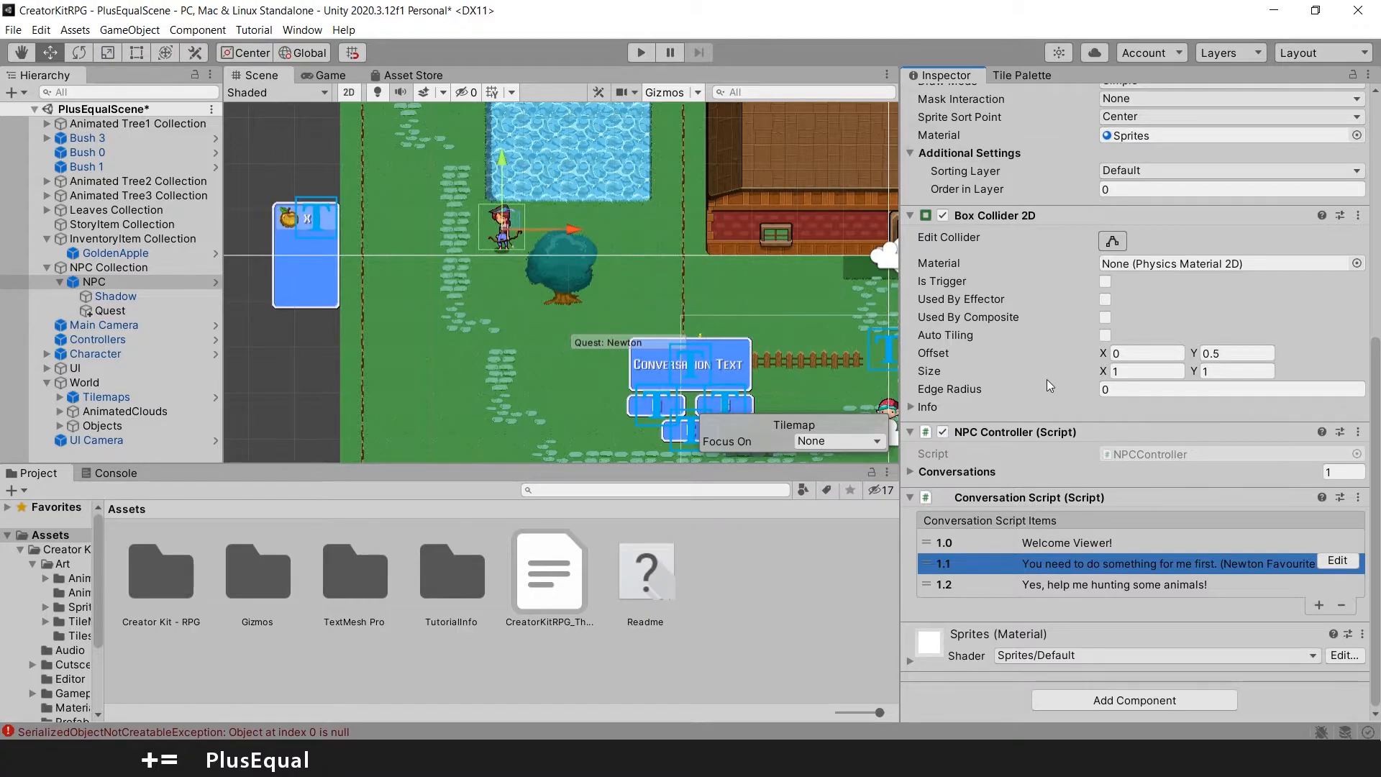
{"action": "left_click", "coordinate": [640, 52]}
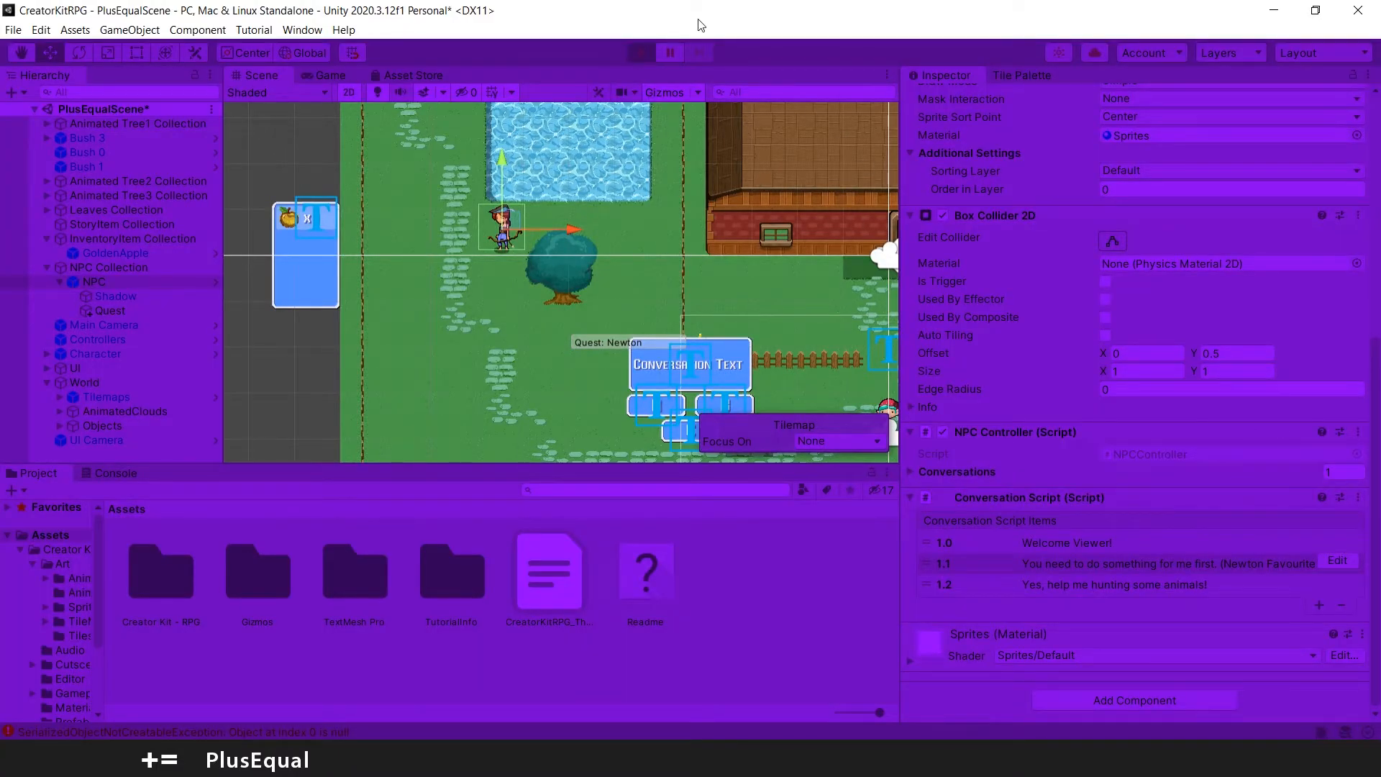
{"action": "left_click", "coordinate": [640, 52]}
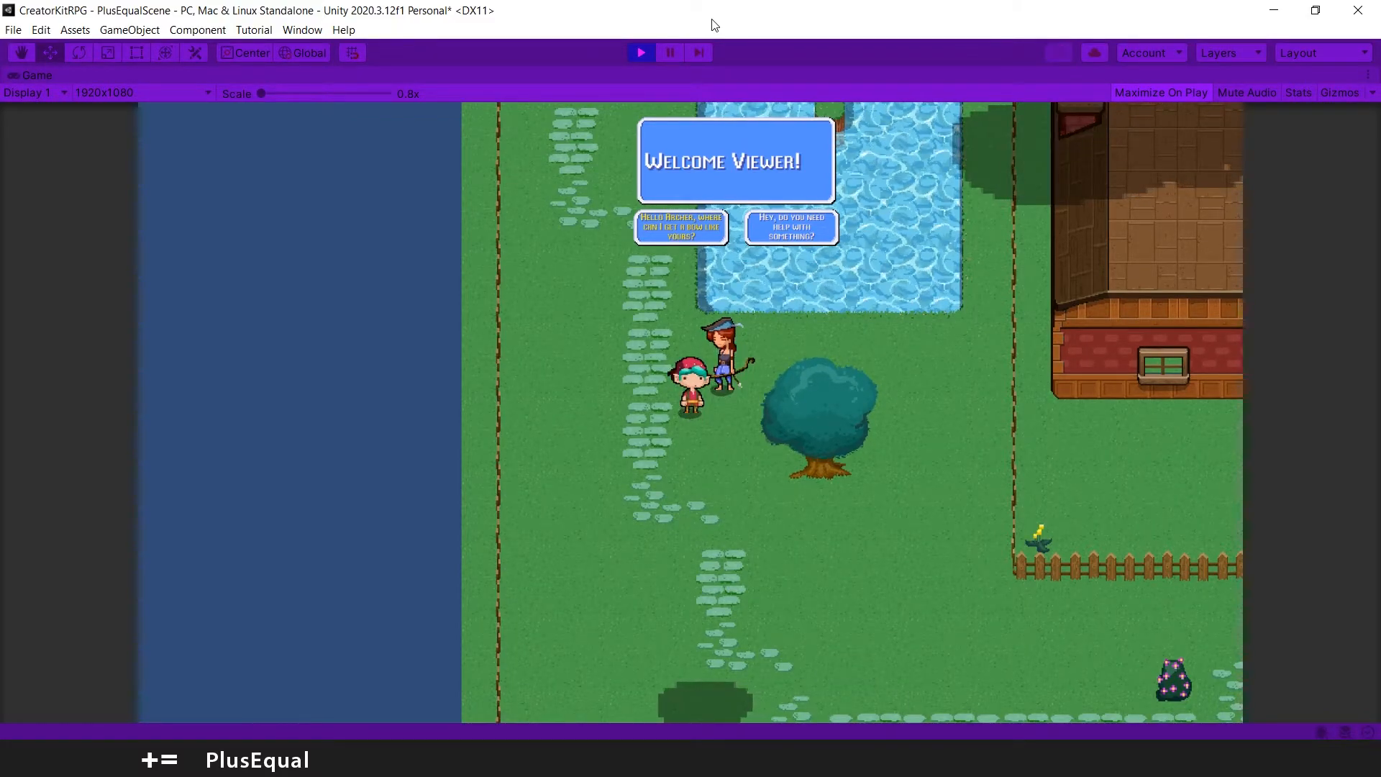
{"action": "left_click", "coordinate": [791, 227]}
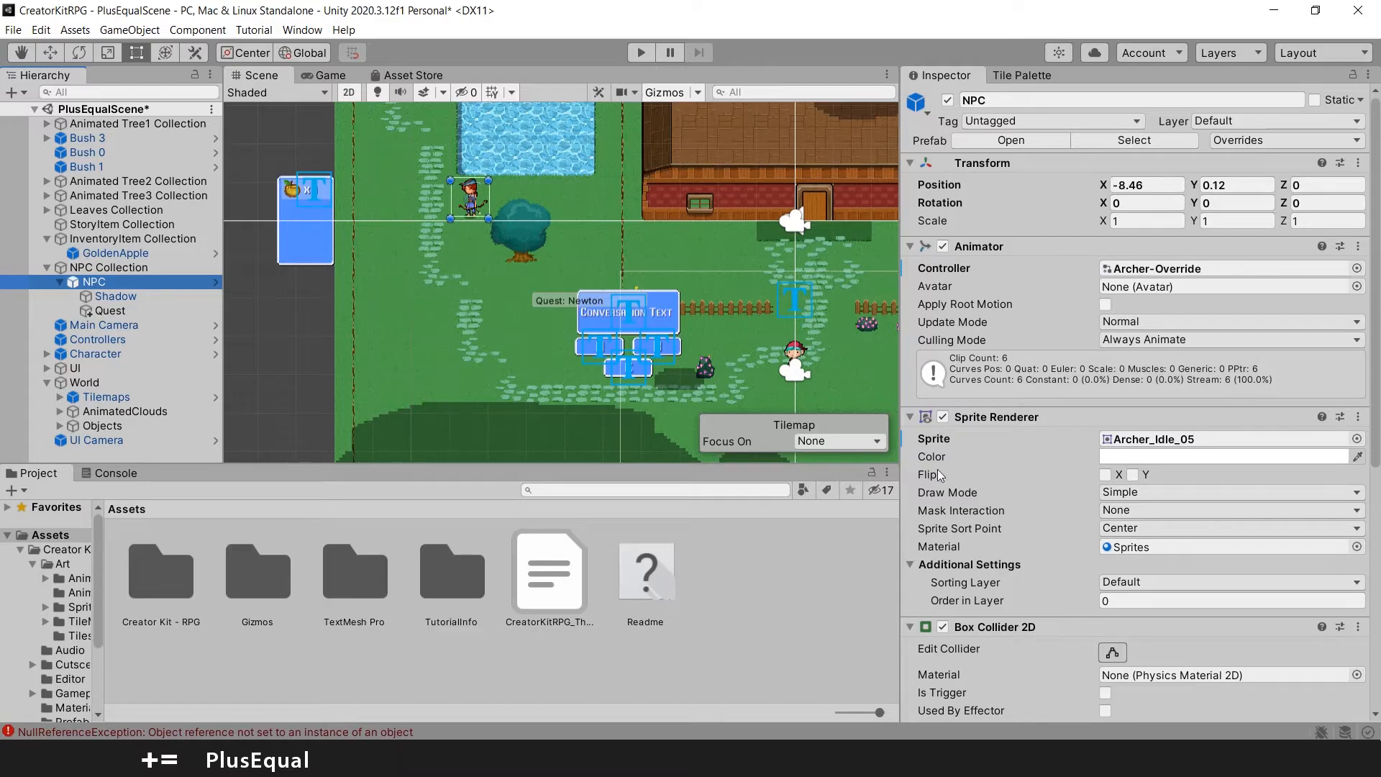
{"action": "scroll", "scroll_direction": "down", "scroll_amount": 3}
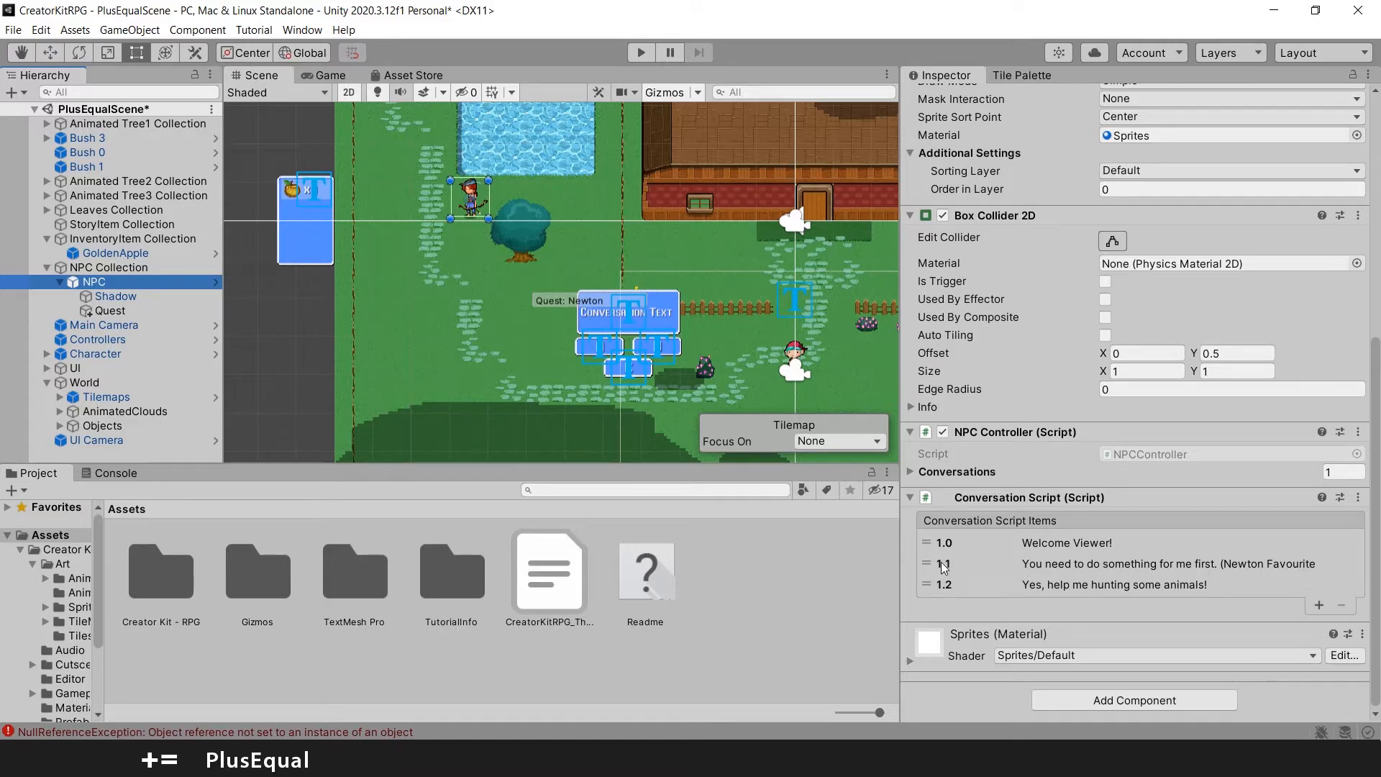
{"action": "mouse_move", "coordinate": [1009, 577]}
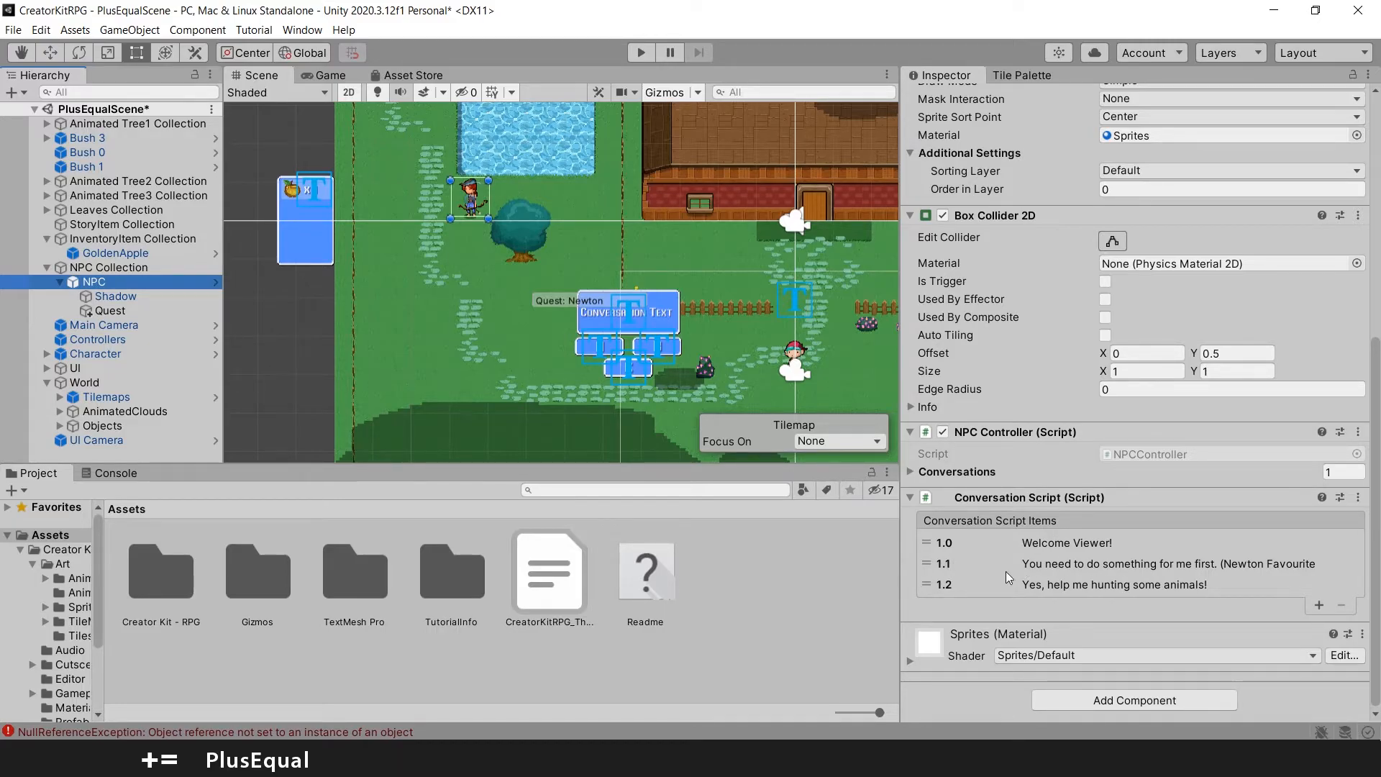
{"action": "mouse_move", "coordinate": [1112, 571]}
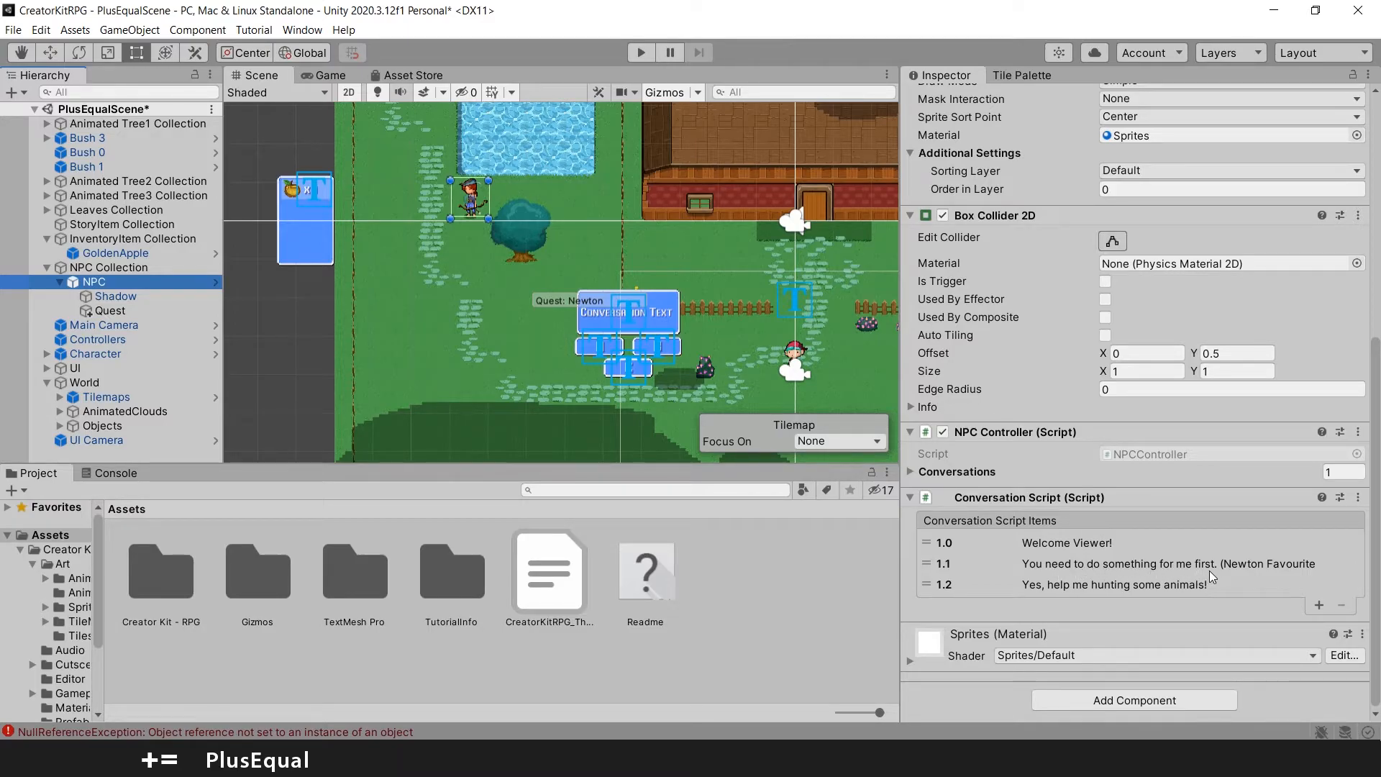
{"action": "mouse_move", "coordinate": [1083, 586]}
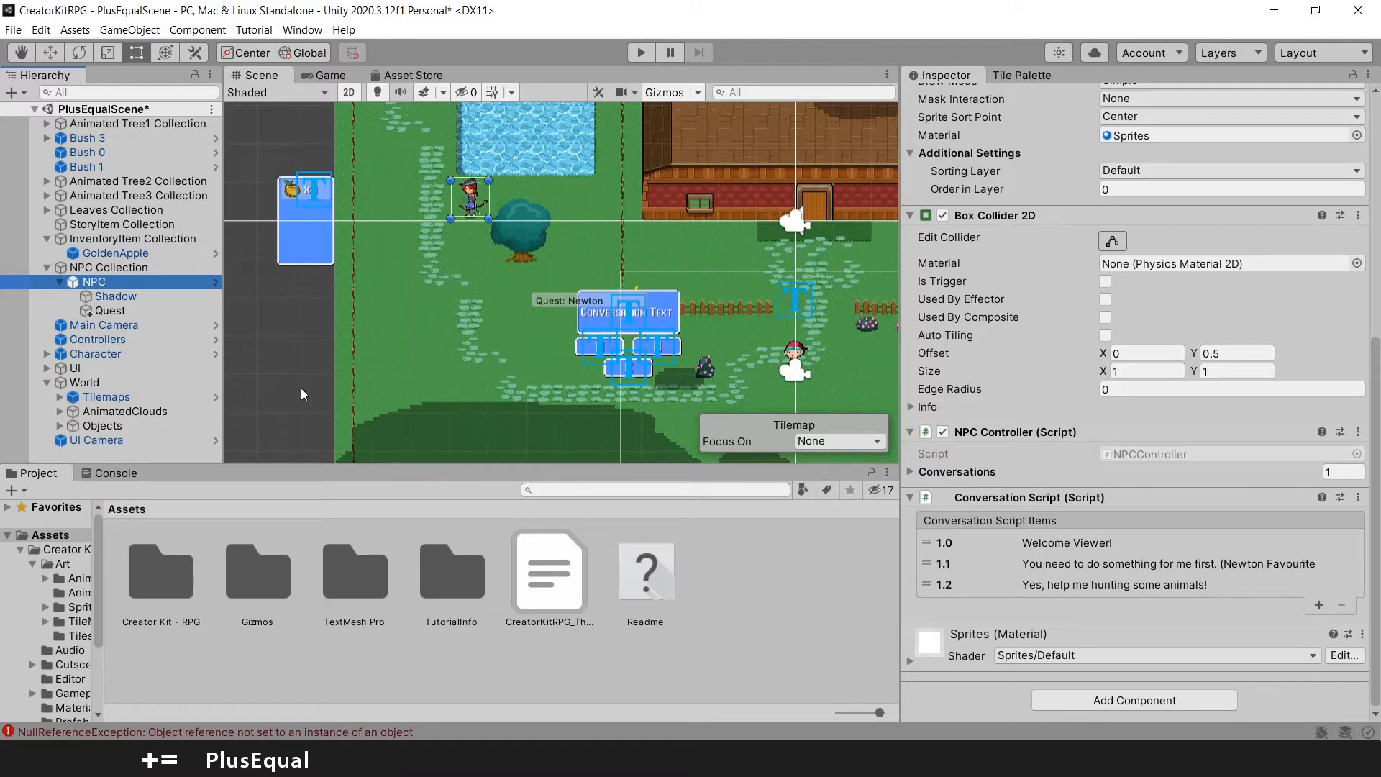
{"action": "left_click", "coordinate": [110, 311]}
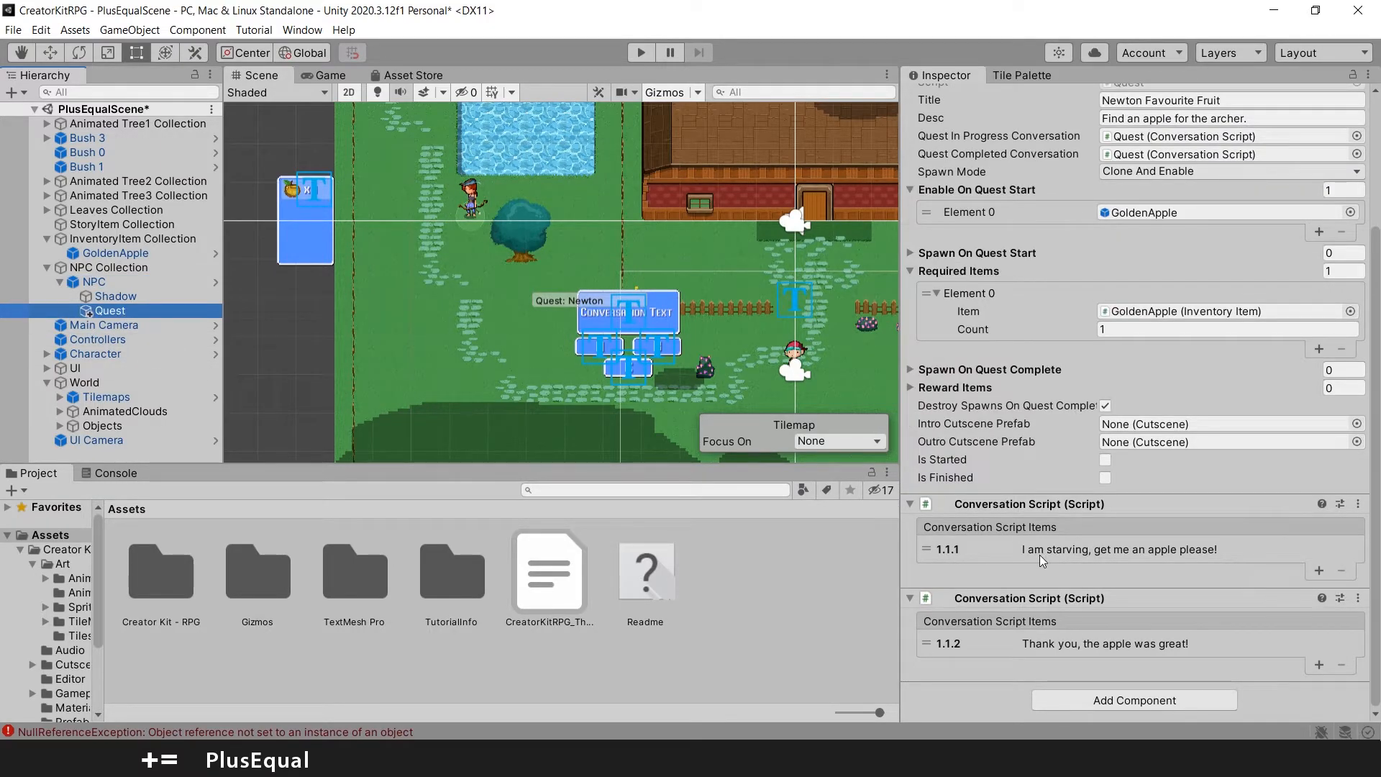
{"action": "left_click", "coordinate": [1118, 549]}
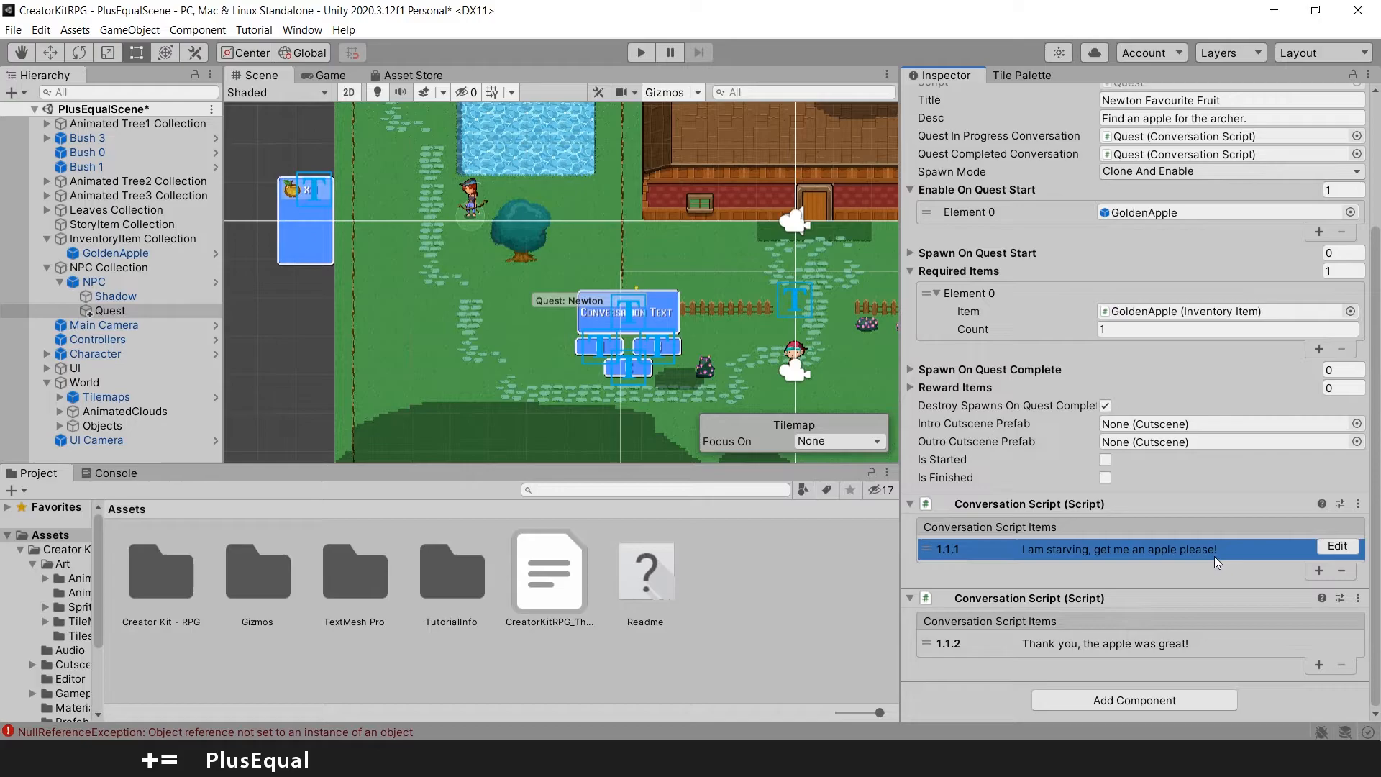
{"action": "left_click", "coordinate": [94, 282]}
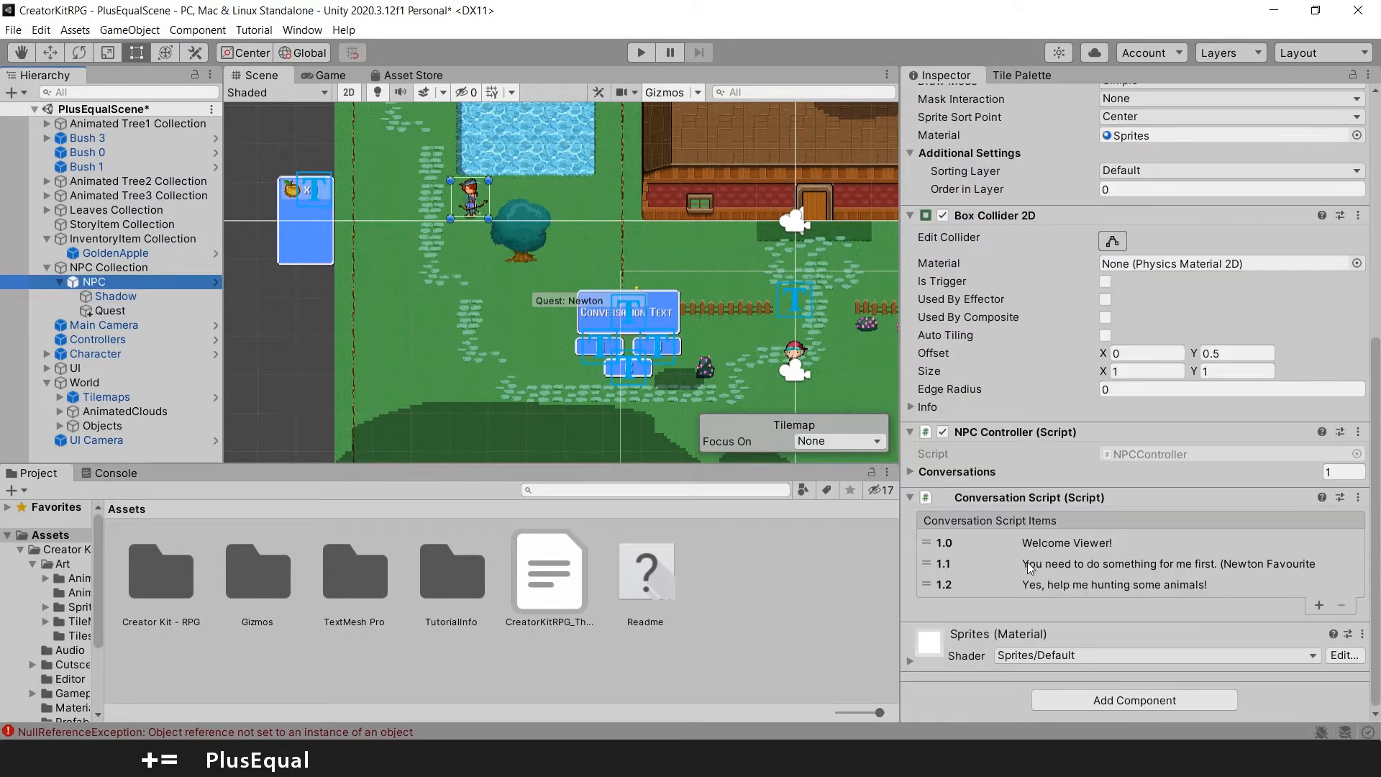
{"action": "left_click", "coordinate": [1145, 564]}
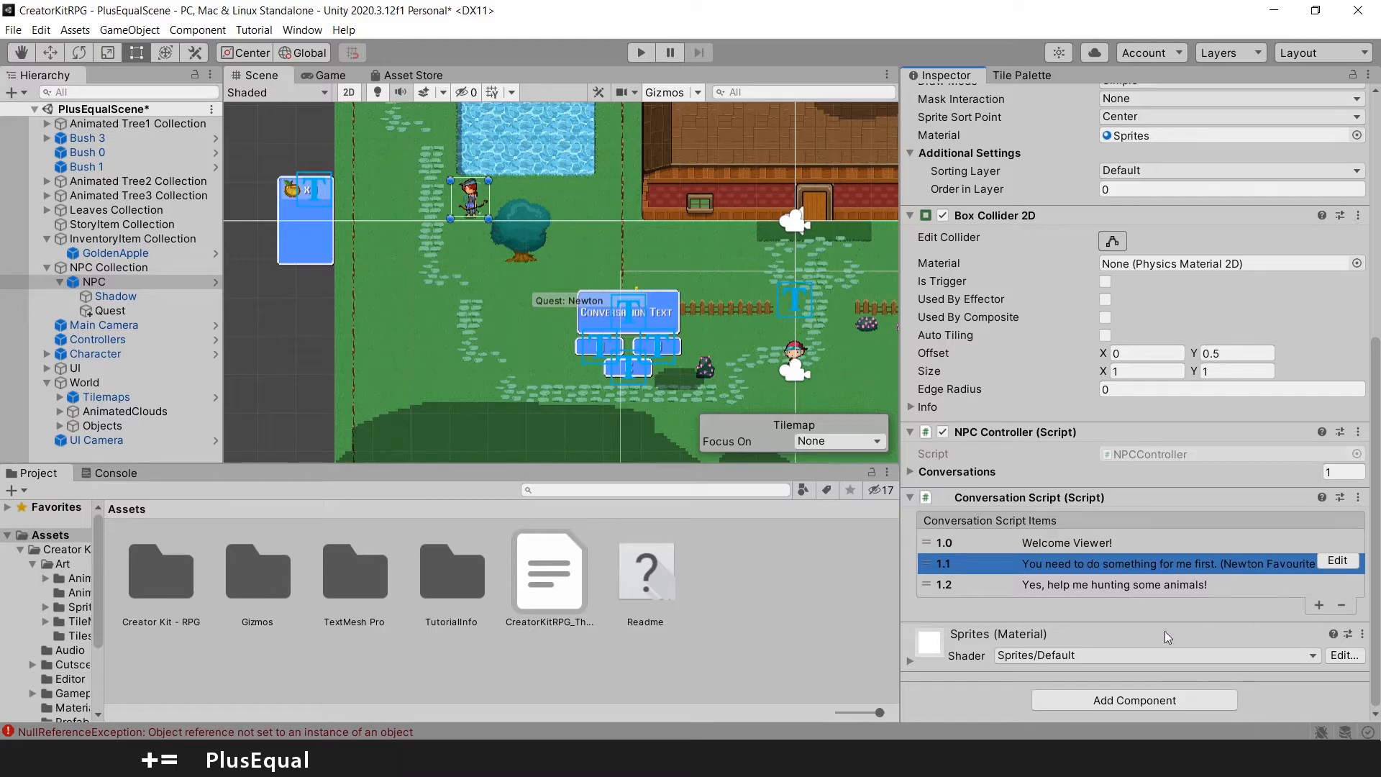
{"action": "mouse_move", "coordinate": [1180, 613]}
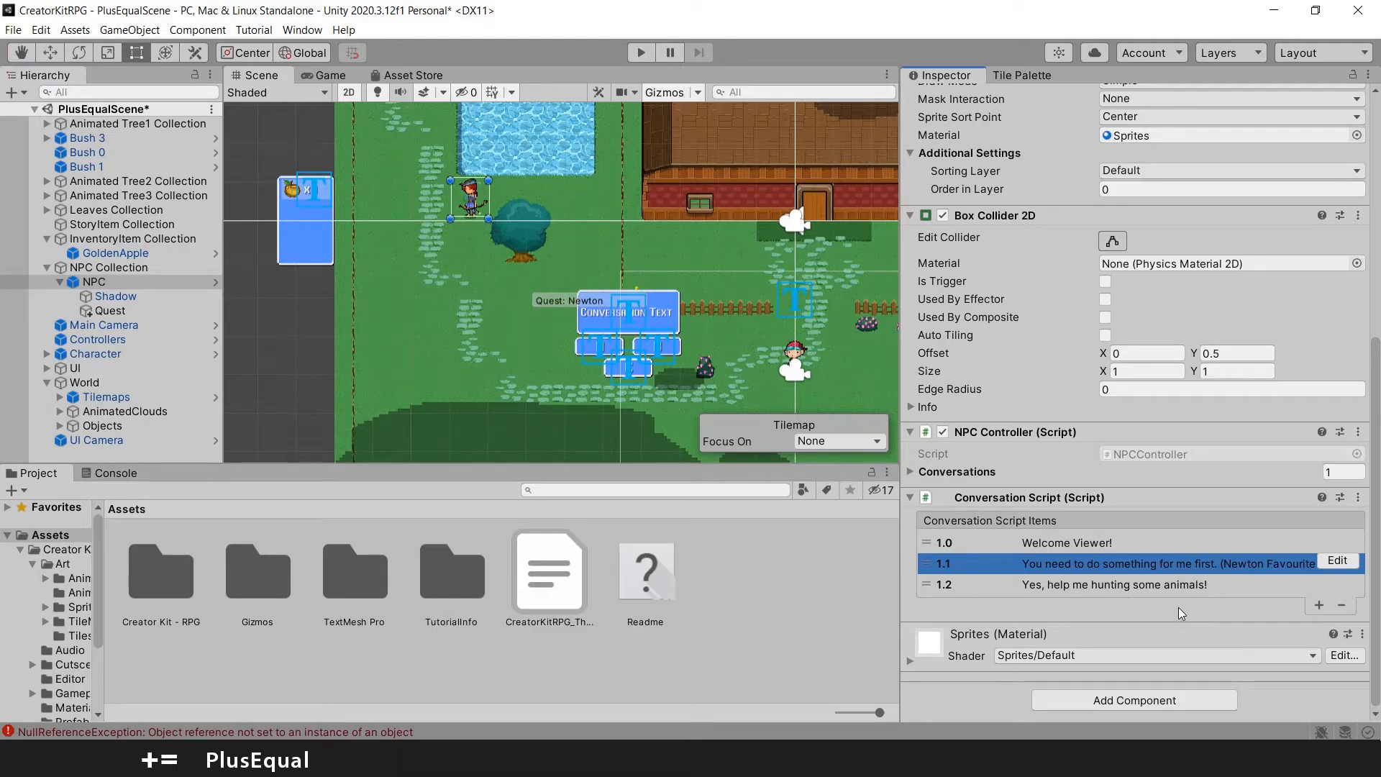
{"action": "mouse_move", "coordinate": [1096, 584]}
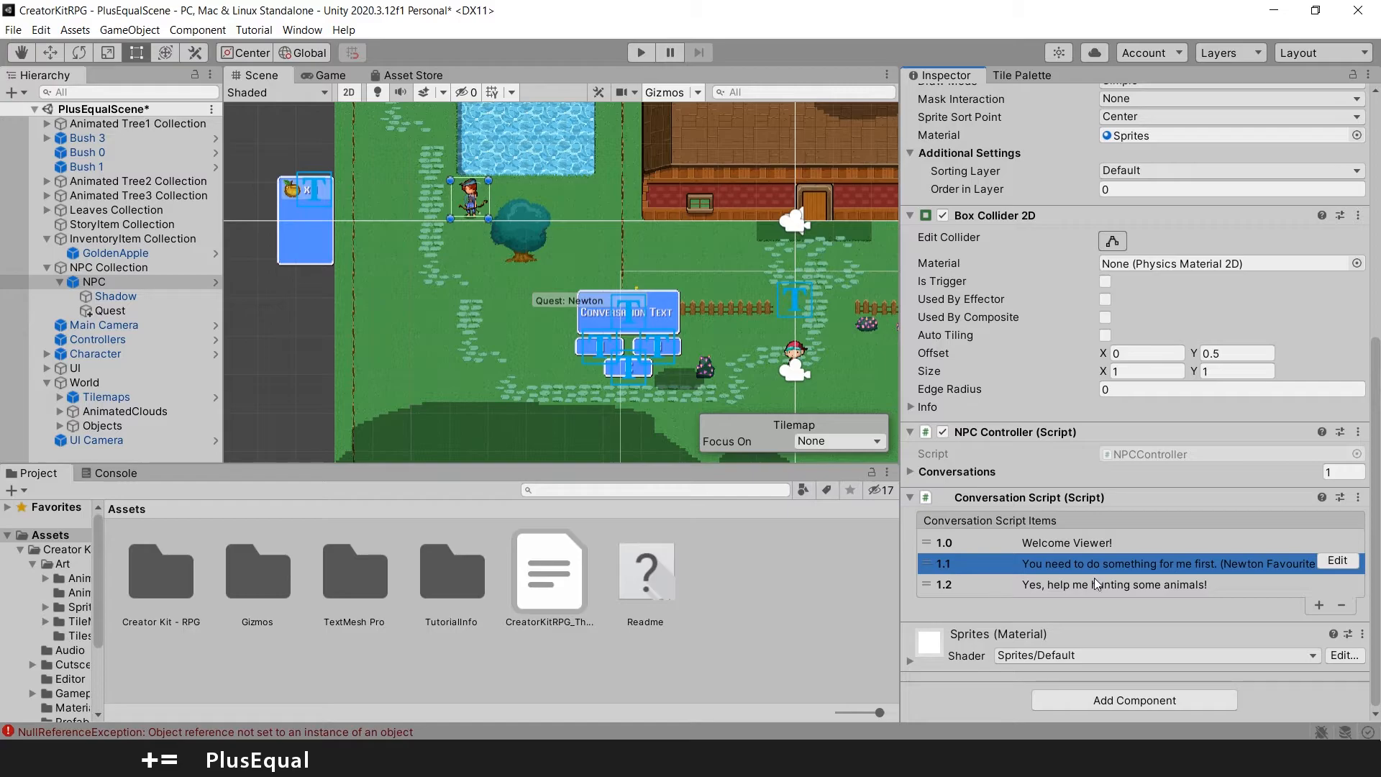
{"action": "mouse_move", "coordinate": [1108, 605]}
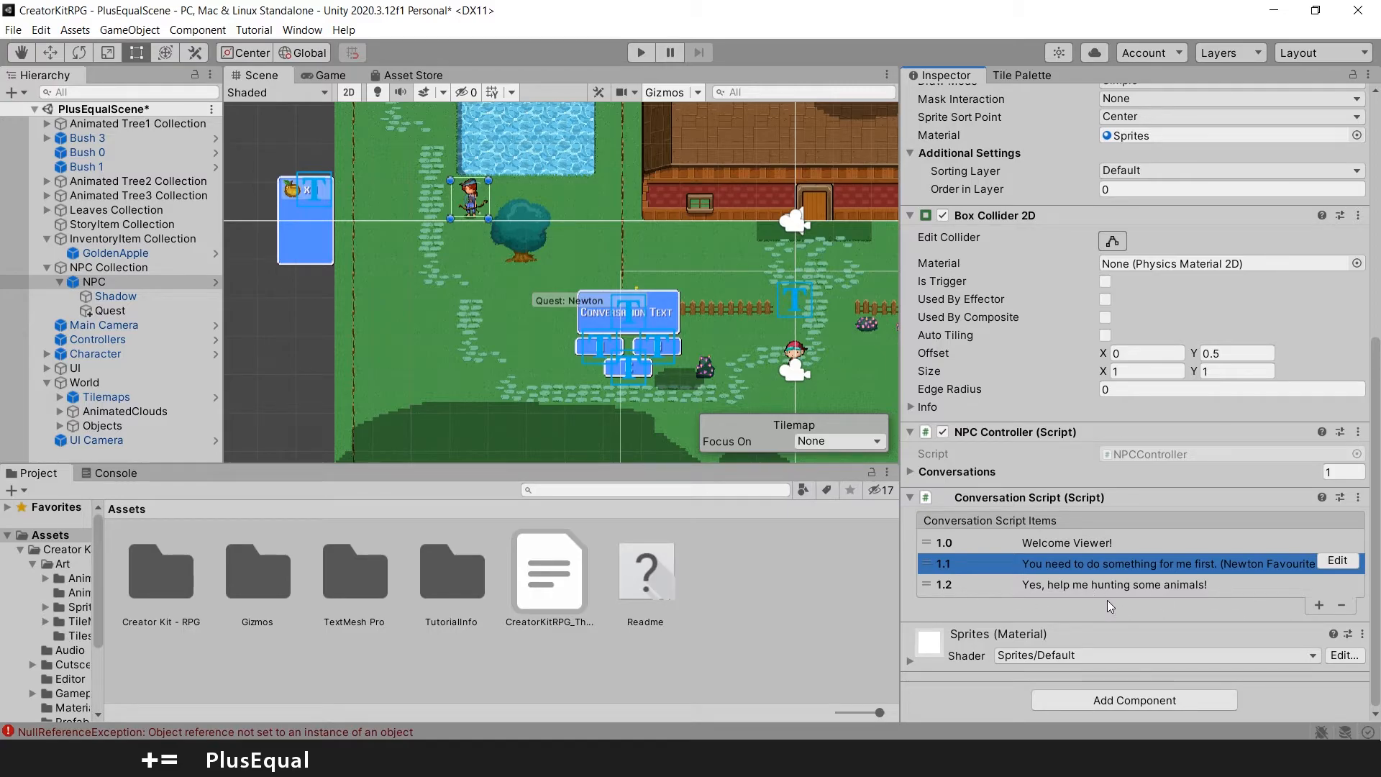
{"action": "mouse_move", "coordinate": [890, 372]}
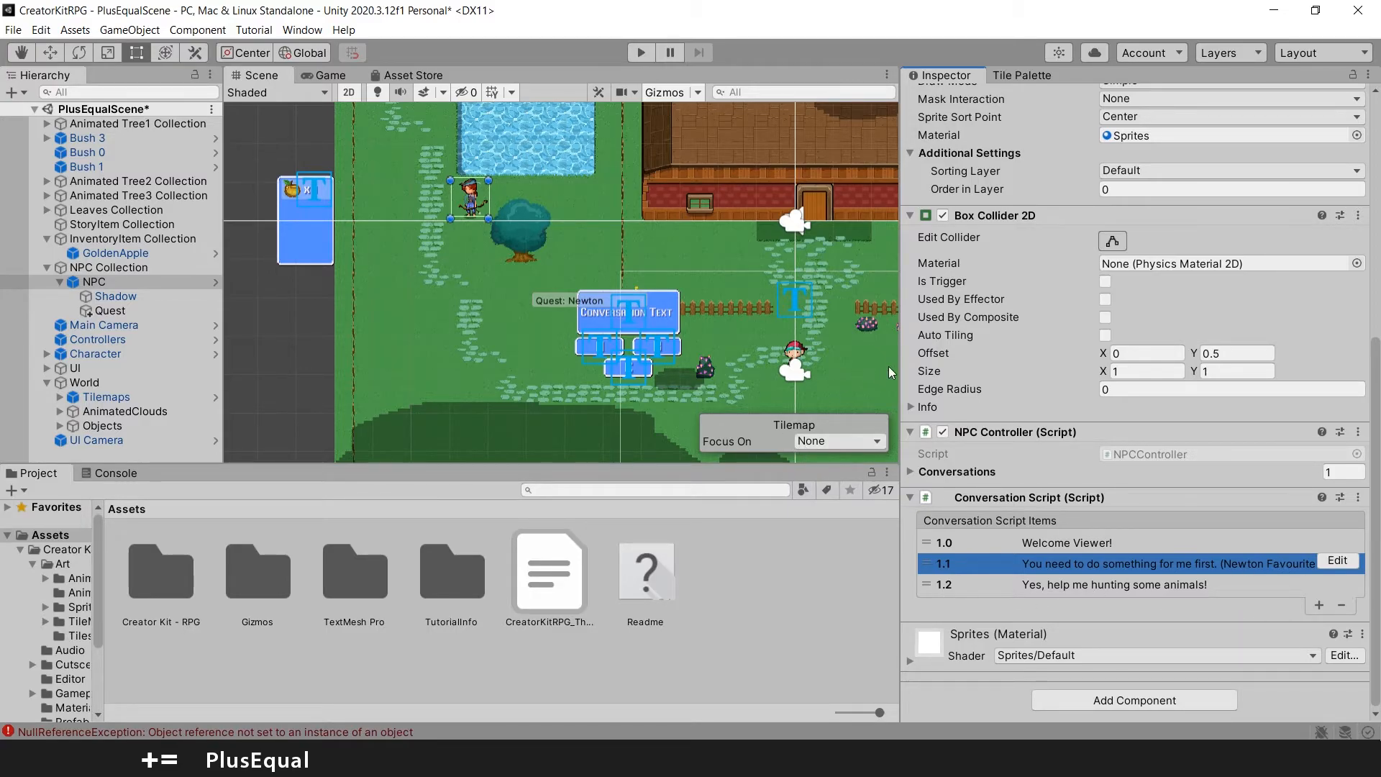
{"action": "mouse_move", "coordinate": [803, 38]}
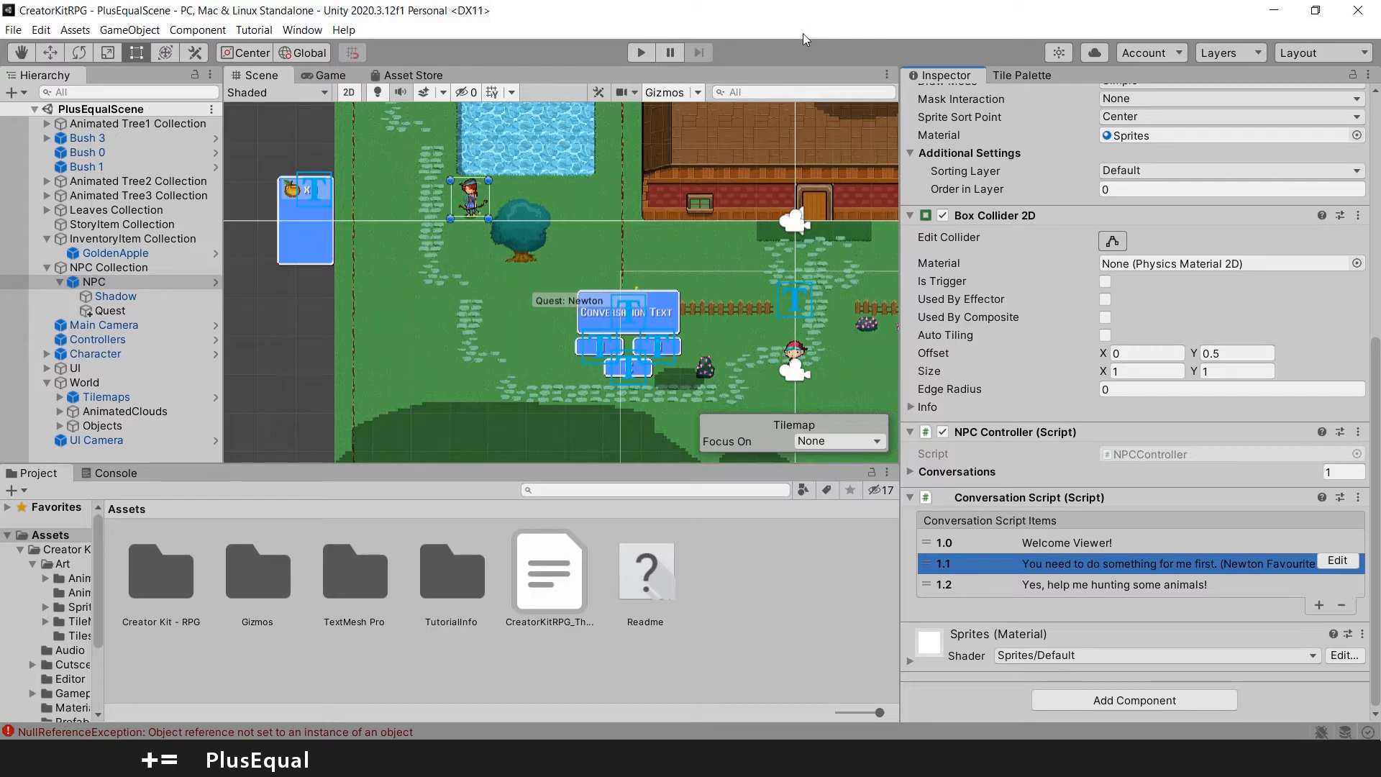
{"action": "mouse_move", "coordinate": [711, 465]}
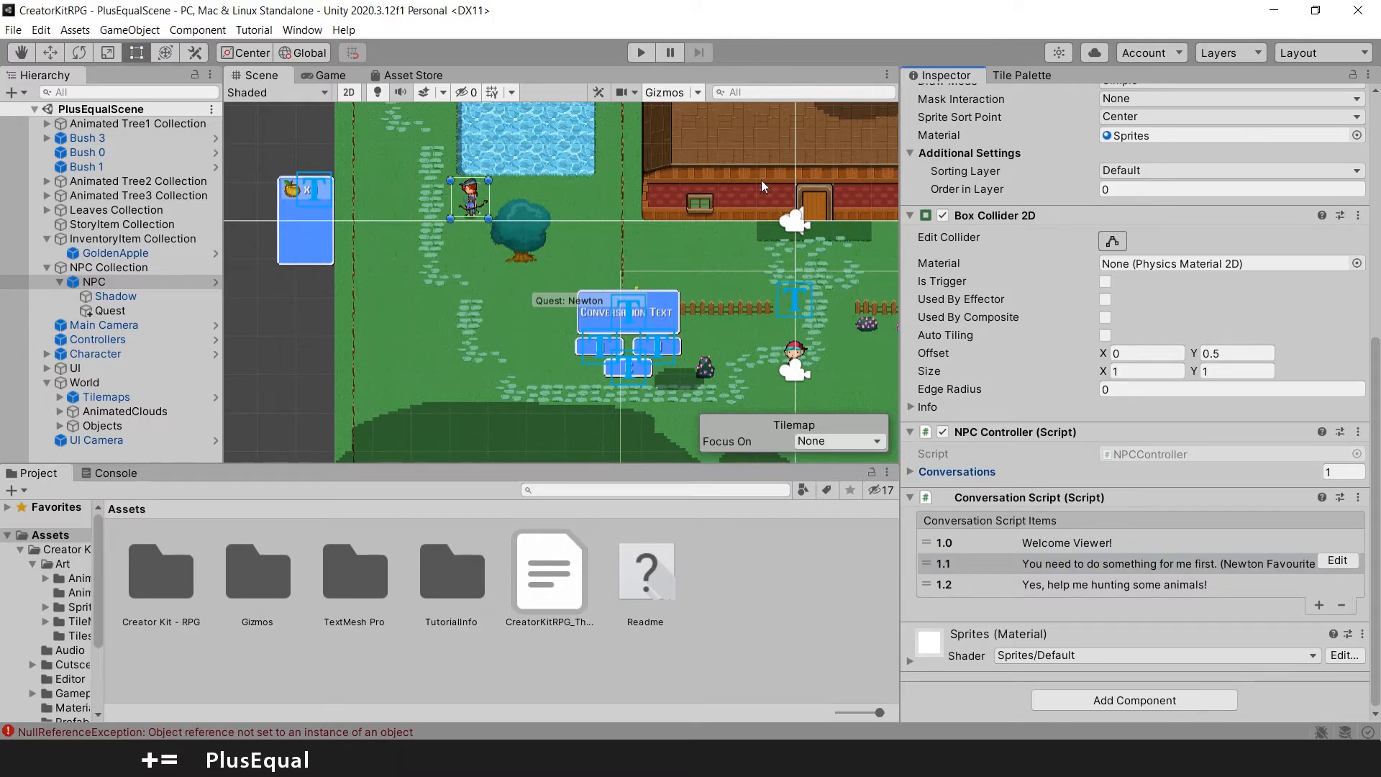
{"action": "mouse_move", "coordinate": [612, 545]}
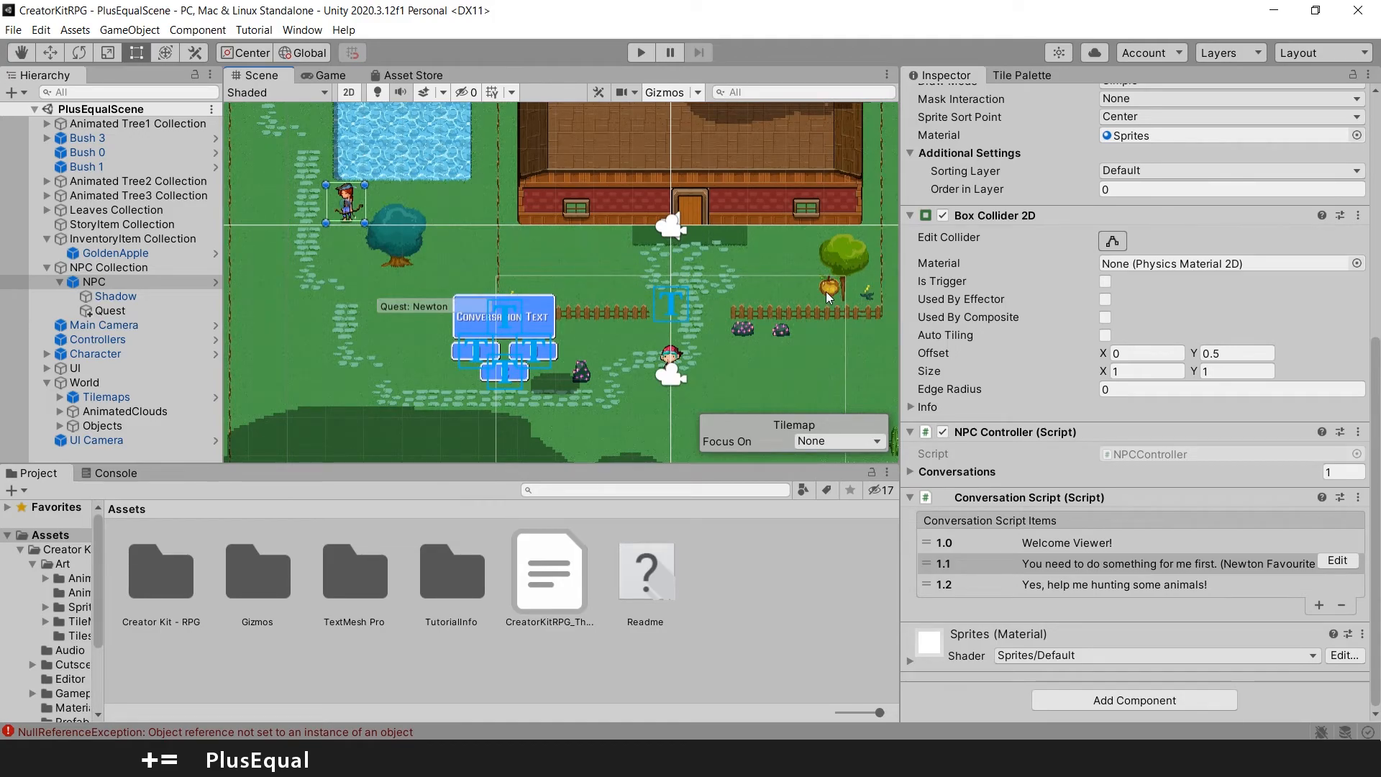
Add an InventoryItem to the scene via Gameplay Prefabs and set its sprite to _Chicken
{"action": "left_click", "coordinate": [105, 397]}
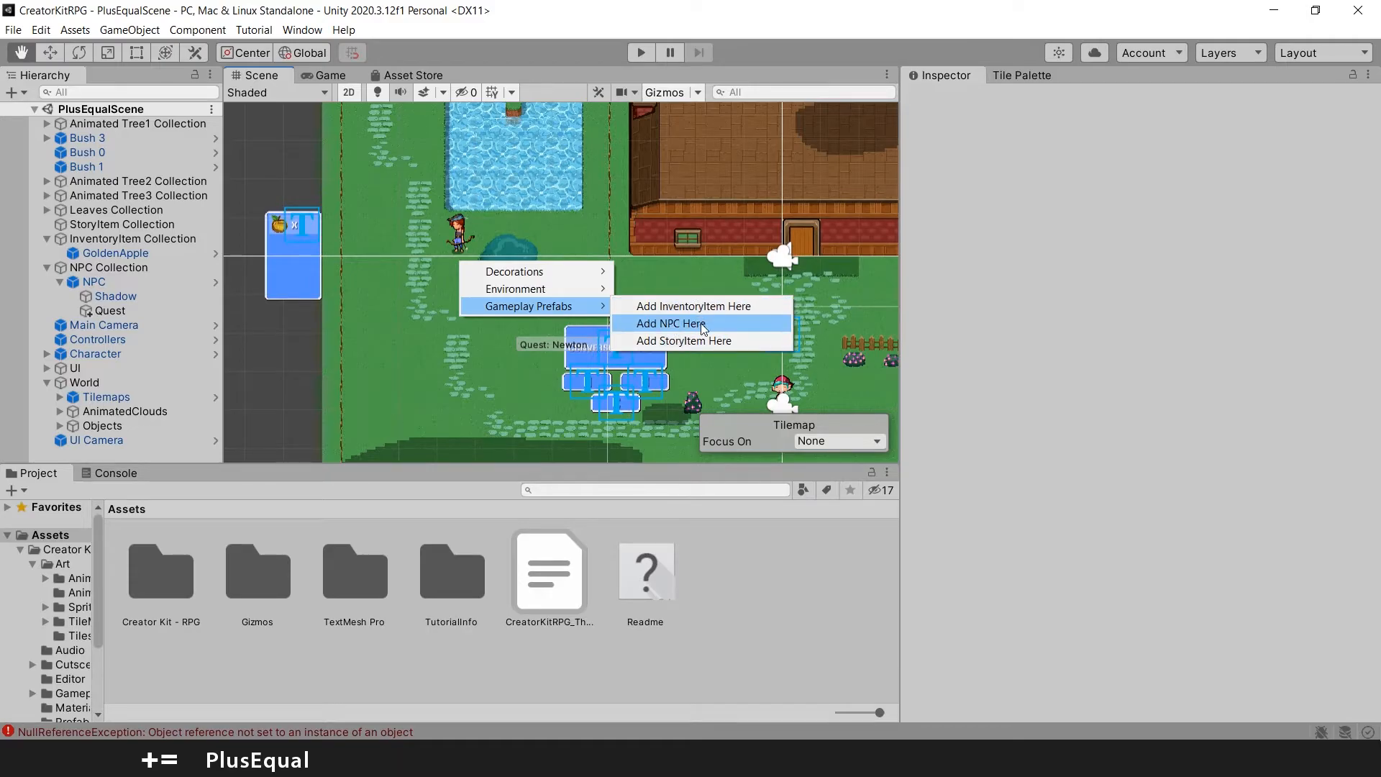
{"action": "mouse_move", "coordinate": [690, 315]}
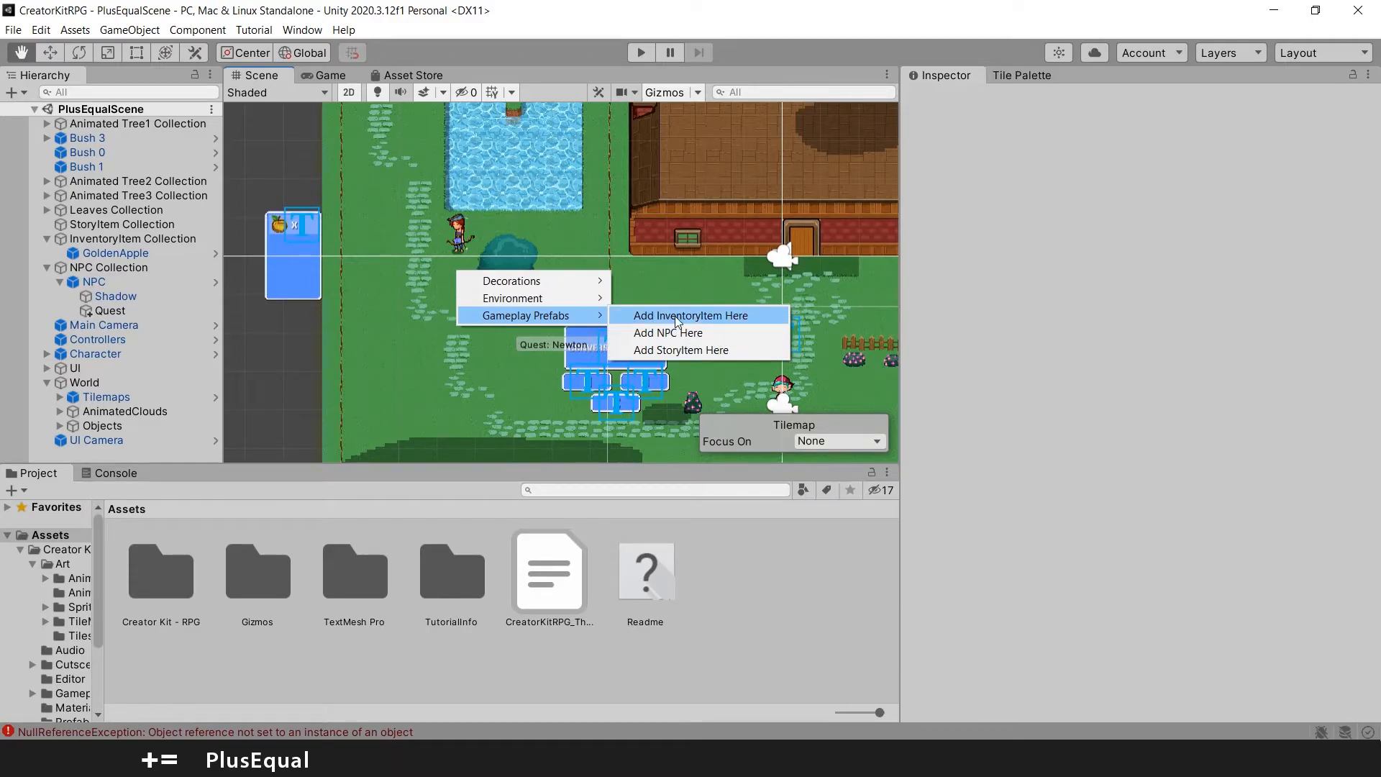
{"action": "left_click", "coordinate": [689, 315]}
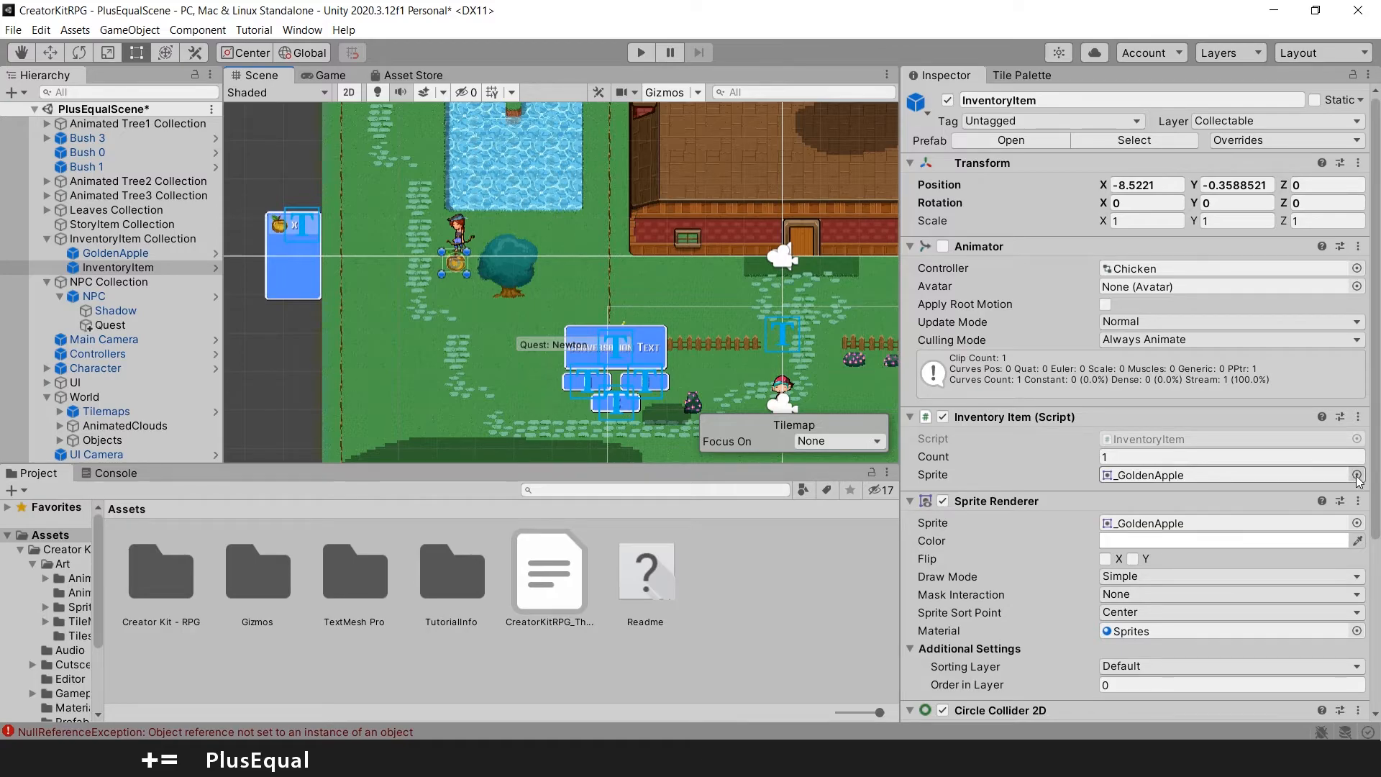
{"action": "left_click", "coordinate": [1358, 475]}
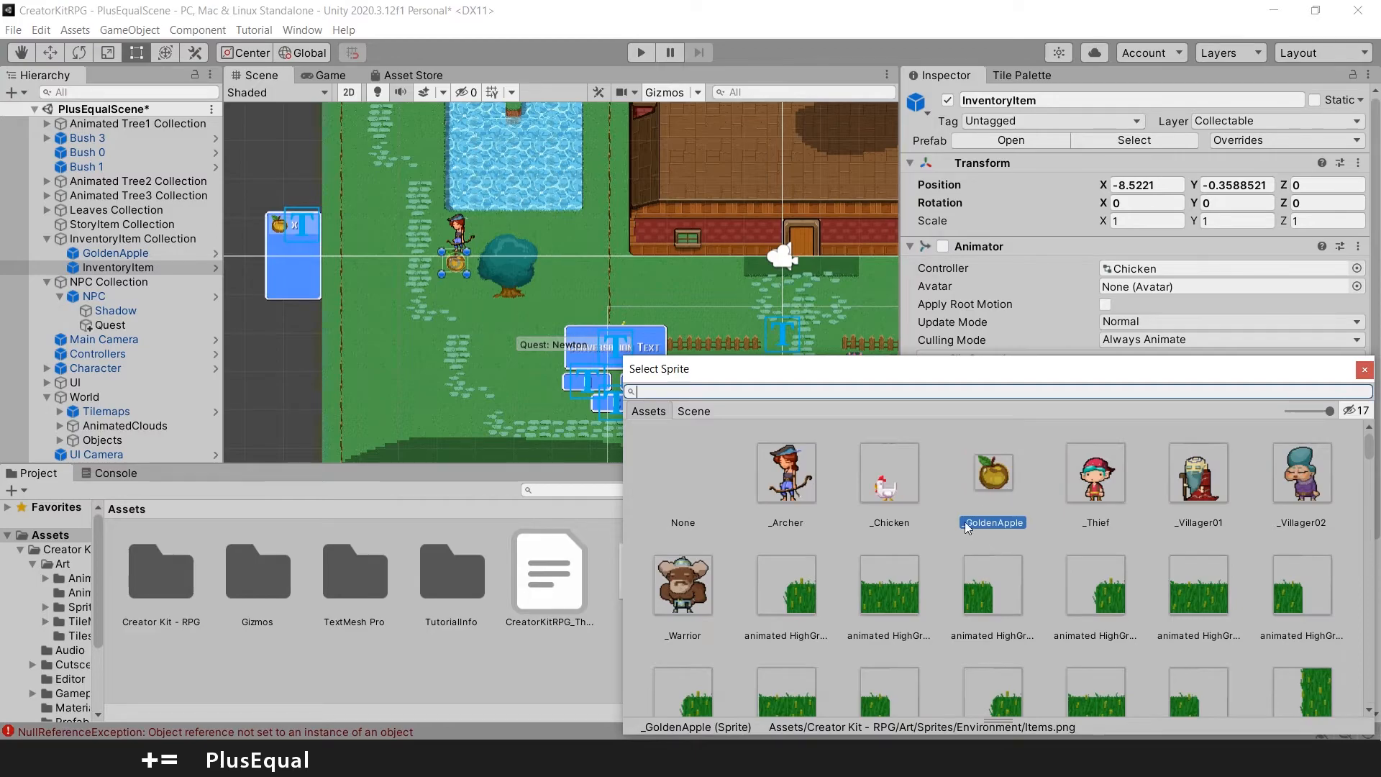
{"action": "scroll", "scroll_direction": "down", "scroll_amount": 3}
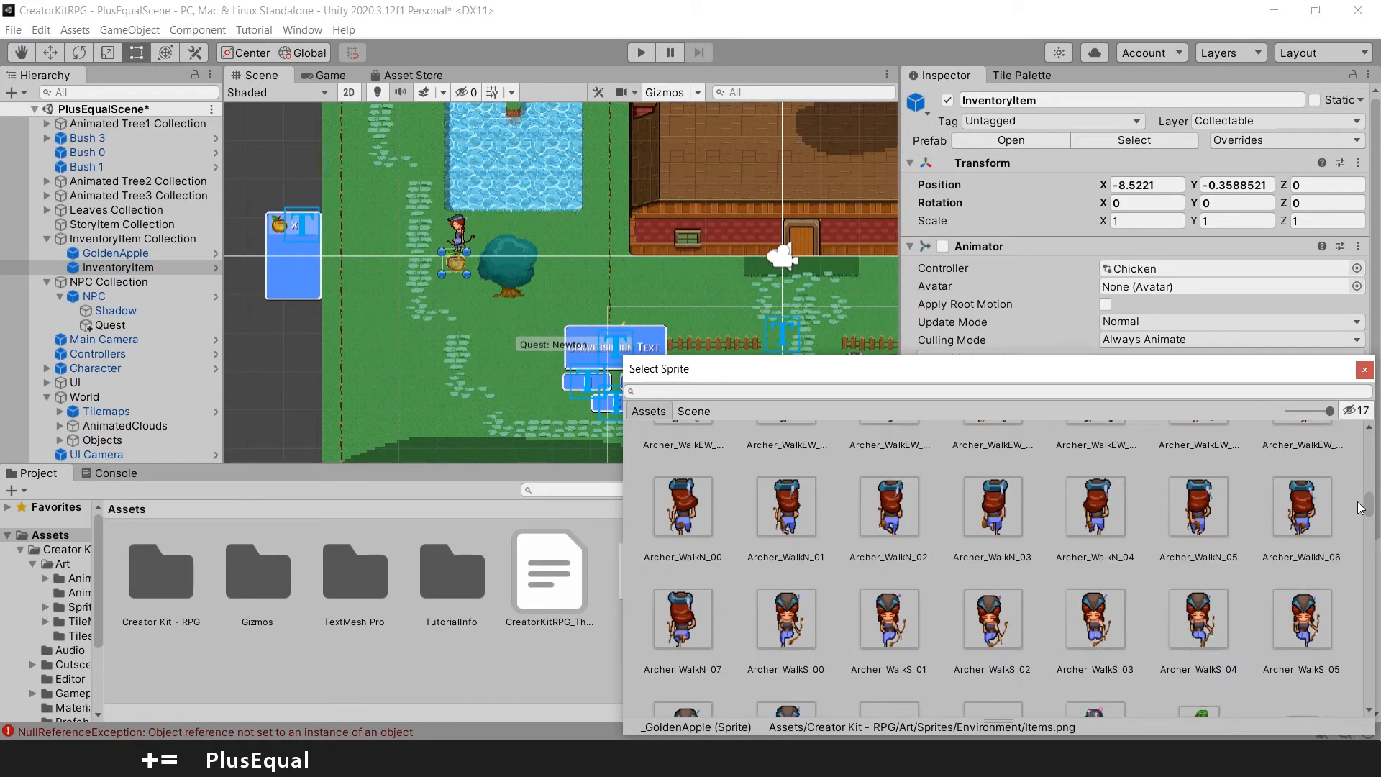
{"action": "scroll", "scroll_direction": "down", "scroll_amount": 3}
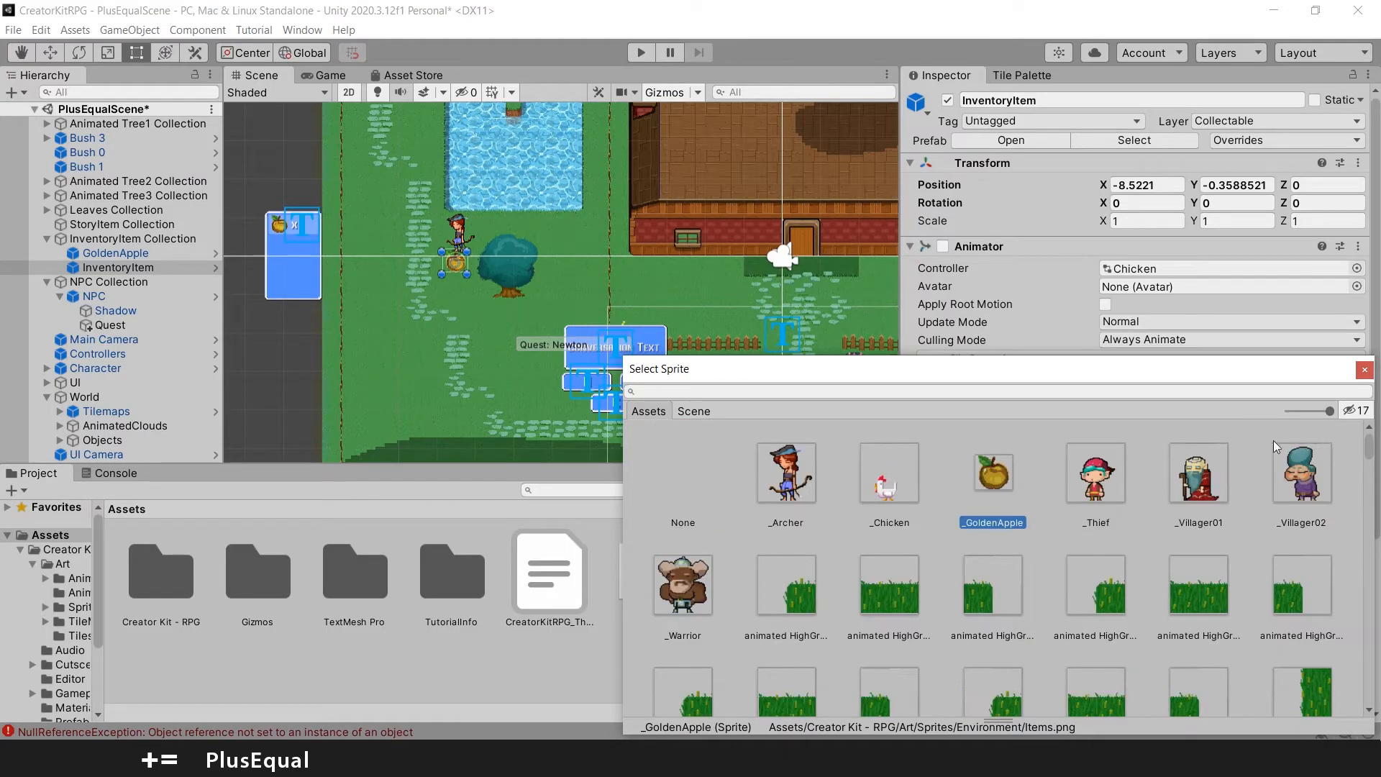
{"action": "mouse_move", "coordinate": [888, 487]}
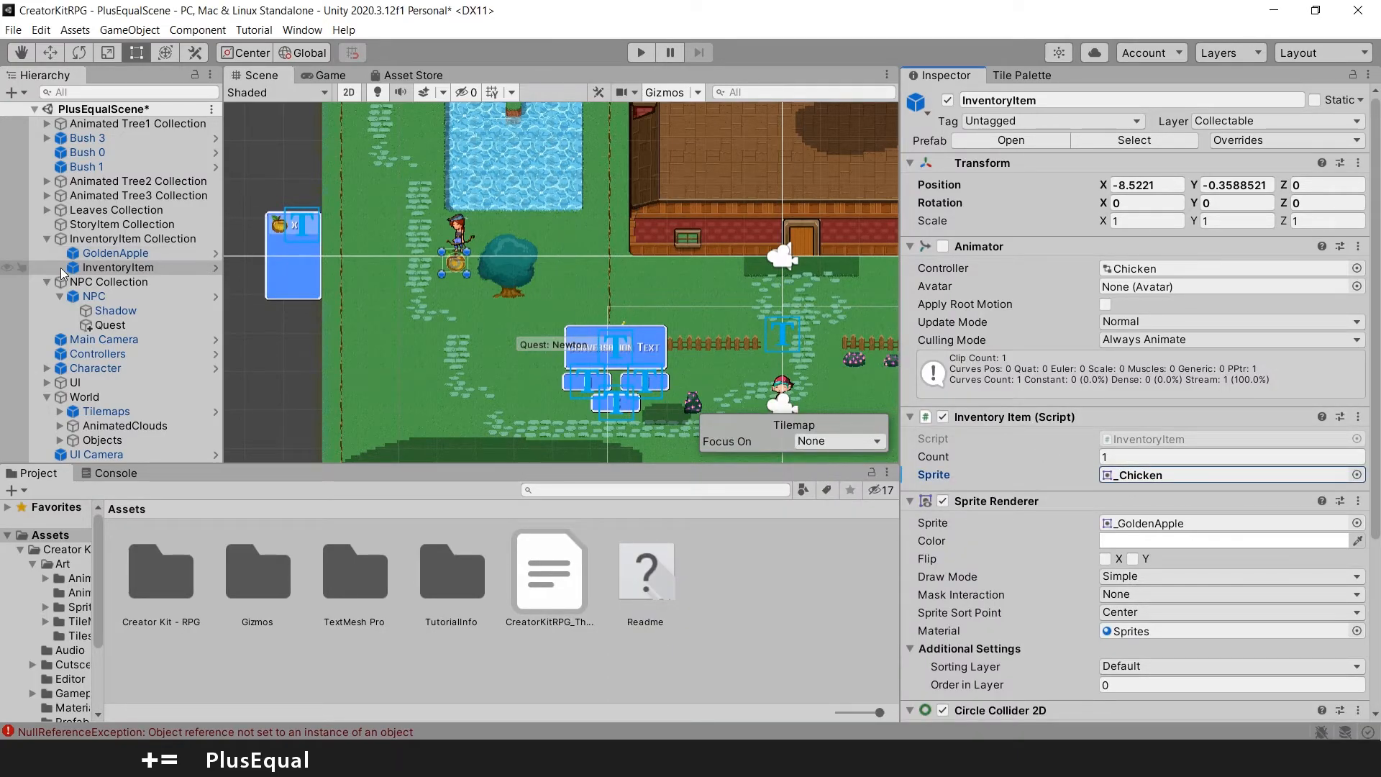
{"action": "left_click", "coordinate": [117, 267]}
{"action": "type", "text": "Chicken"}
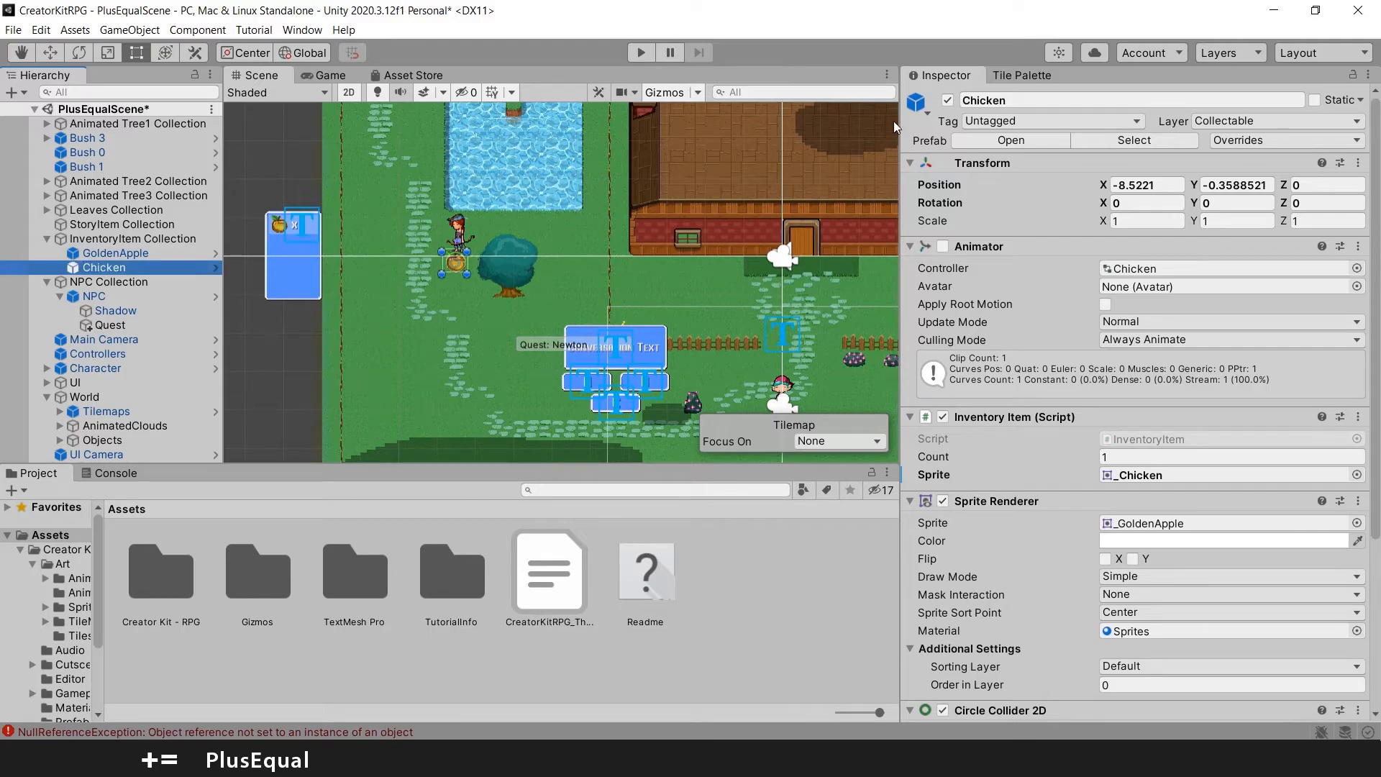
Name the item Chicken, make it inactive, and select the archer NPC
{"action": "left_click", "coordinate": [949, 101]}
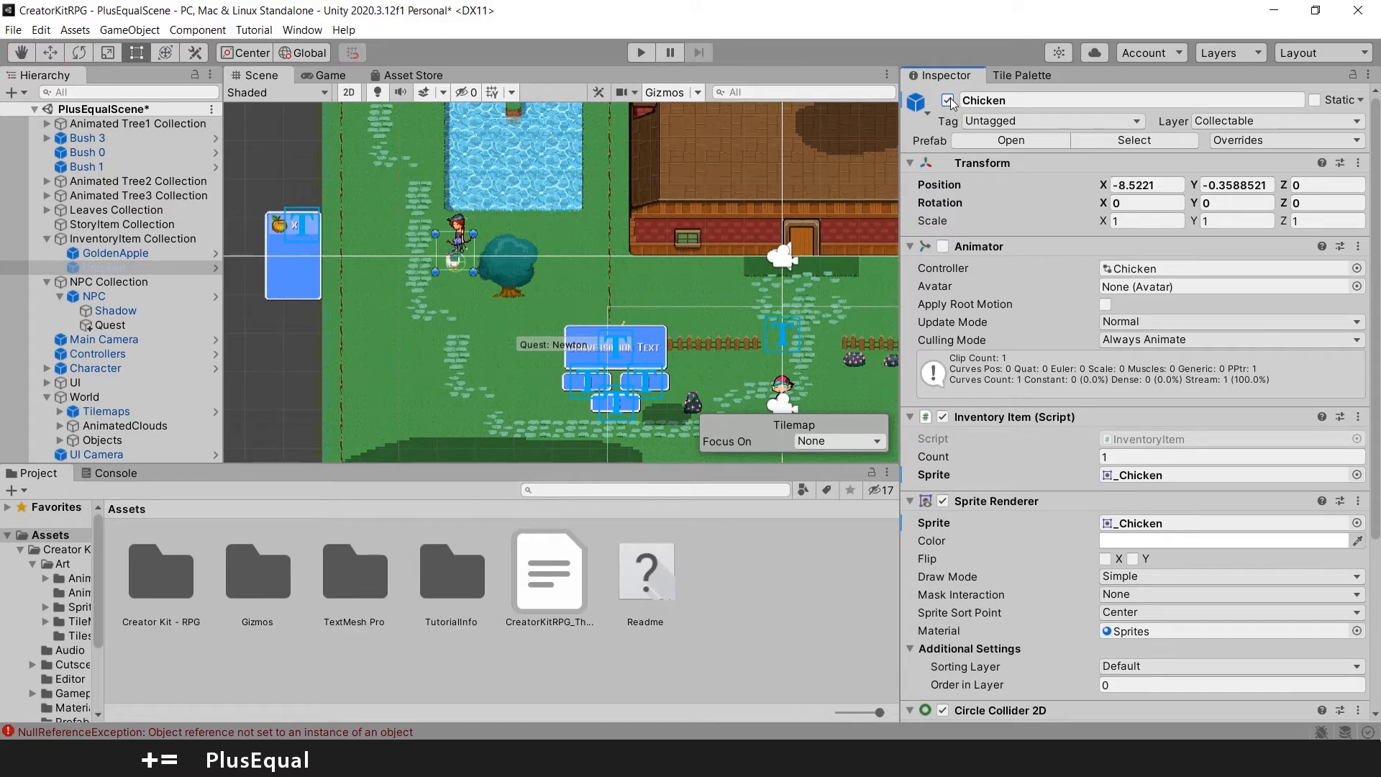
{"action": "left_click", "coordinate": [949, 99]}
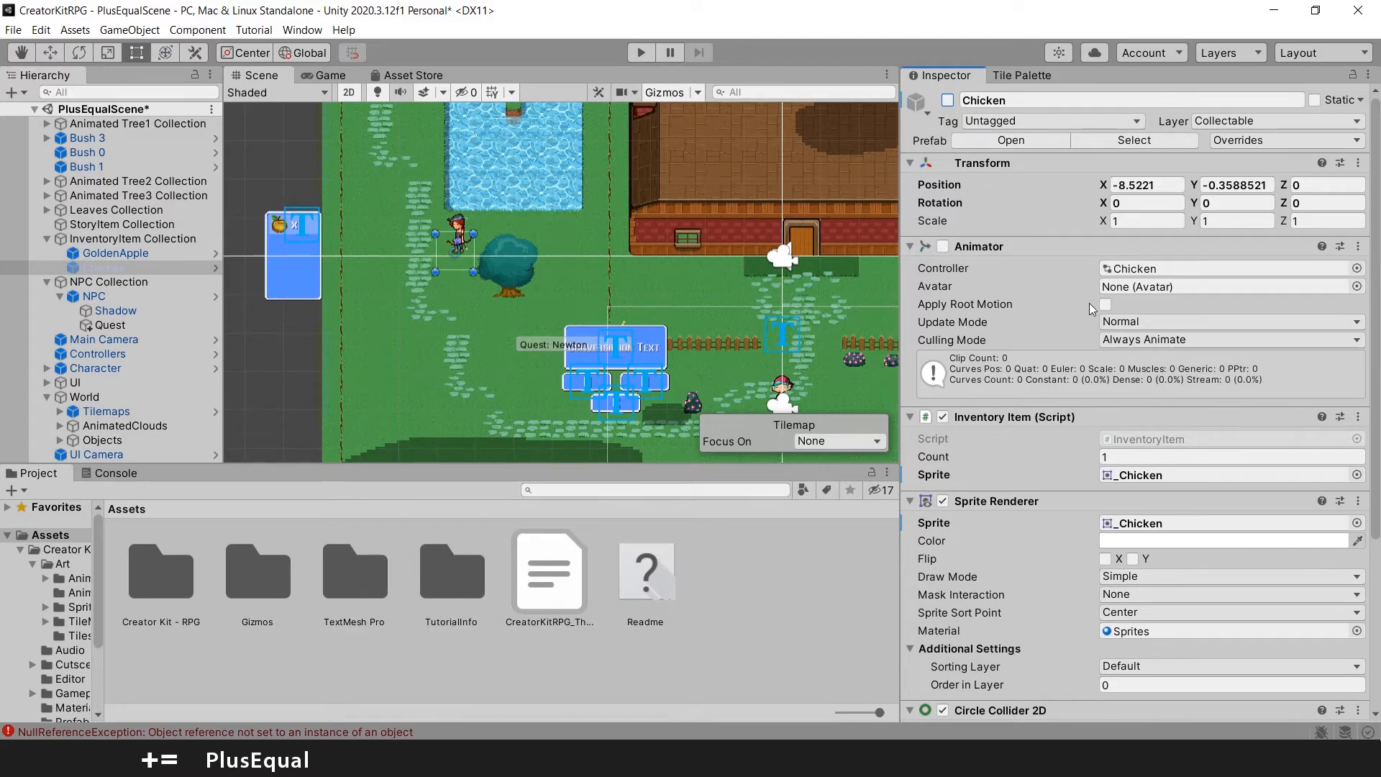
{"action": "left_click", "coordinate": [94, 296]}
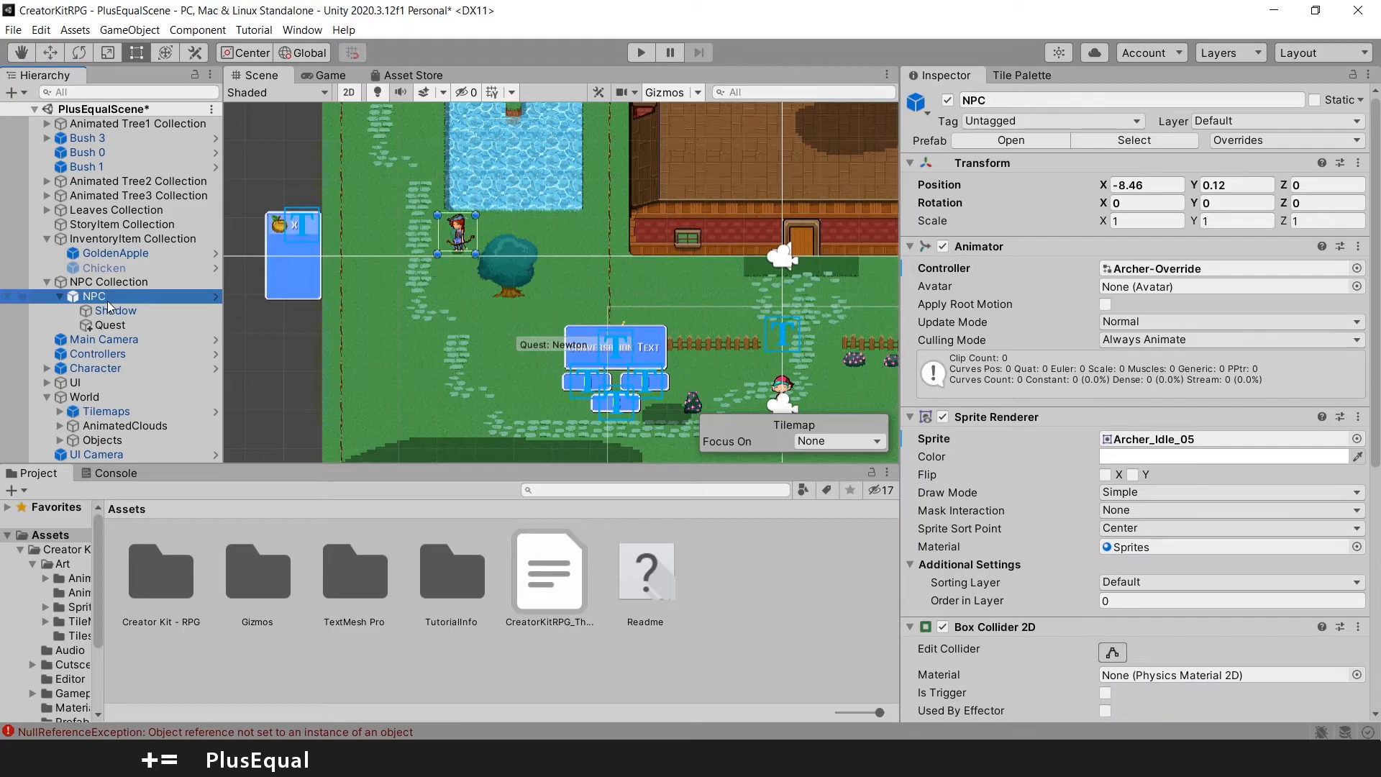
{"action": "mouse_move", "coordinate": [133, 333]}
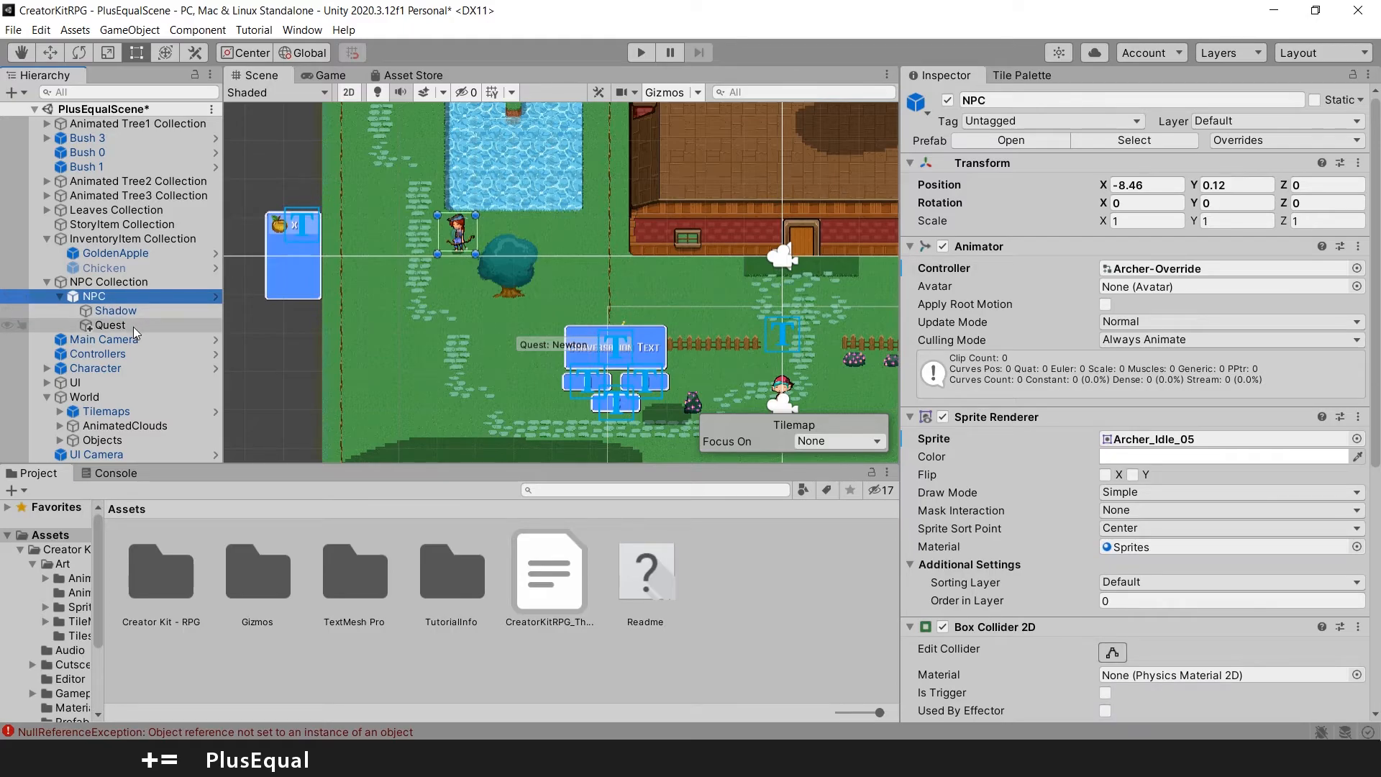
Check the Quest's collapsed item lists and empty Reward Items, then reselect the Chicken item
{"action": "left_click", "coordinate": [110, 325]}
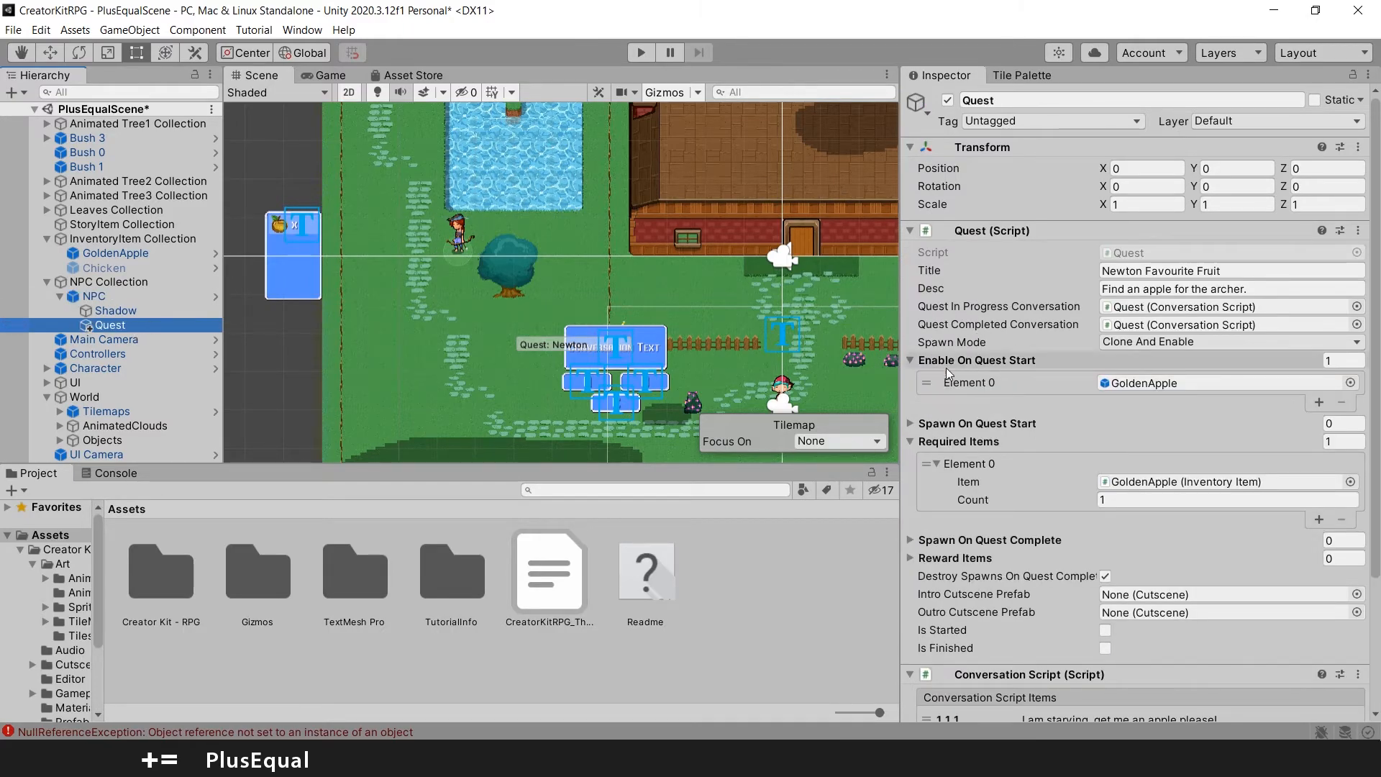
{"action": "left_click", "coordinate": [911, 360]}
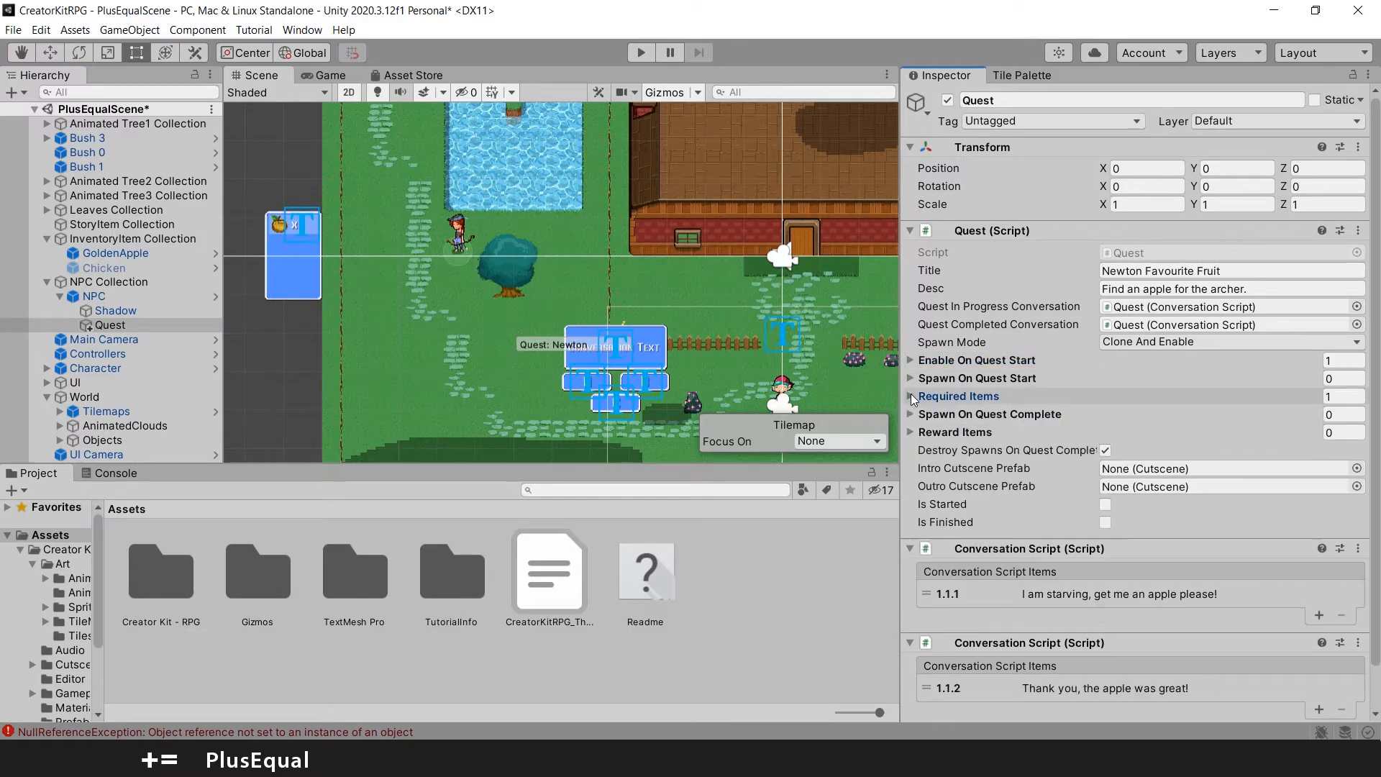
{"action": "left_click", "coordinate": [910, 431]}
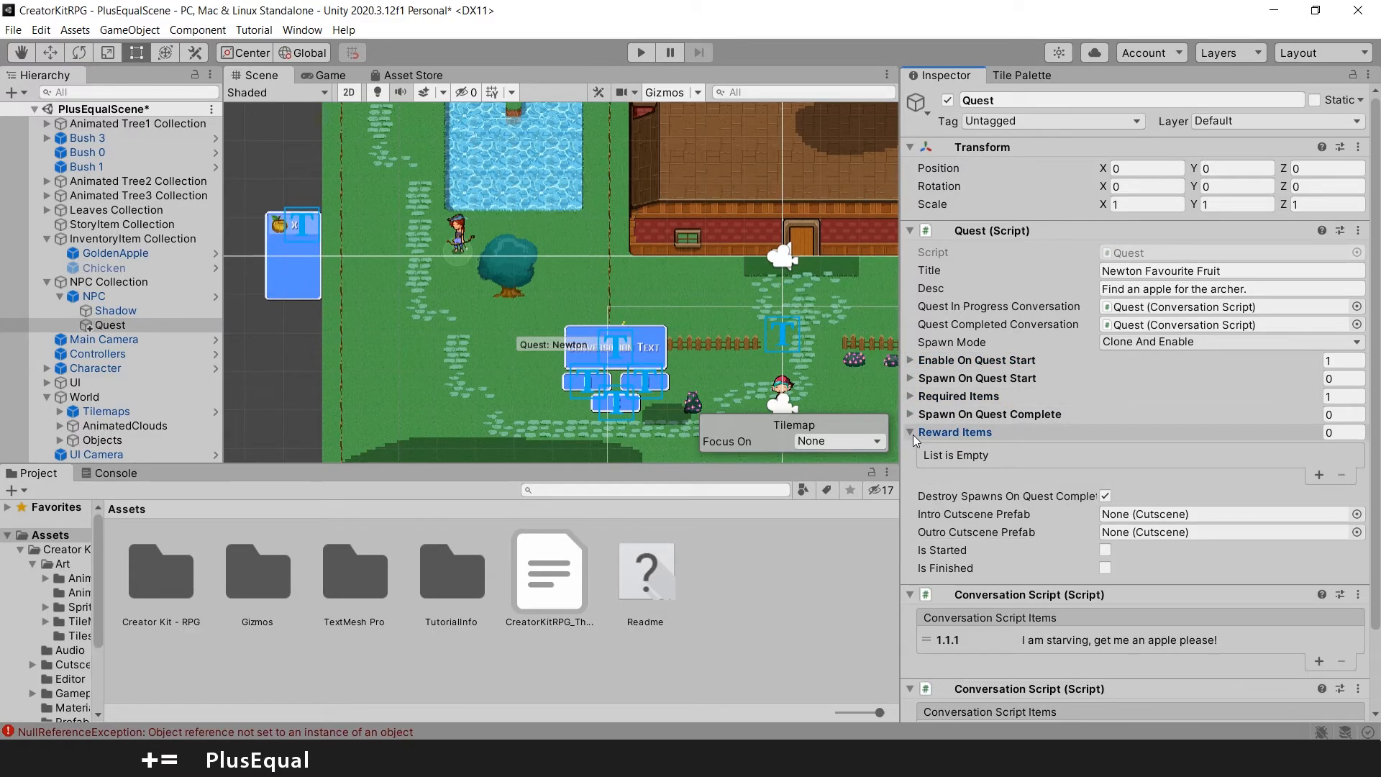
{"action": "left_click", "coordinate": [1318, 475]}
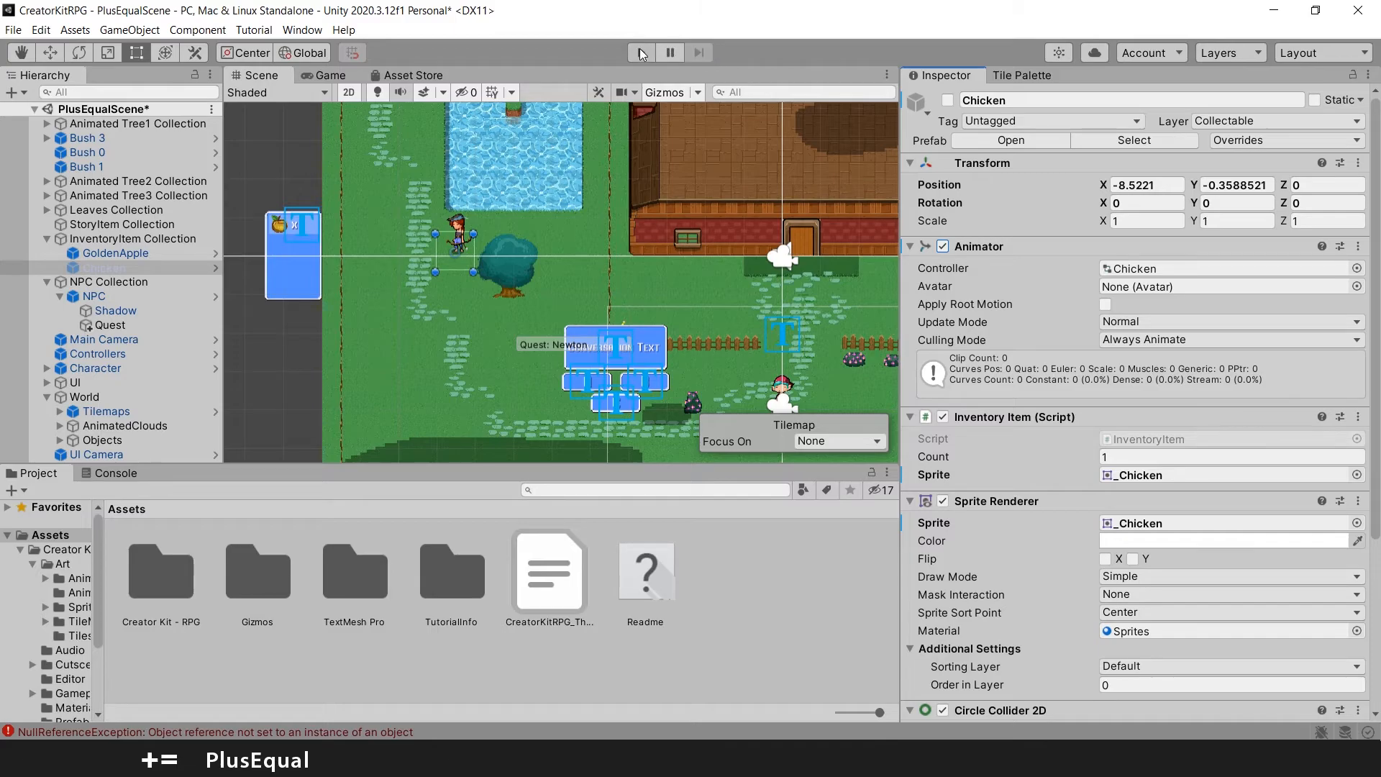
Playtest giving the golden apple to the archer and confirm the chicken lands in the inventory
{"action": "left_click", "coordinate": [641, 52]}
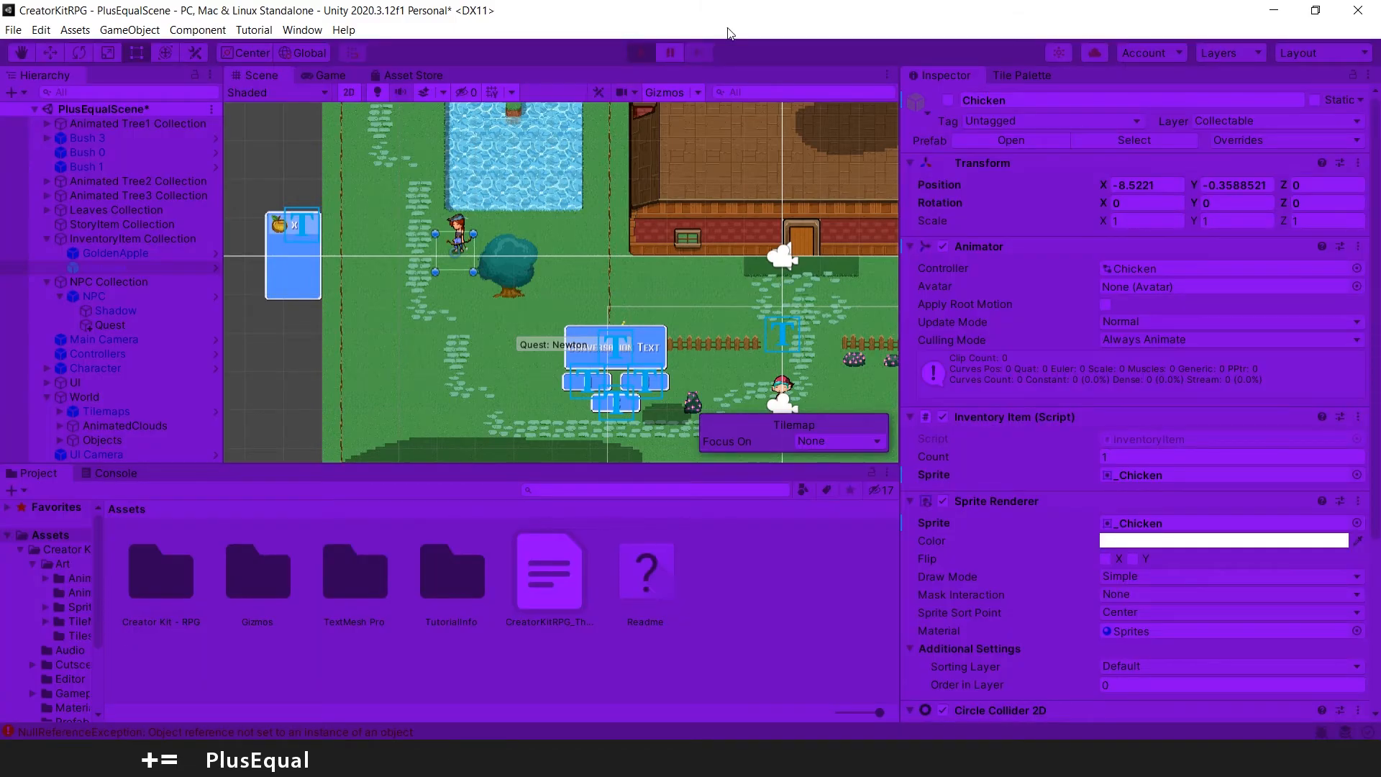
{"action": "left_click", "coordinate": [640, 52]}
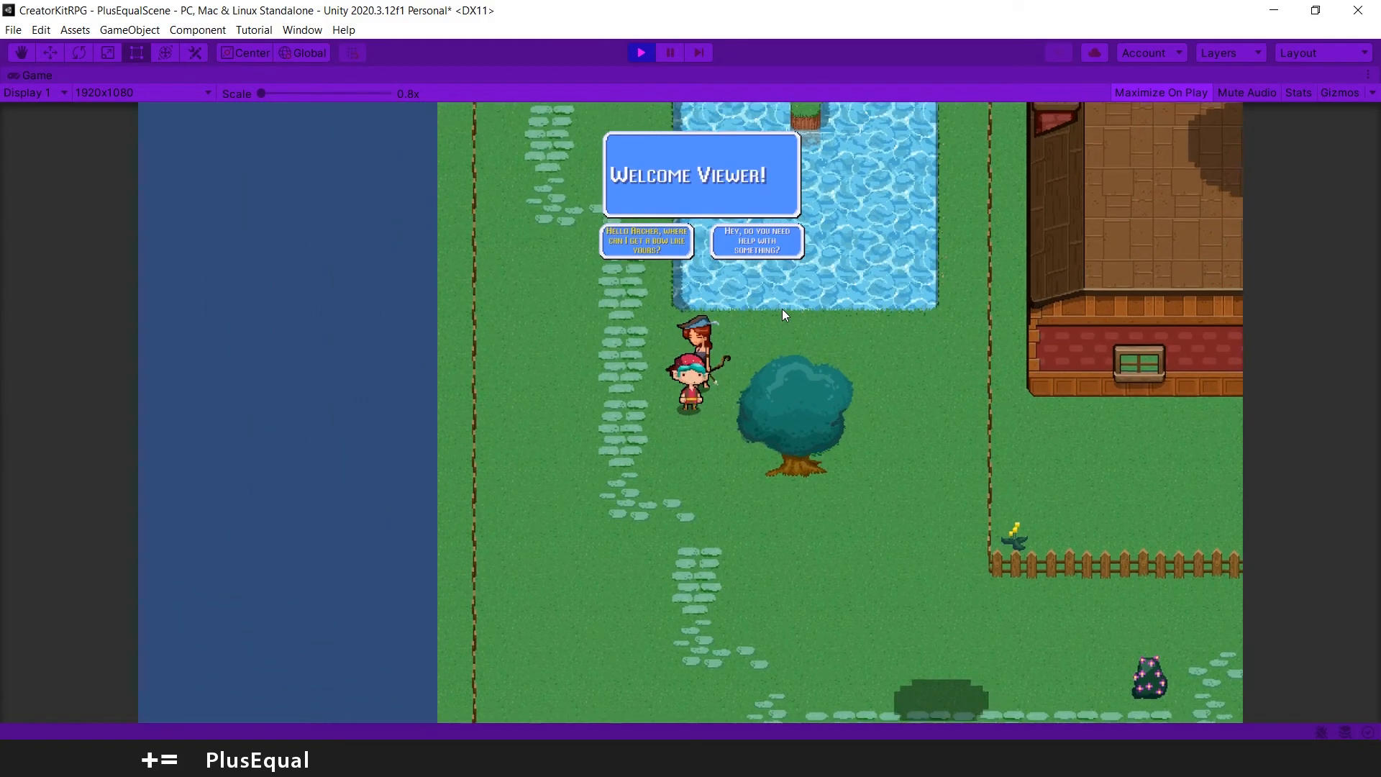
{"action": "left_click", "coordinate": [756, 240]}
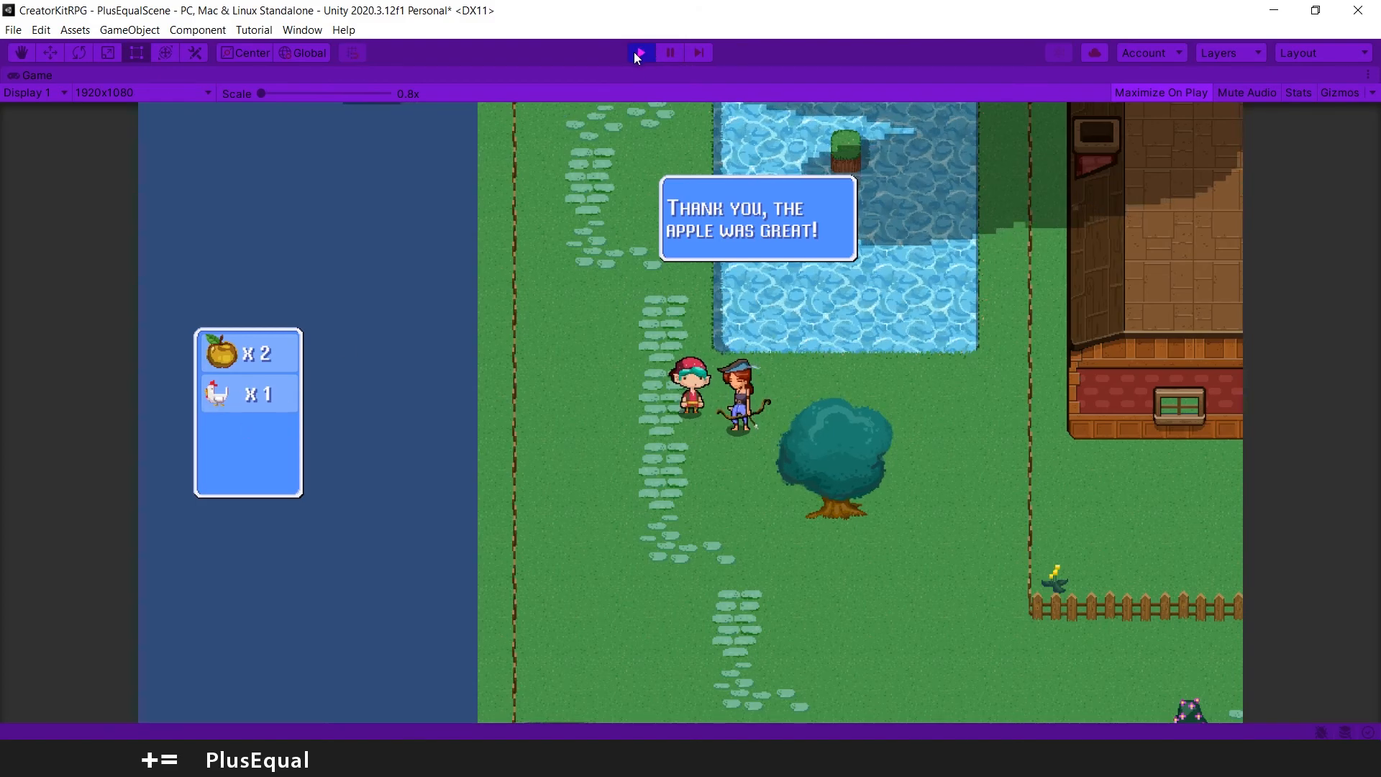
{"action": "left_click", "coordinate": [641, 52]}
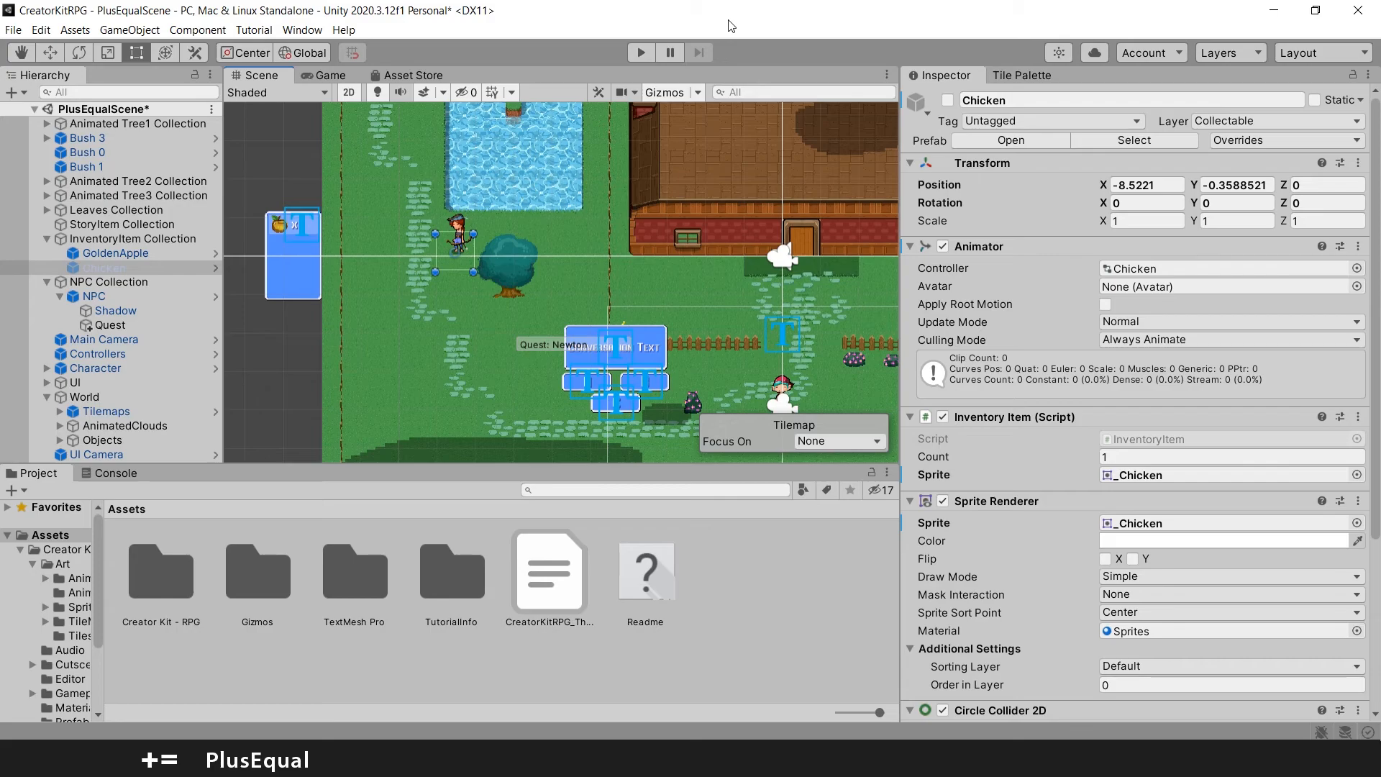
{"action": "mouse_move", "coordinate": [765, 80]}
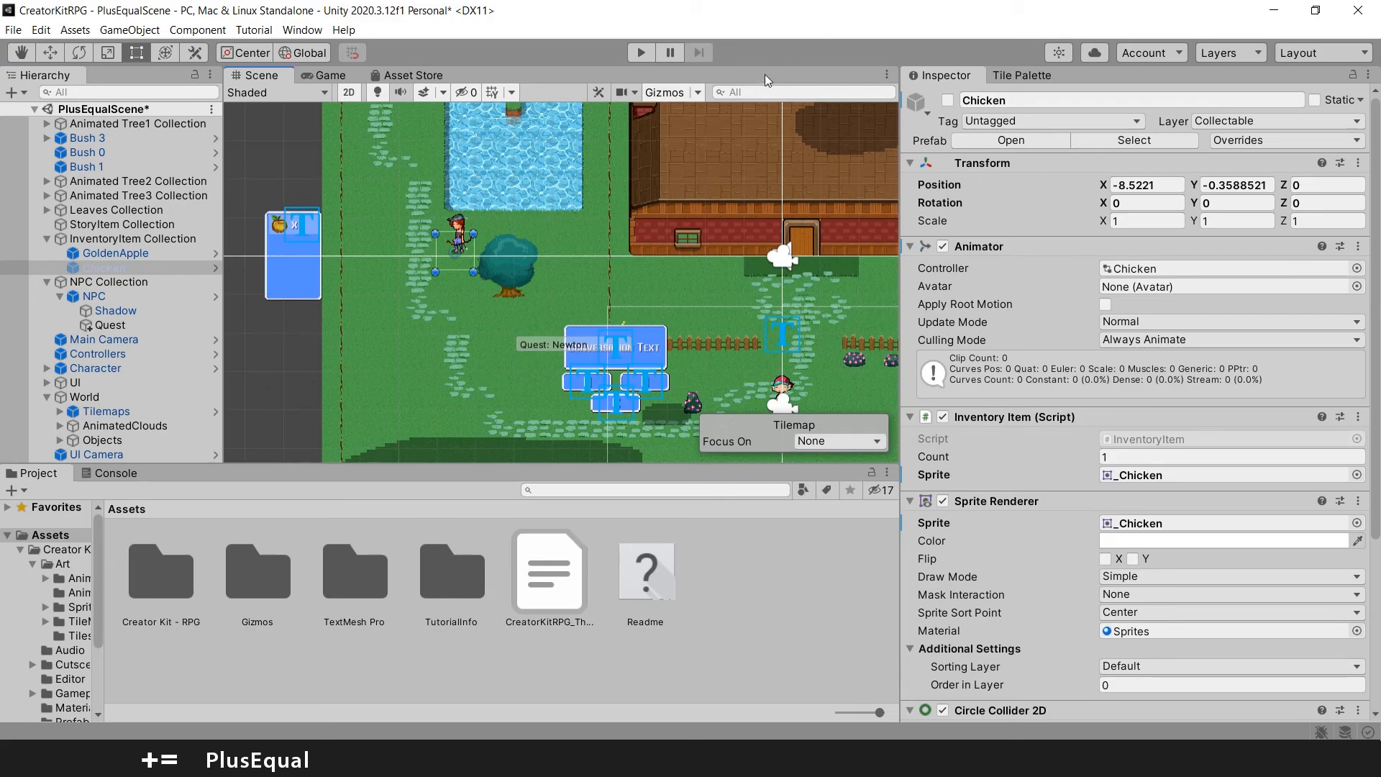
{"action": "mouse_move", "coordinate": [790, 23]}
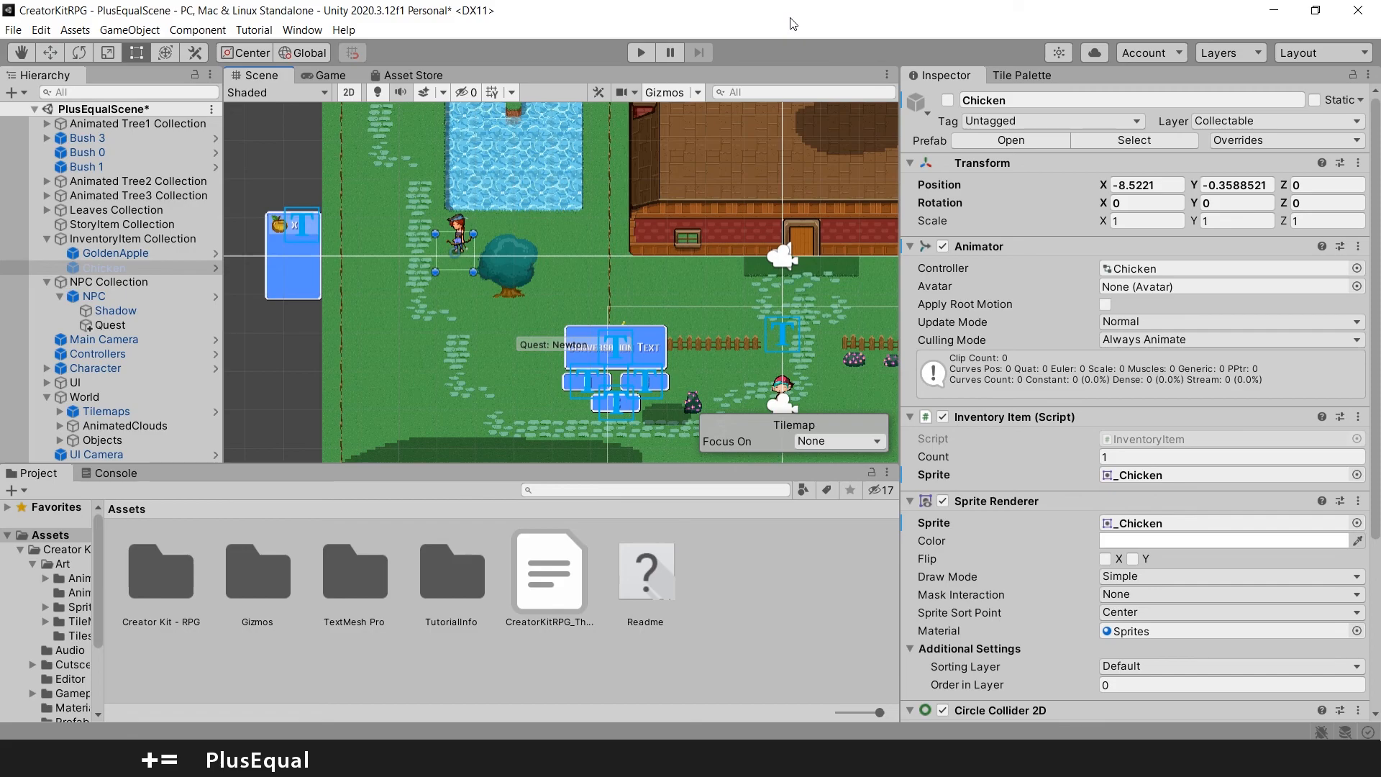
{"action": "mouse_move", "coordinate": [695, 250]}
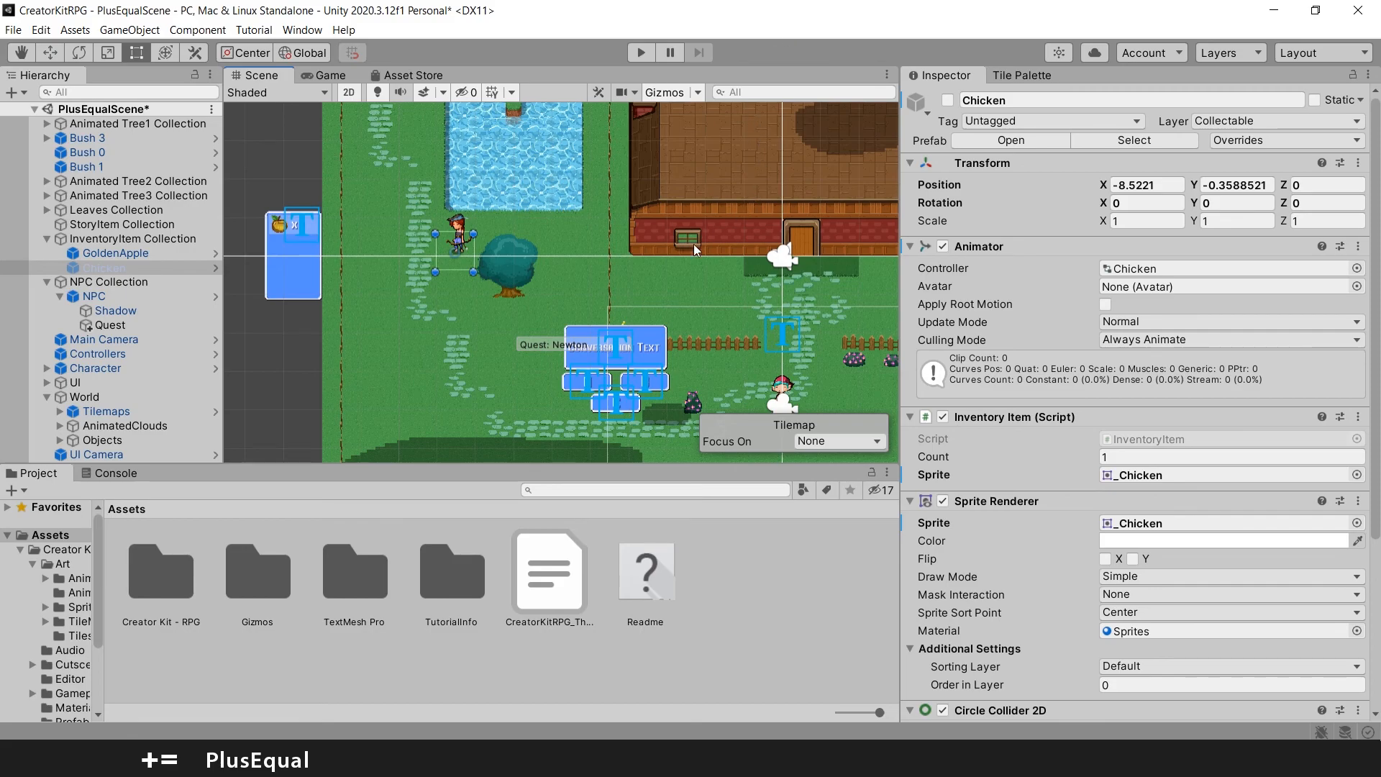